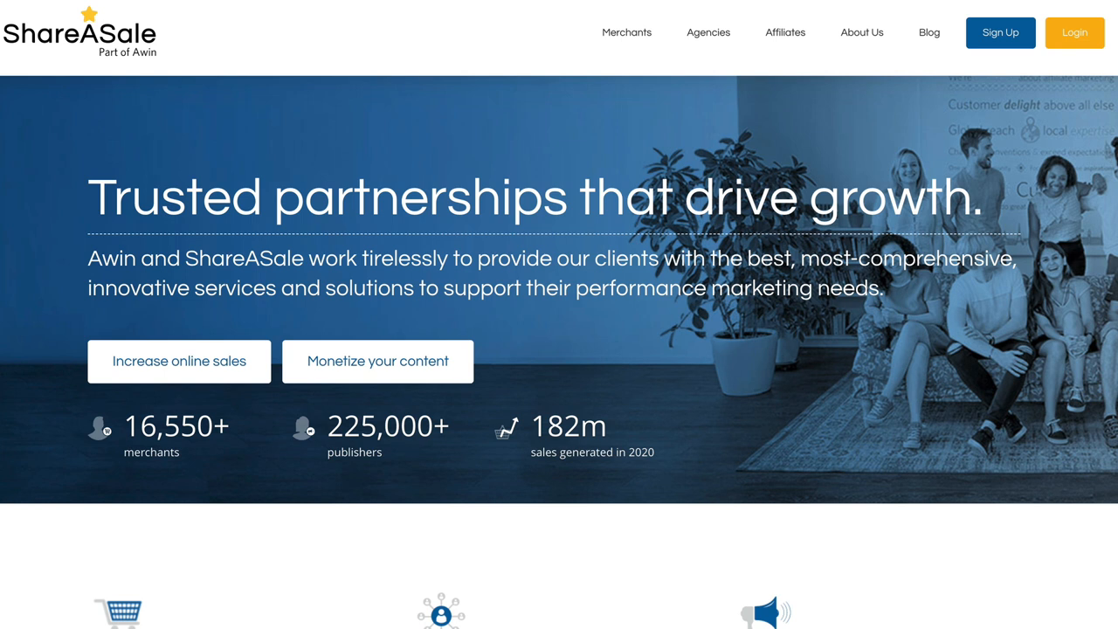
{"action": "mouse_move", "coordinate": [225, 43]}
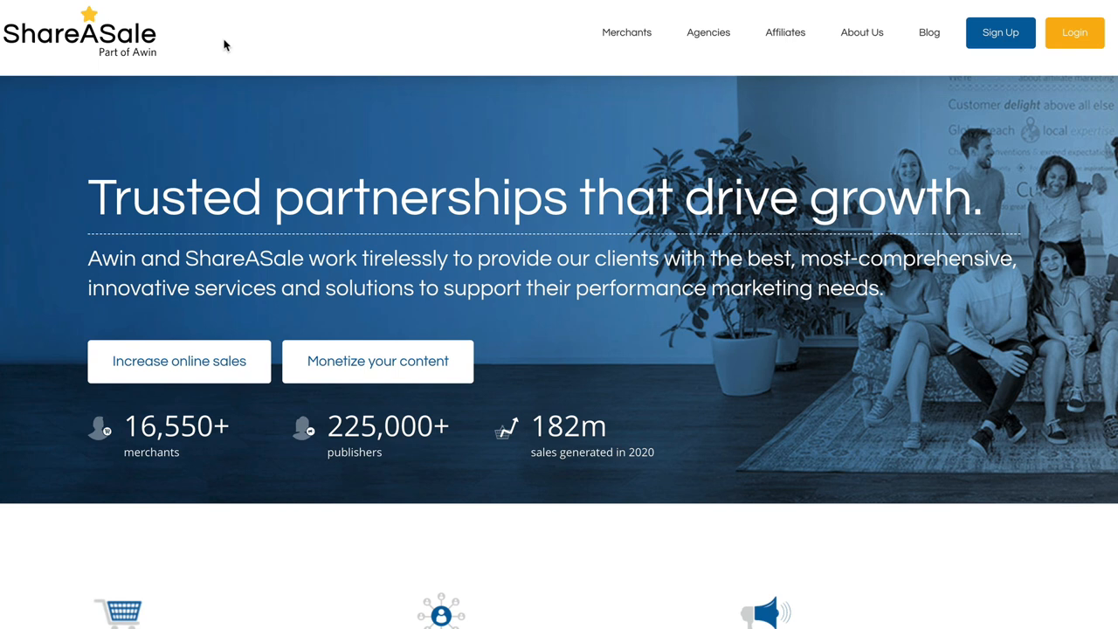
{"action": "mouse_move", "coordinate": [56, 58]}
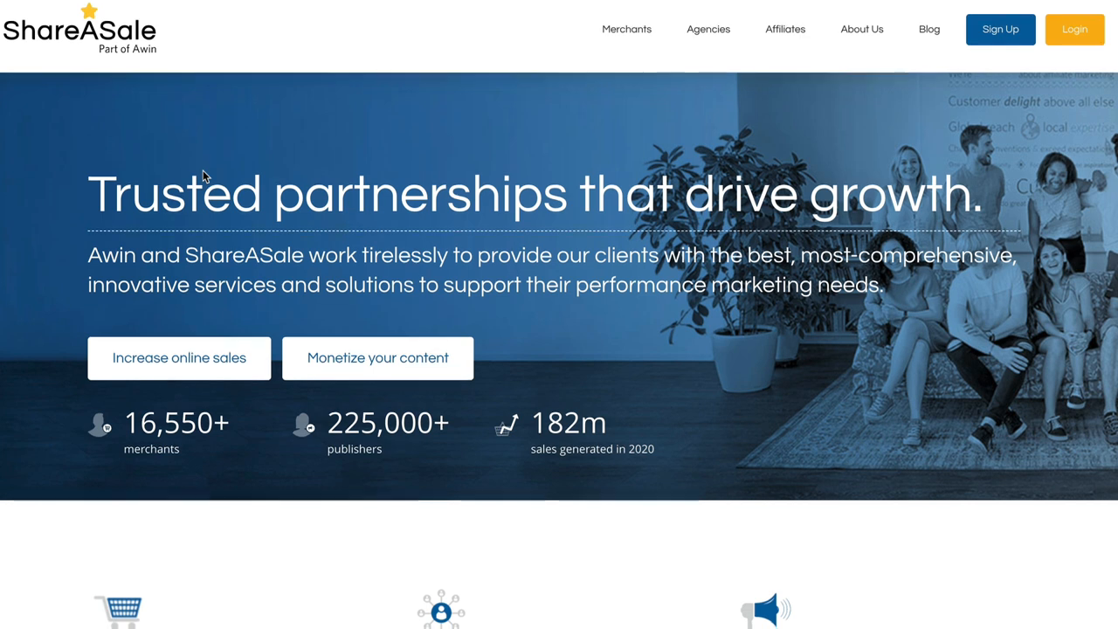
Scroll down the ShareASale homepage to view its partnership overview.
{"action": "scroll", "scroll_direction": "down", "scroll_amount": 3}
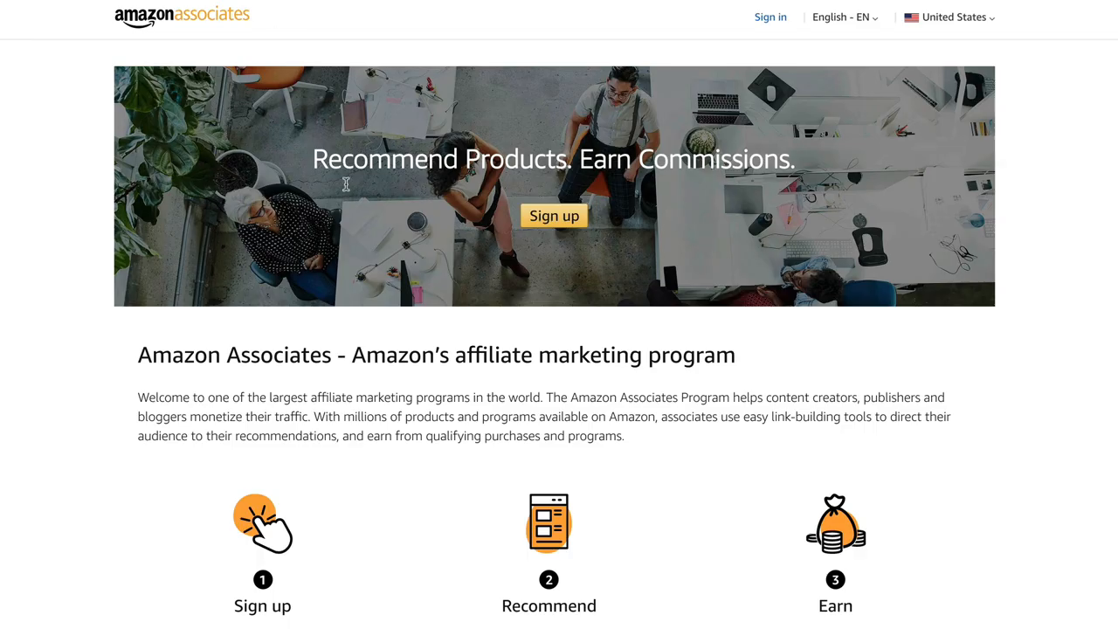
{"action": "mouse_move", "coordinate": [308, 131]}
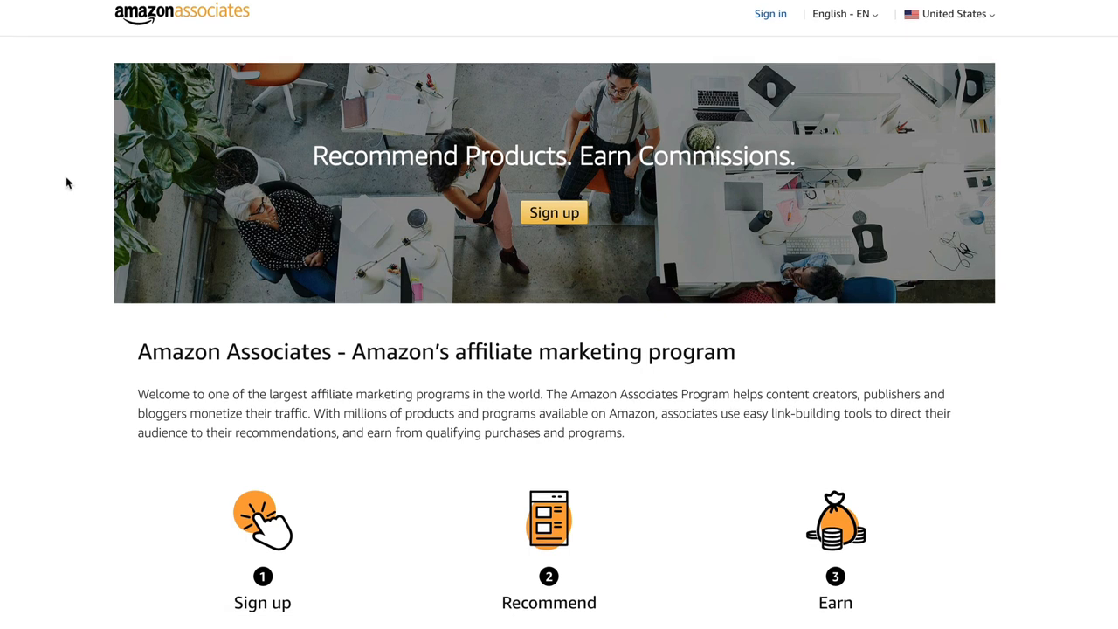
{"action": "mouse_move", "coordinate": [405, 360]}
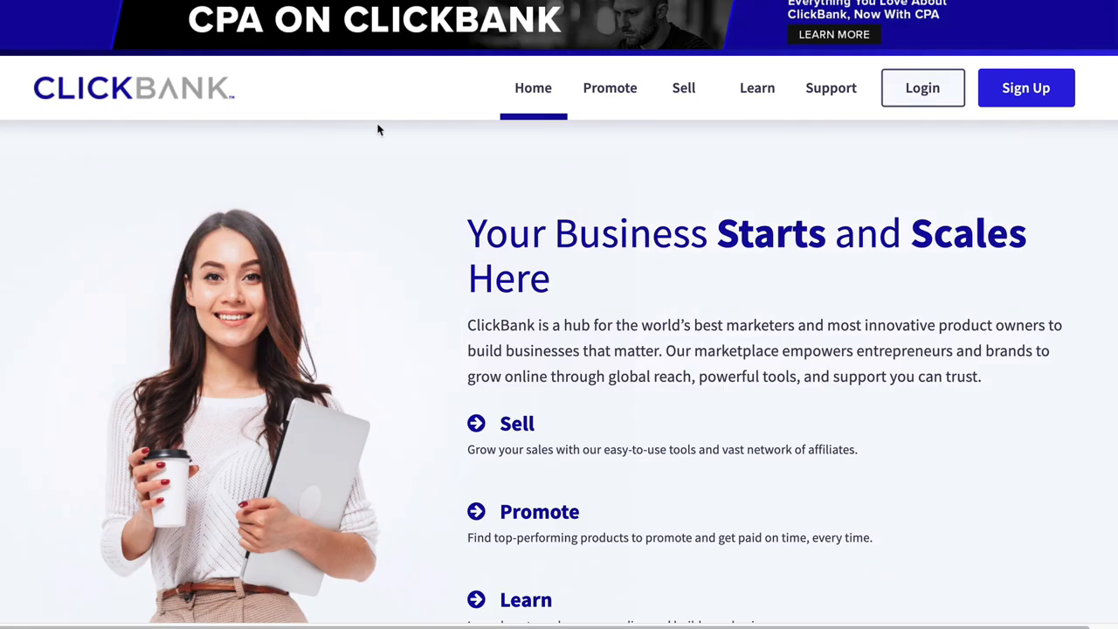
{"action": "mouse_move", "coordinate": [383, 136]}
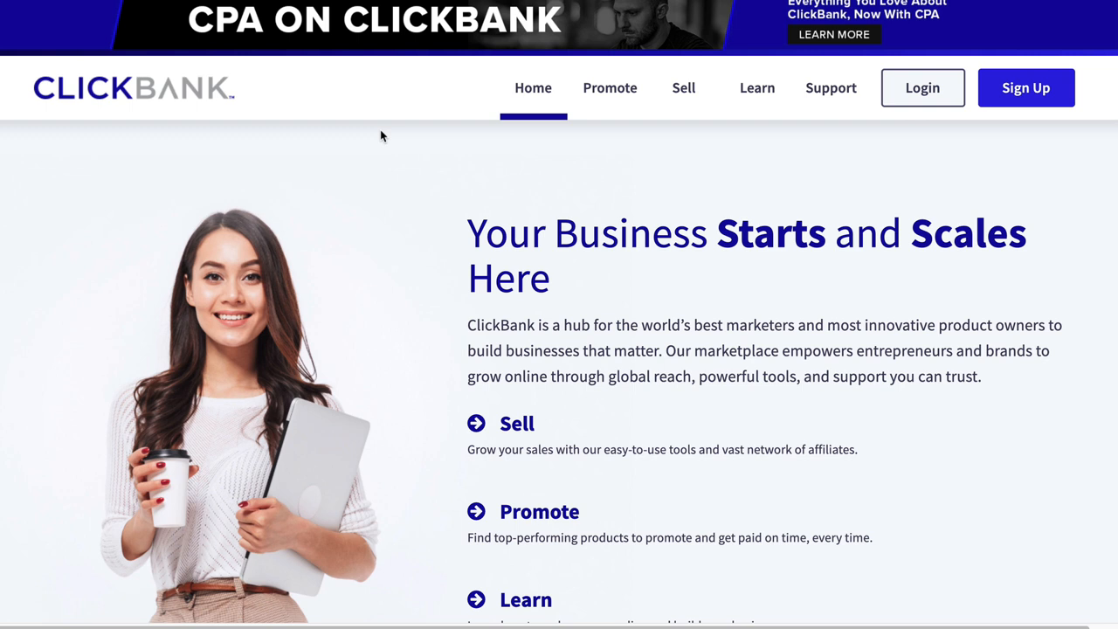
{"action": "mouse_move", "coordinate": [371, 154]}
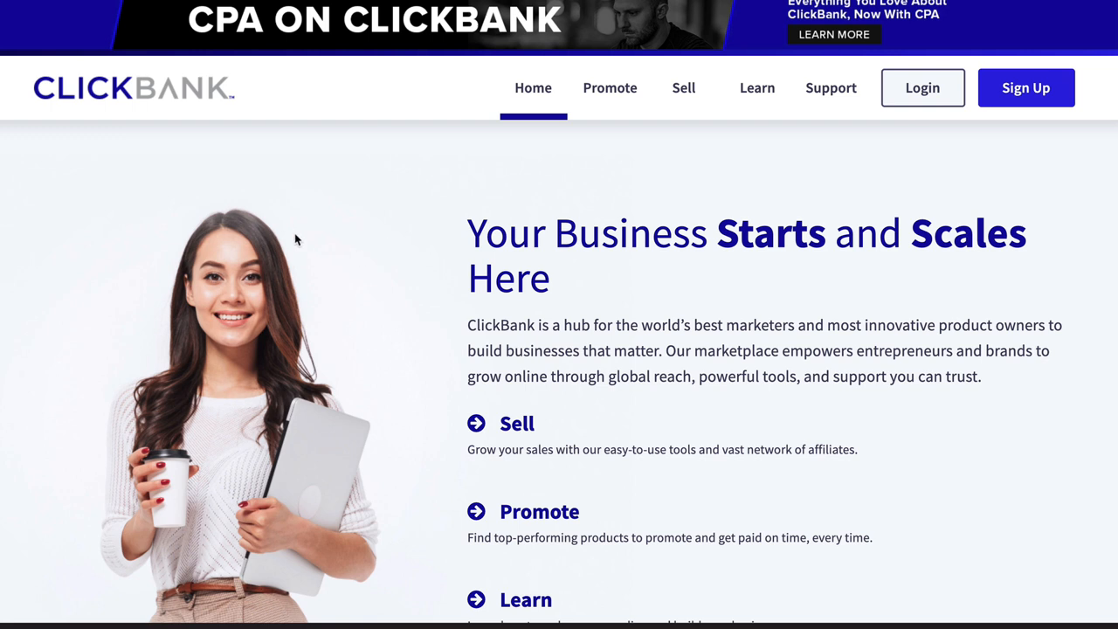
{"action": "mouse_move", "coordinate": [304, 234]}
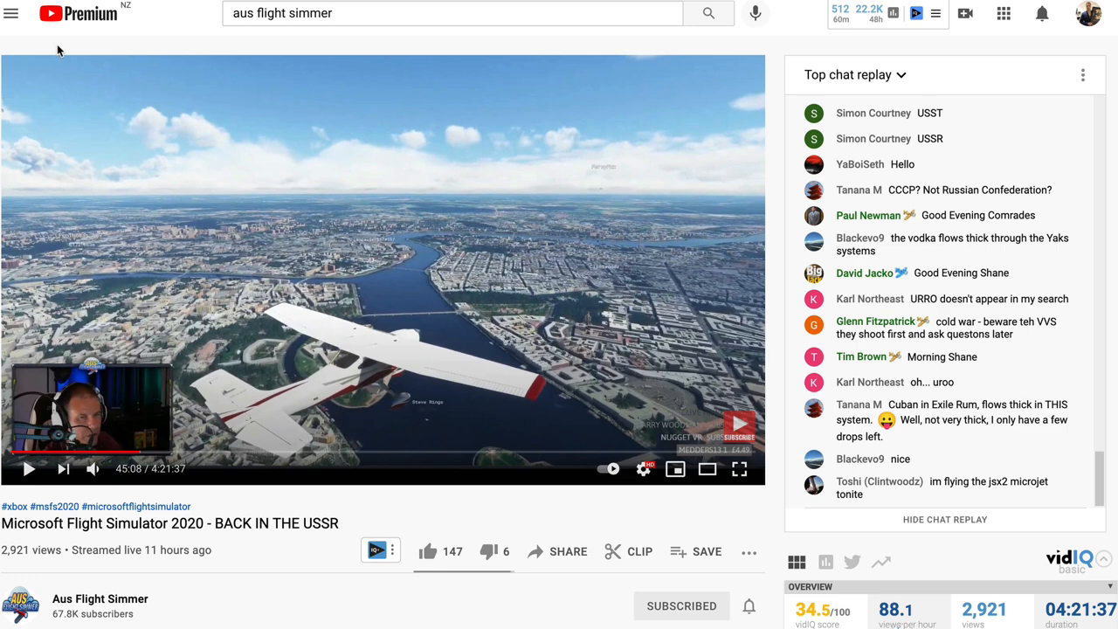
{"action": "mouse_move", "coordinate": [114, 276]}
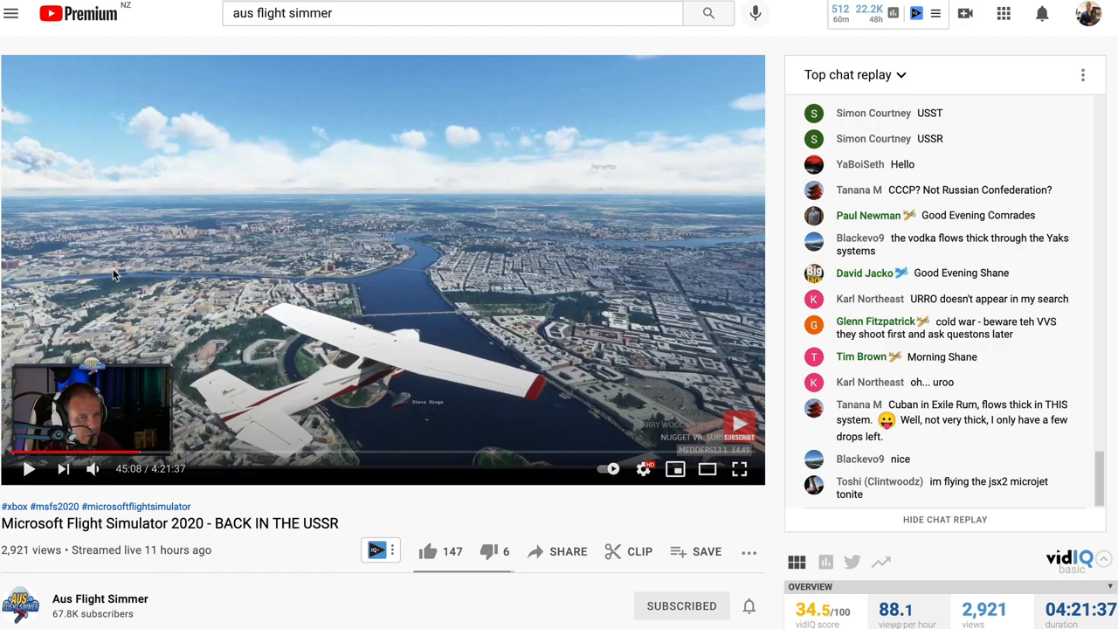
Scroll through the Aus Flight Simmer stream description to see its Amazon affiliate gear links, then back up.
{"action": "scroll", "scroll_direction": "down", "scroll_amount": 3}
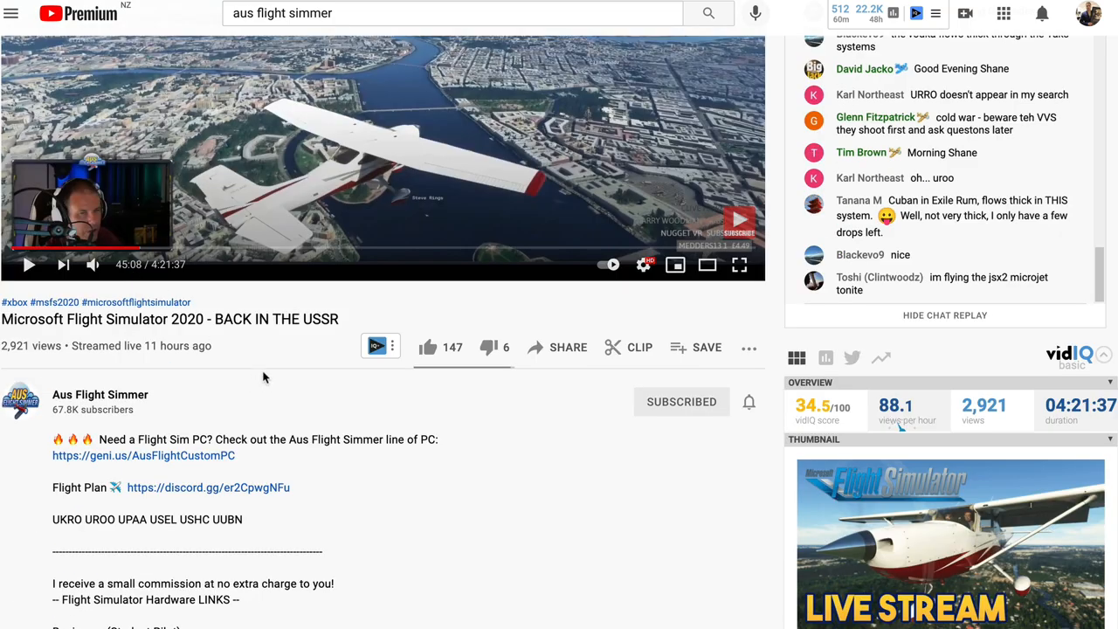
{"action": "scroll", "scroll_direction": "down", "scroll_amount": 3}
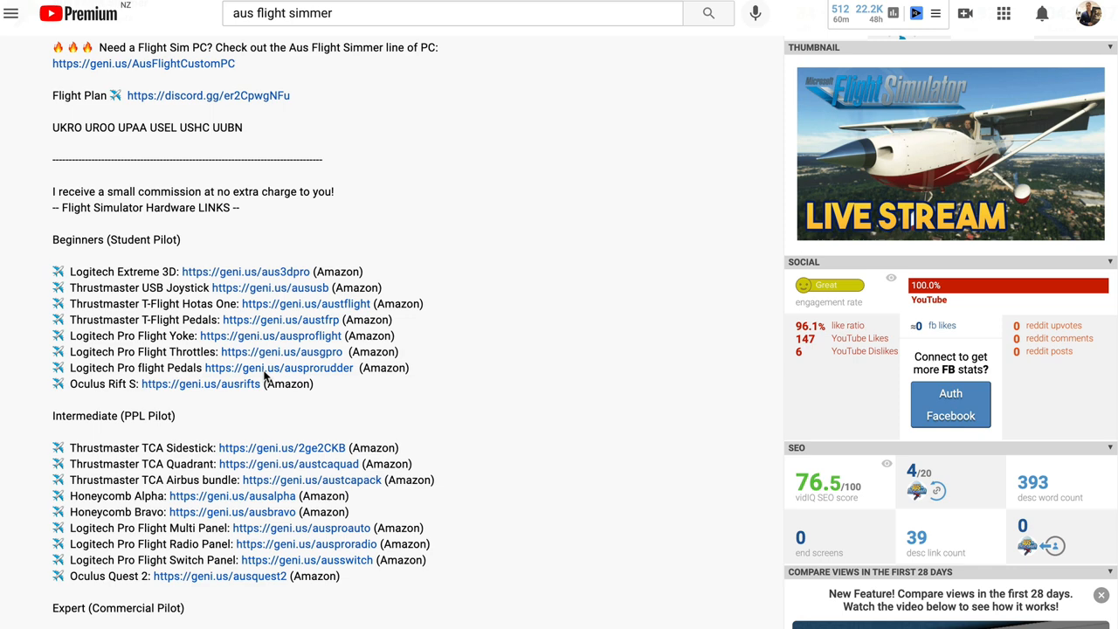
{"action": "scroll", "scroll_direction": "down", "scroll_amount": 3}
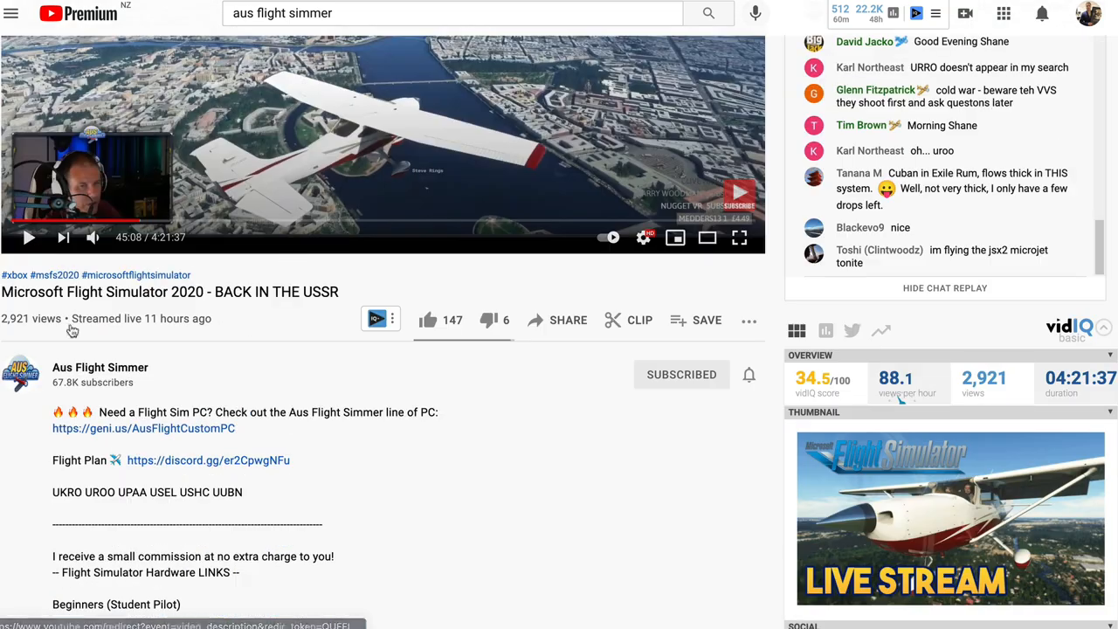
{"action": "scroll", "scroll_direction": "down", "scroll_amount": 3}
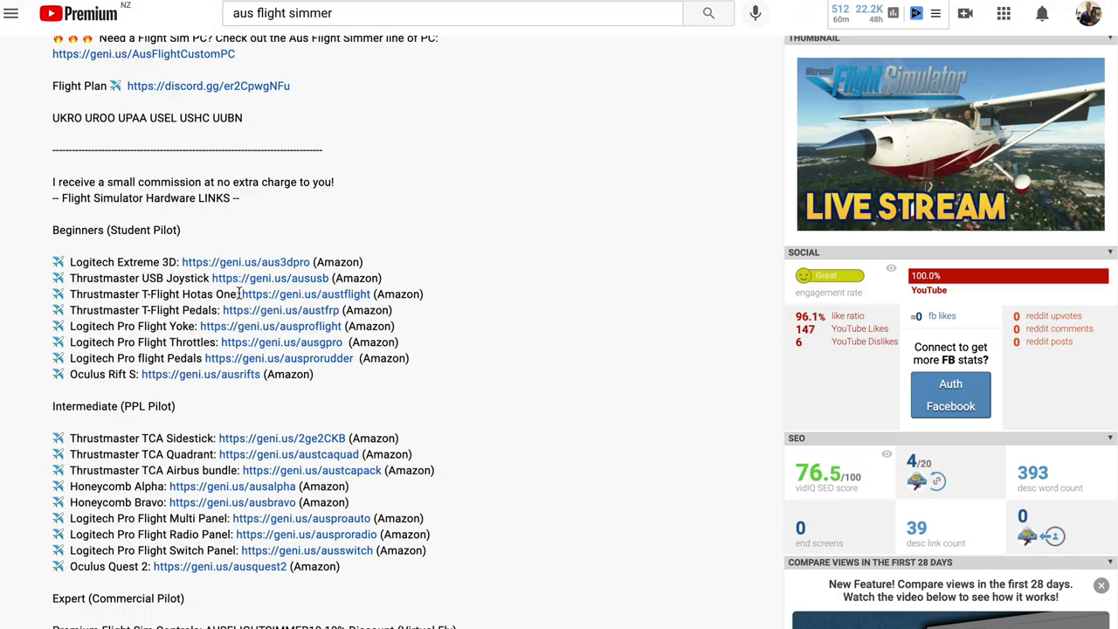
{"action": "scroll", "scroll_direction": "down", "scroll_amount": 3}
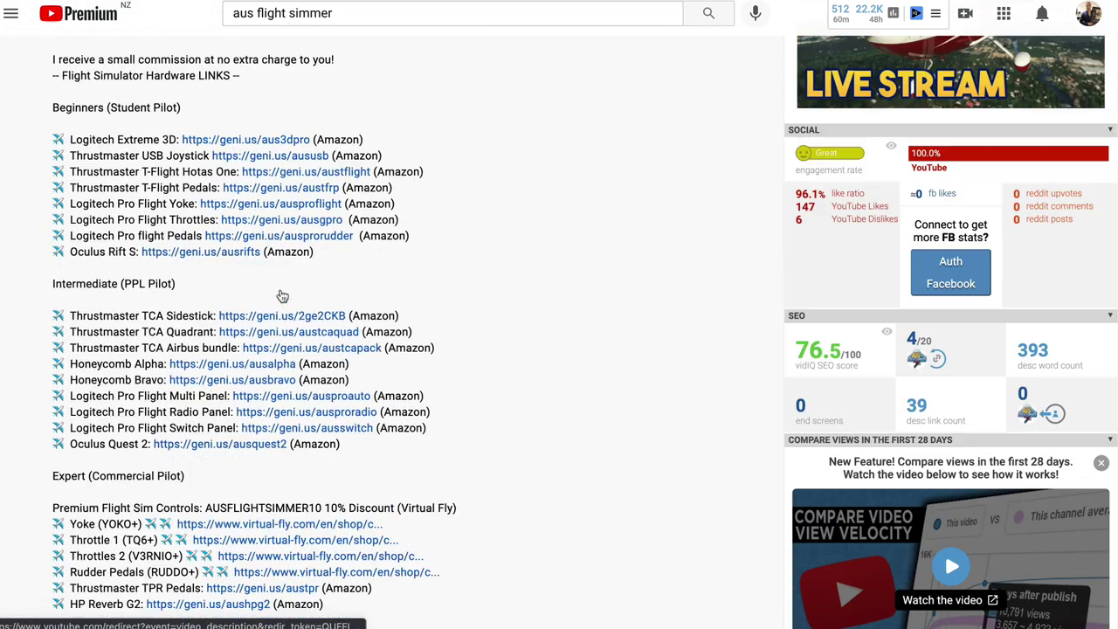
{"action": "scroll", "scroll_direction": "down", "scroll_amount": 3}
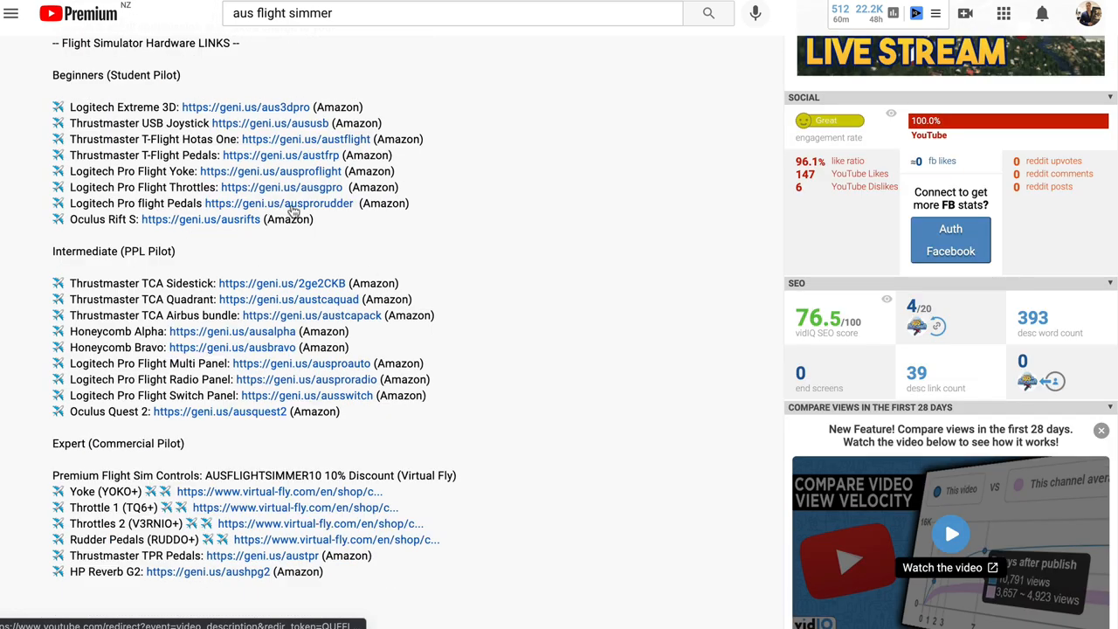
{"action": "scroll", "scroll_direction": "up", "scroll_amount": 3}
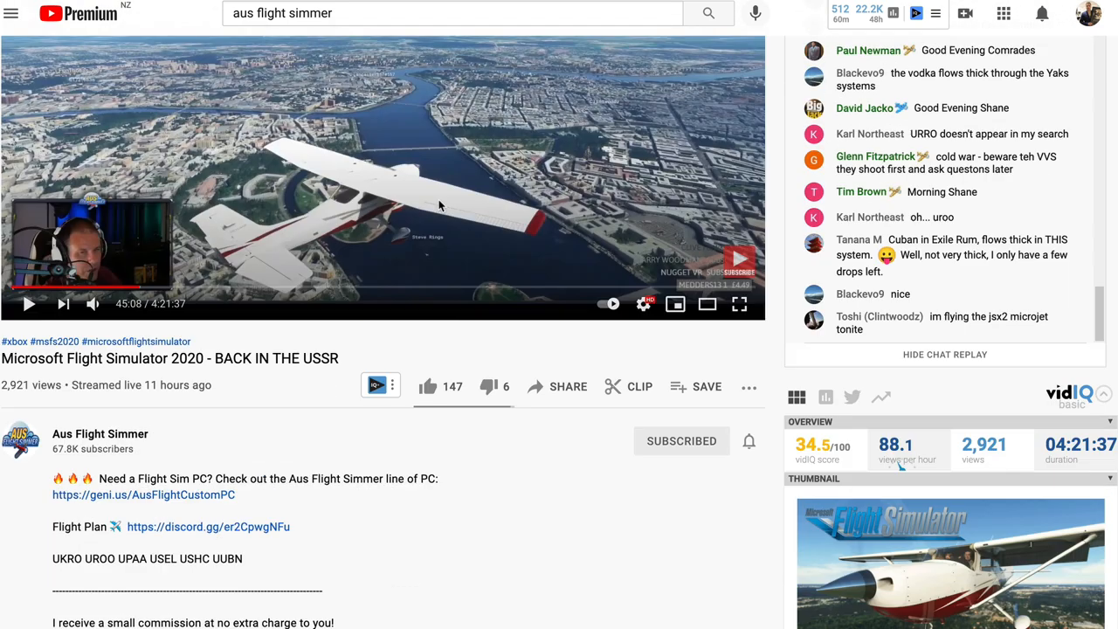
{"action": "mouse_move", "coordinate": [269, 356]}
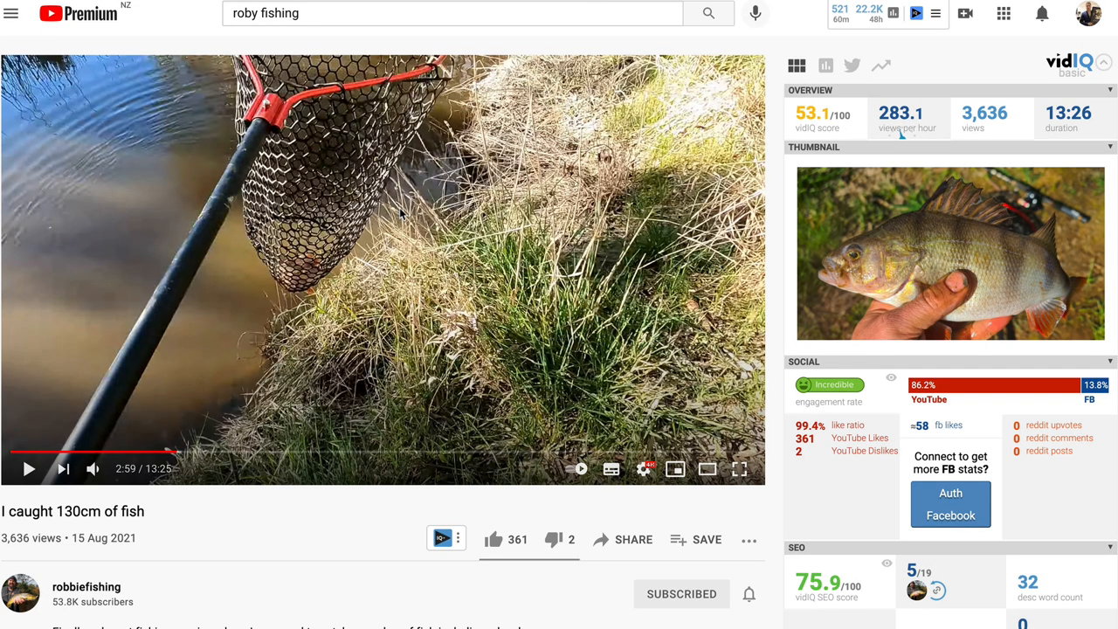
{"action": "scroll", "scroll_direction": "down", "scroll_amount": 3}
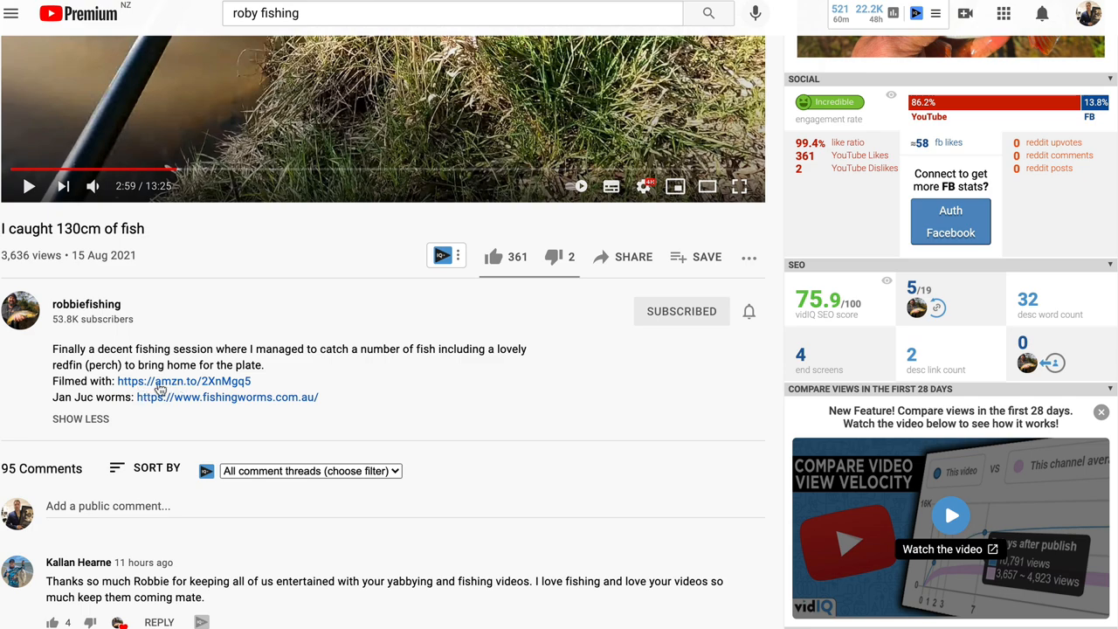
{"action": "mouse_move", "coordinate": [187, 385]}
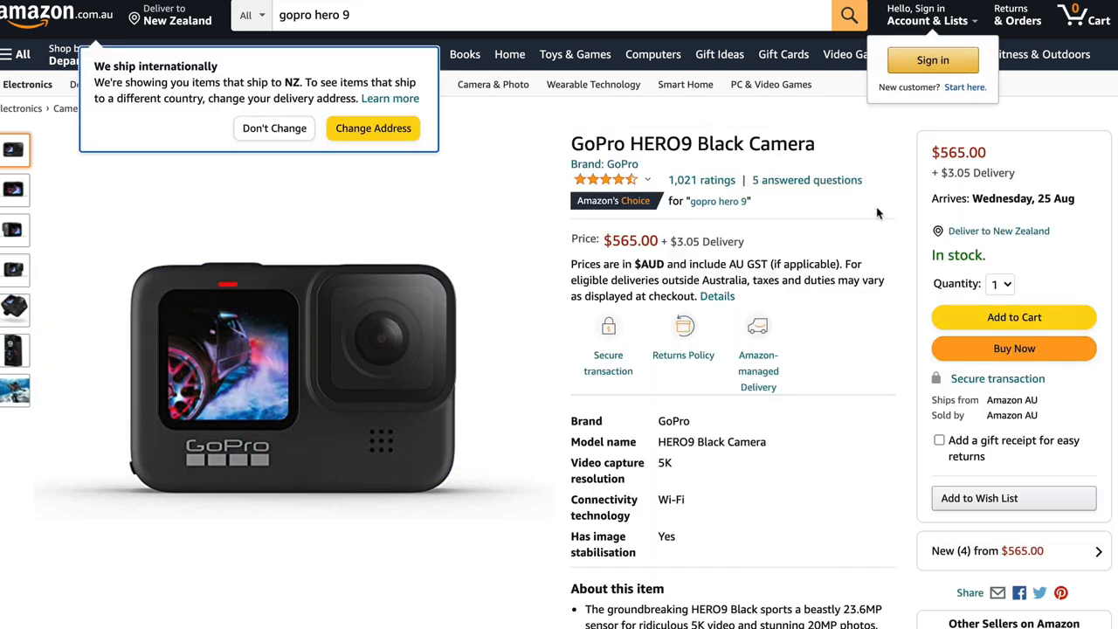
{"action": "mouse_move", "coordinate": [824, 225]}
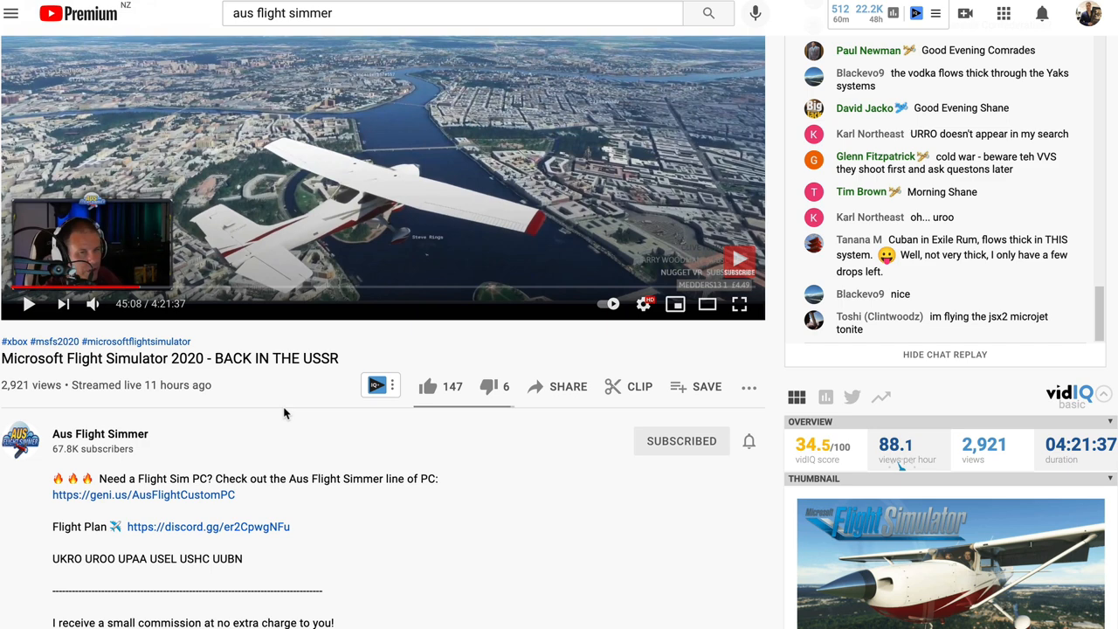
{"action": "mouse_move", "coordinate": [276, 386]}
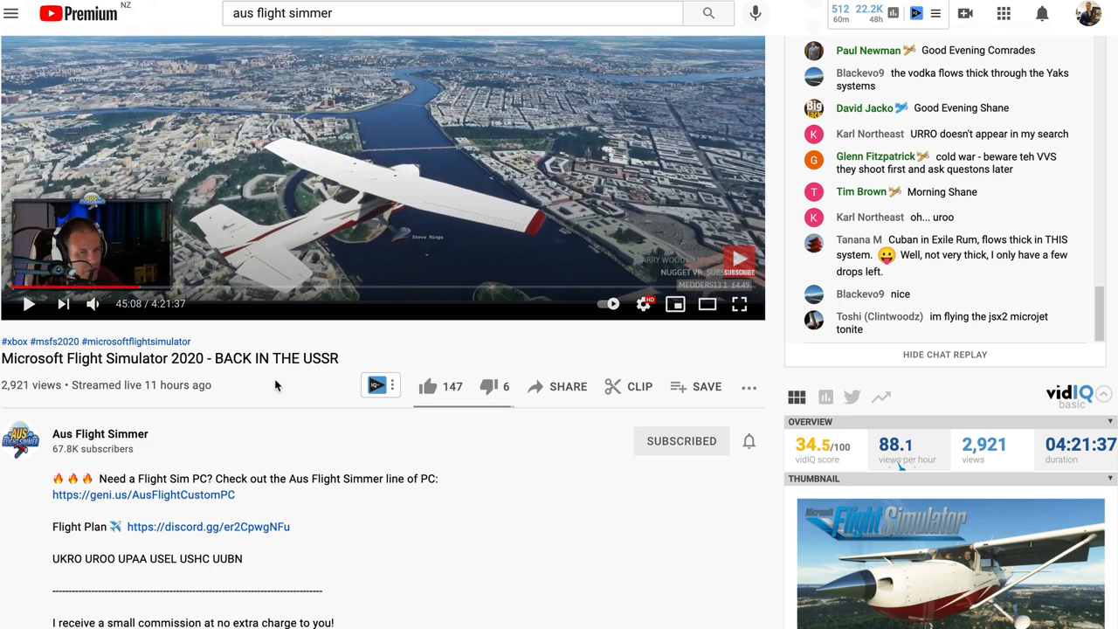
{"action": "mouse_move", "coordinate": [272, 399]}
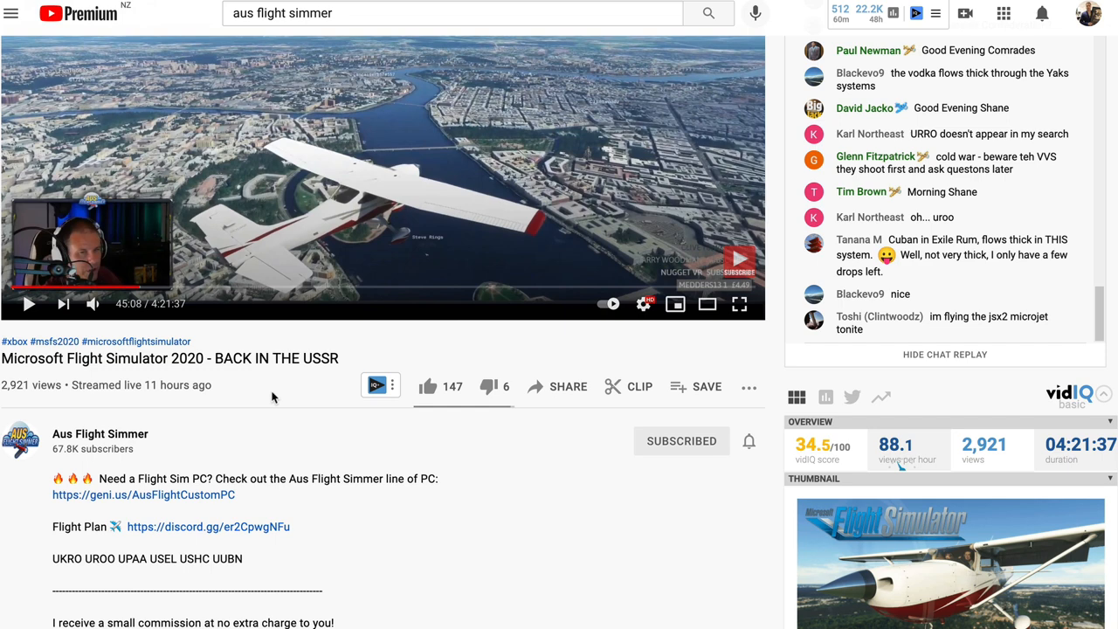
{"action": "mouse_move", "coordinate": [269, 395]}
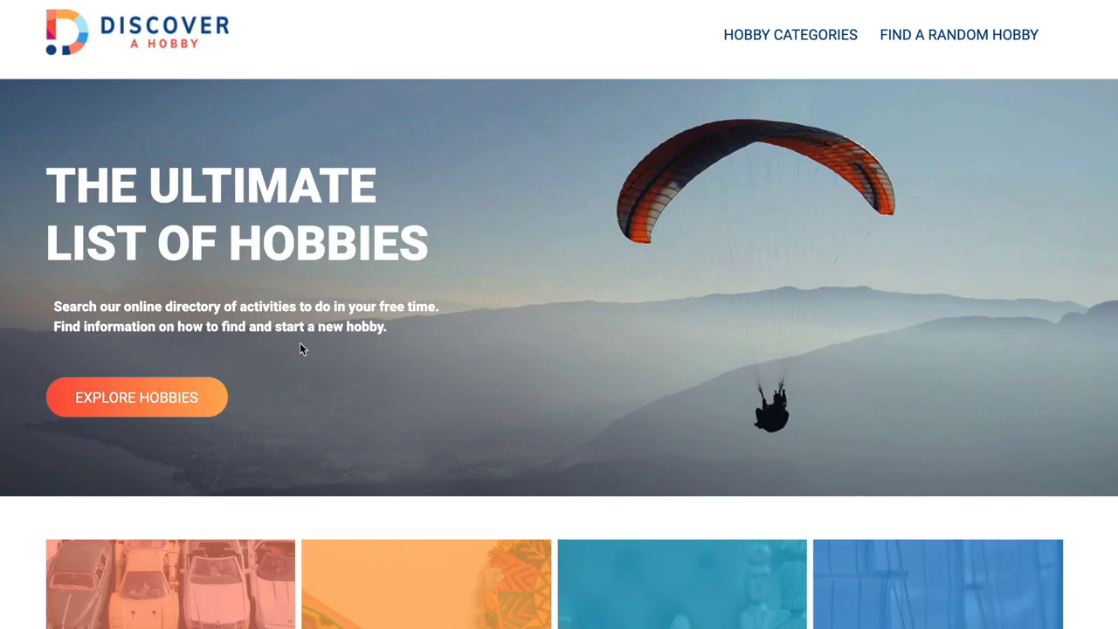
{"action": "mouse_move", "coordinate": [29, 200]}
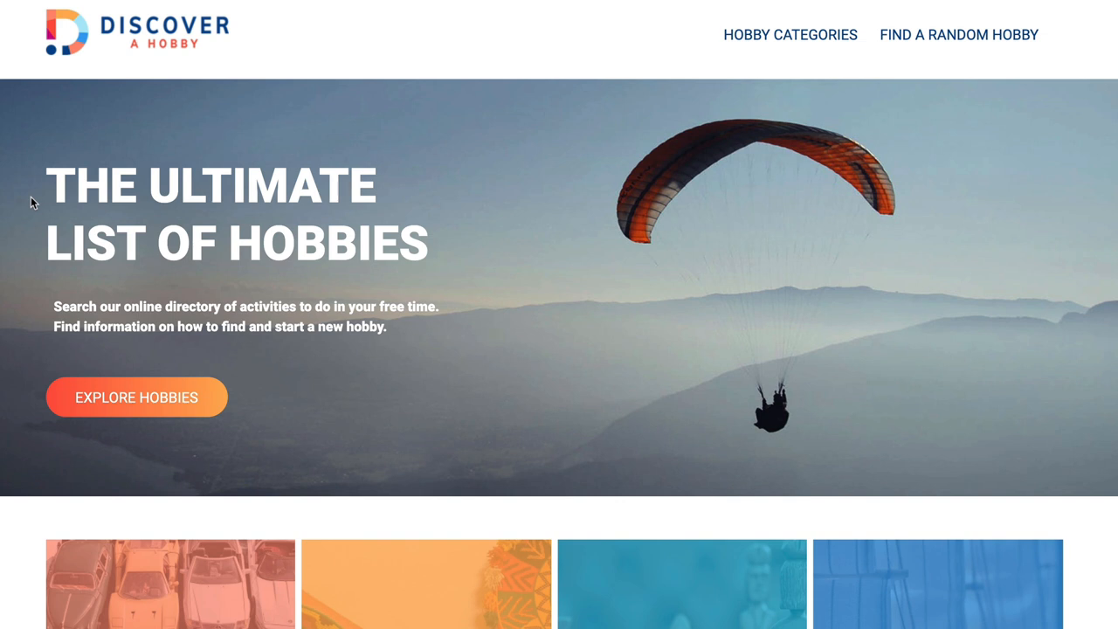
{"action": "scroll", "scroll_direction": "down", "scroll_amount": 3}
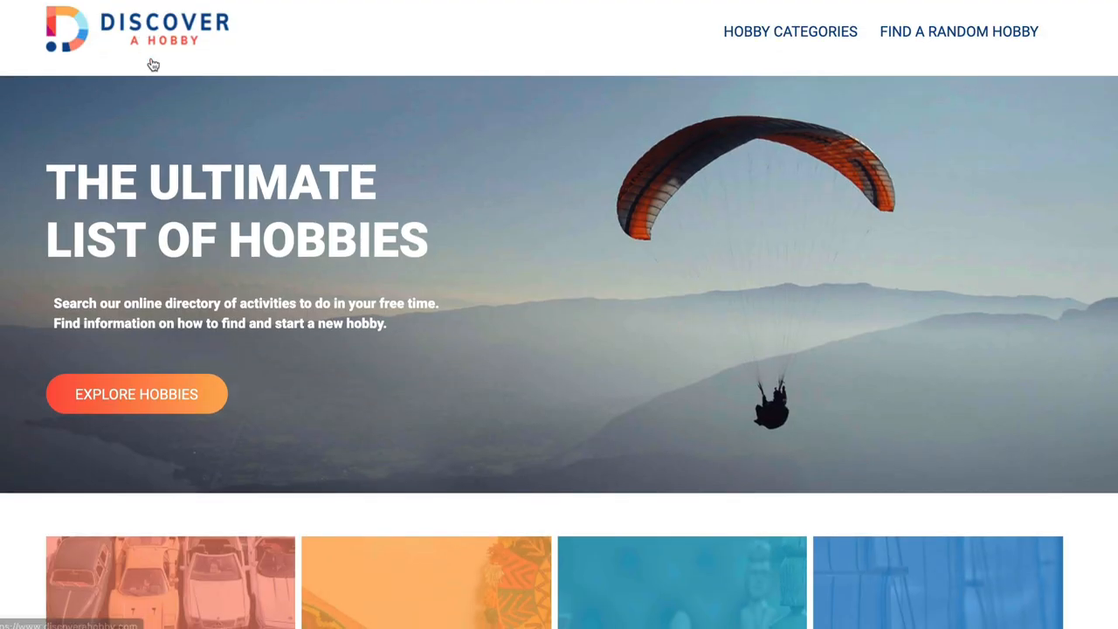
{"action": "mouse_move", "coordinate": [157, 66]}
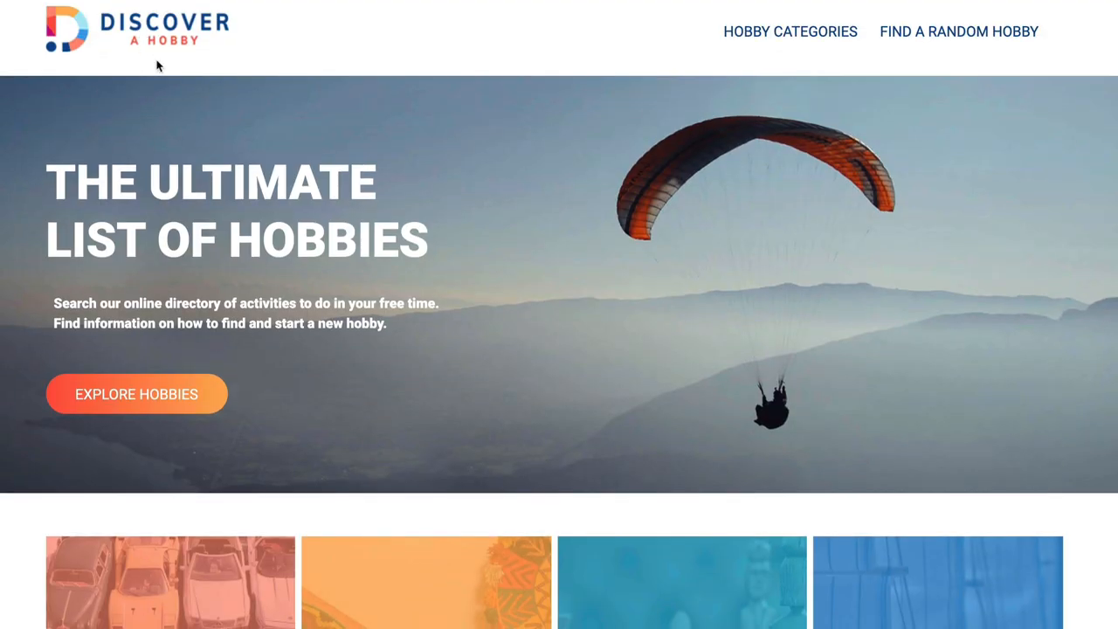
{"action": "scroll", "scroll_direction": "down", "scroll_amount": 3}
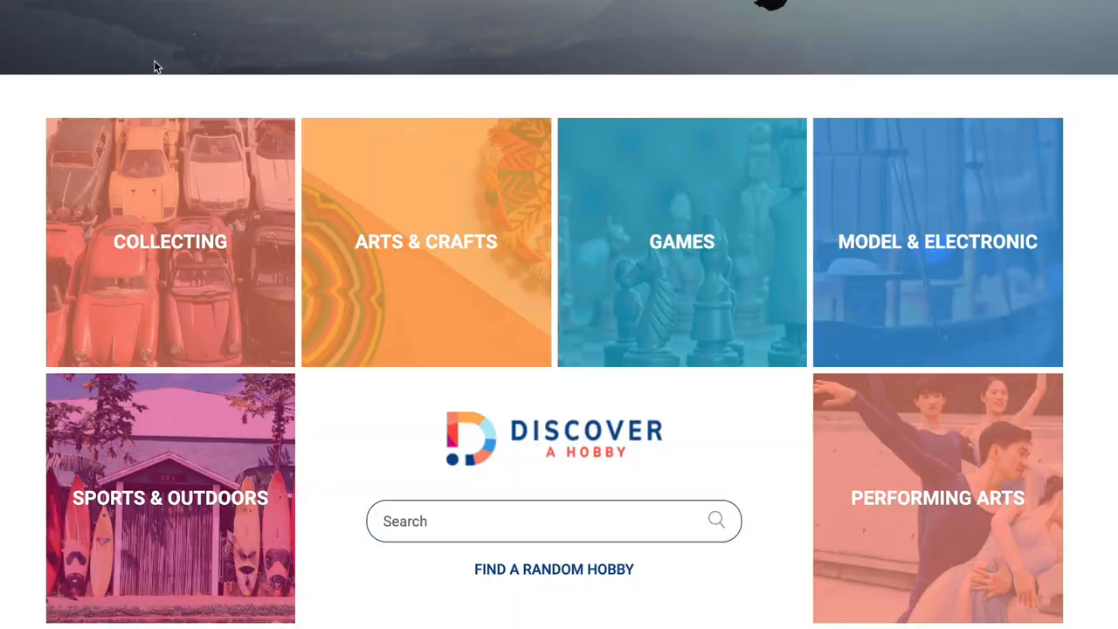
{"action": "scroll", "scroll_direction": "down", "scroll_amount": 3}
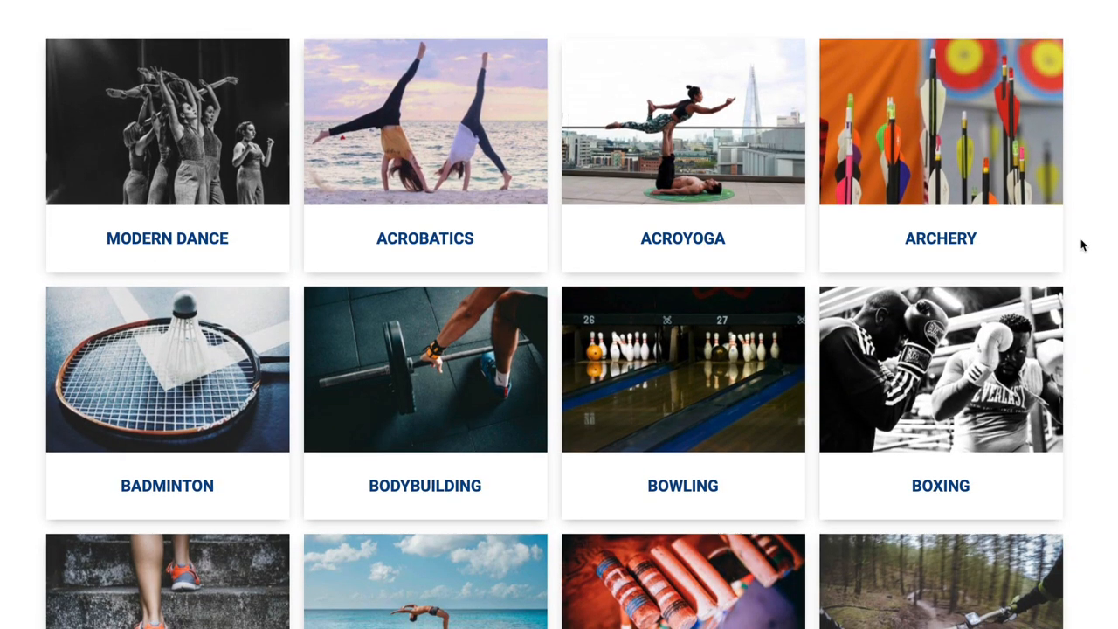
{"action": "scroll", "scroll_direction": "down", "scroll_amount": 3}
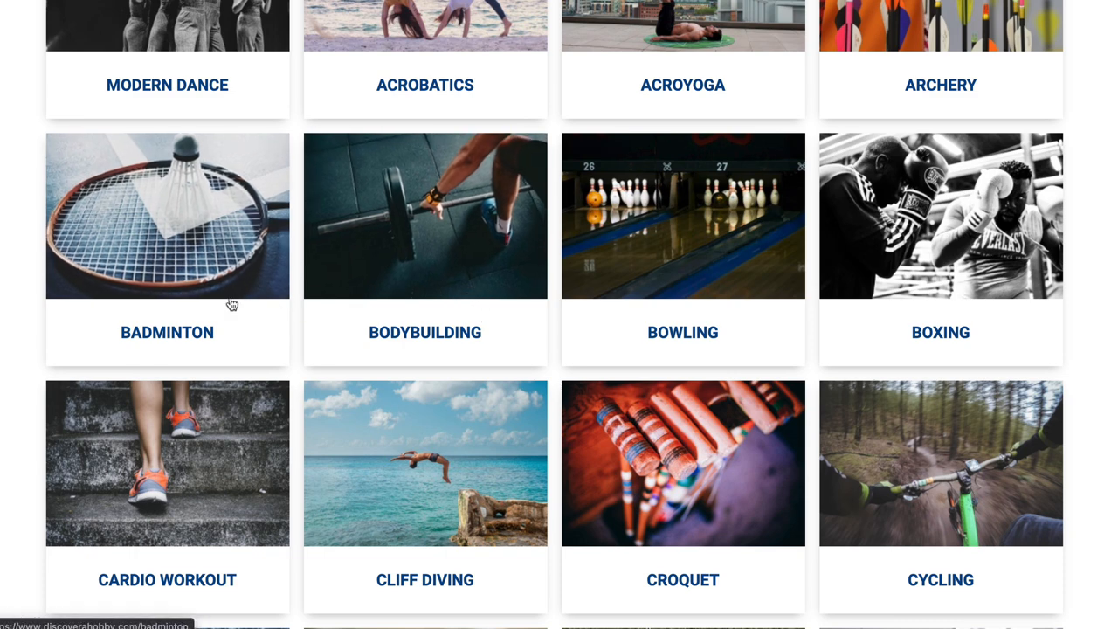
{"action": "mouse_move", "coordinate": [719, 323]}
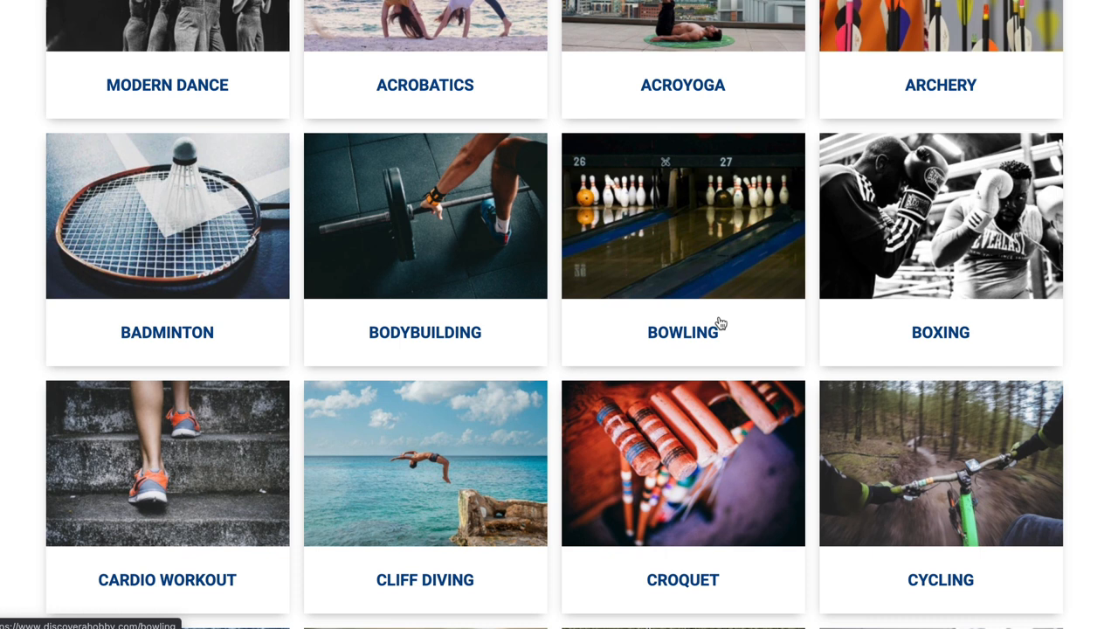
{"action": "scroll", "scroll_direction": "down", "scroll_amount": 3}
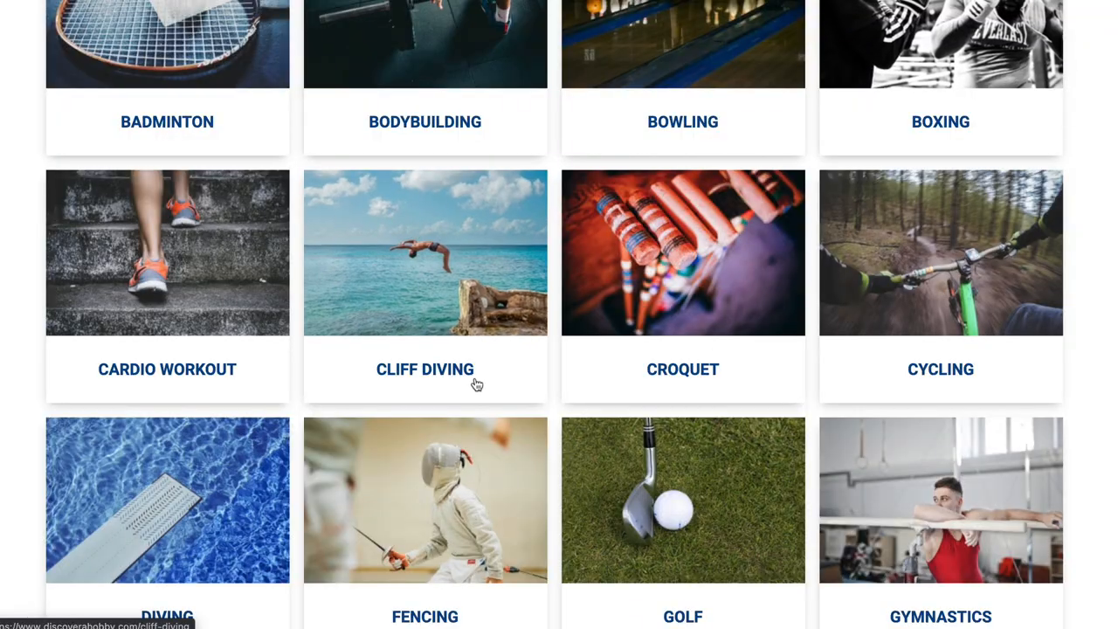
{"action": "scroll", "scroll_direction": "down", "scroll_amount": 3}
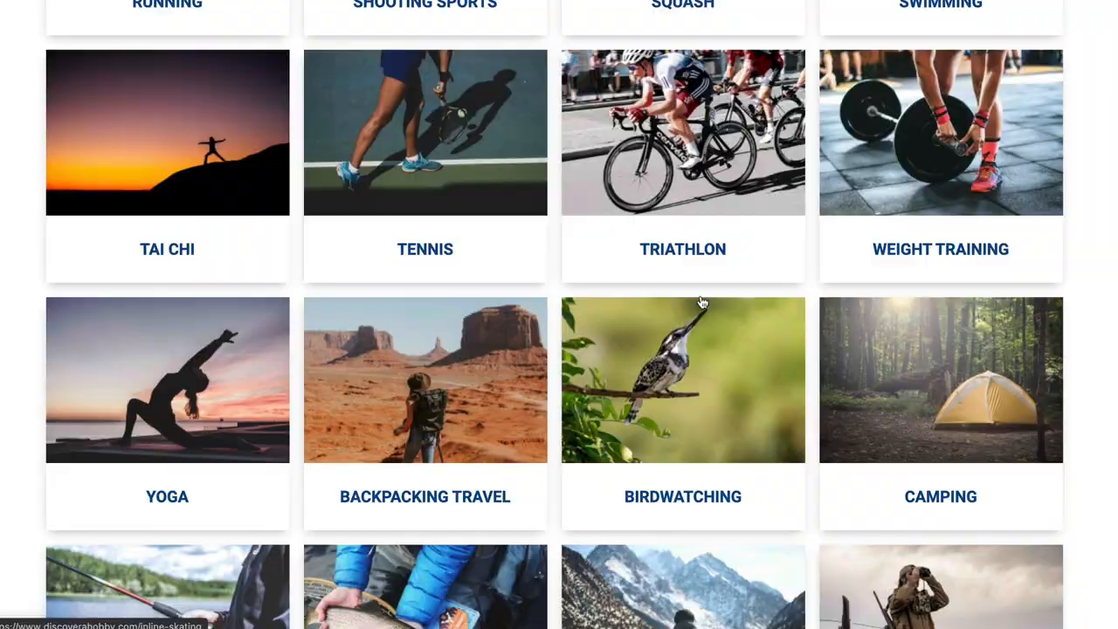
{"action": "scroll", "scroll_direction": "down", "scroll_amount": 3}
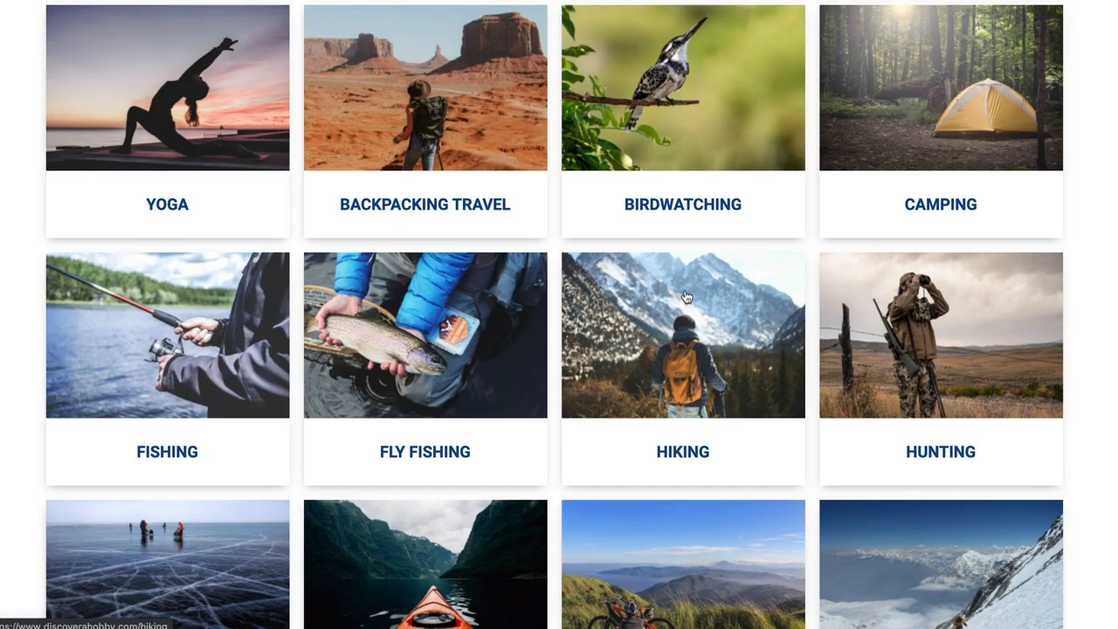
{"action": "scroll", "scroll_direction": "down", "scroll_amount": 3}
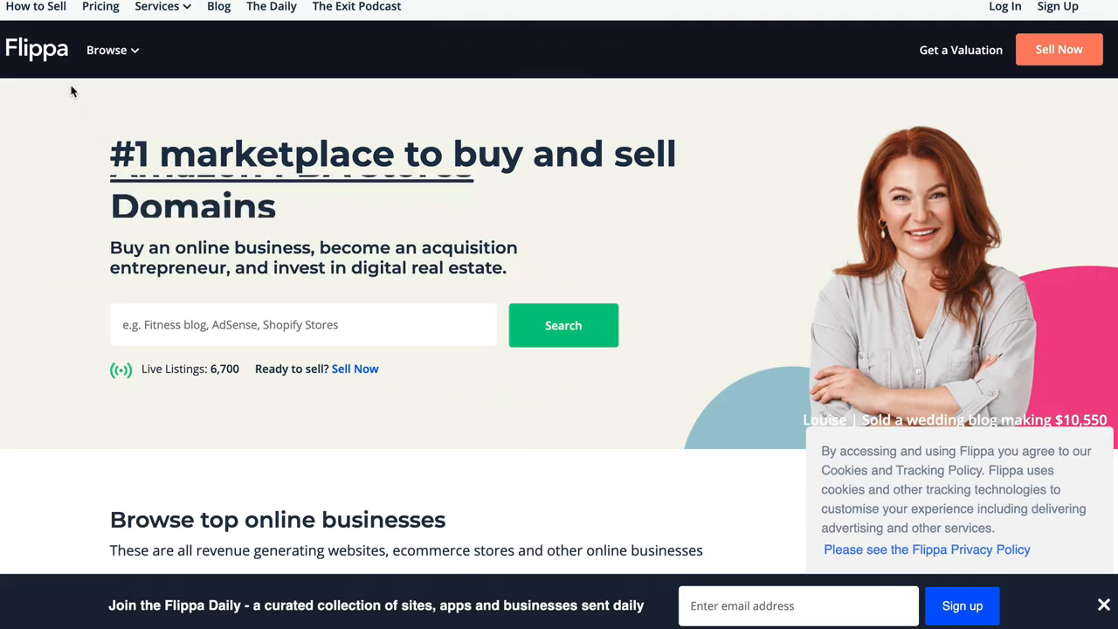
Show Flippa's marketplace listings of Content websites for sale and dismiss the cookie notice.
{"action": "left_click", "coordinate": [107, 48]}
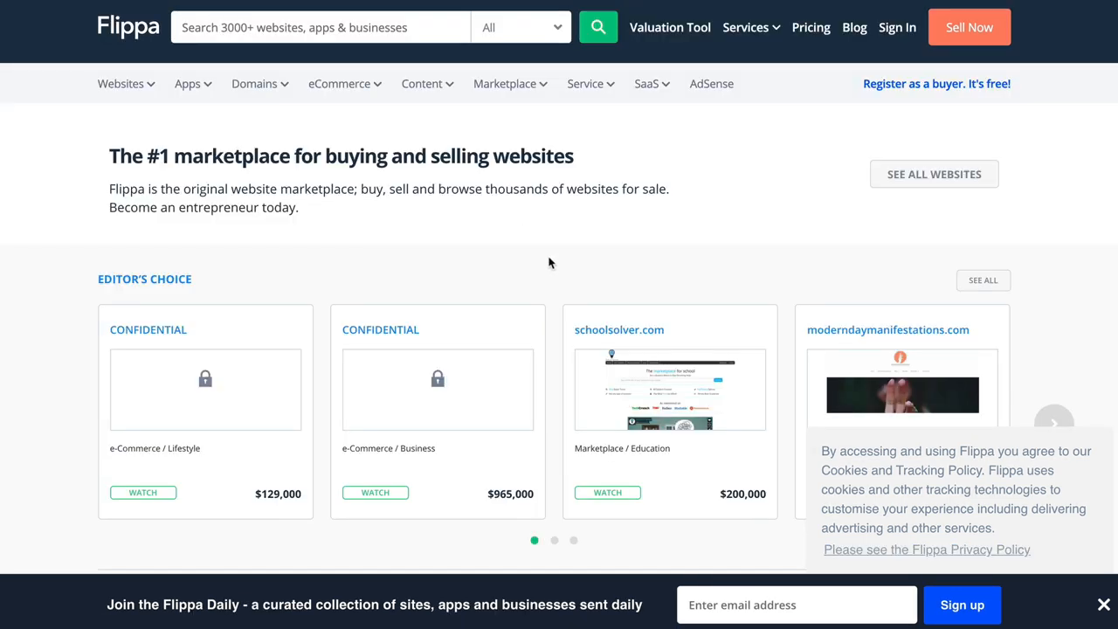
{"action": "left_click", "coordinate": [422, 84]}
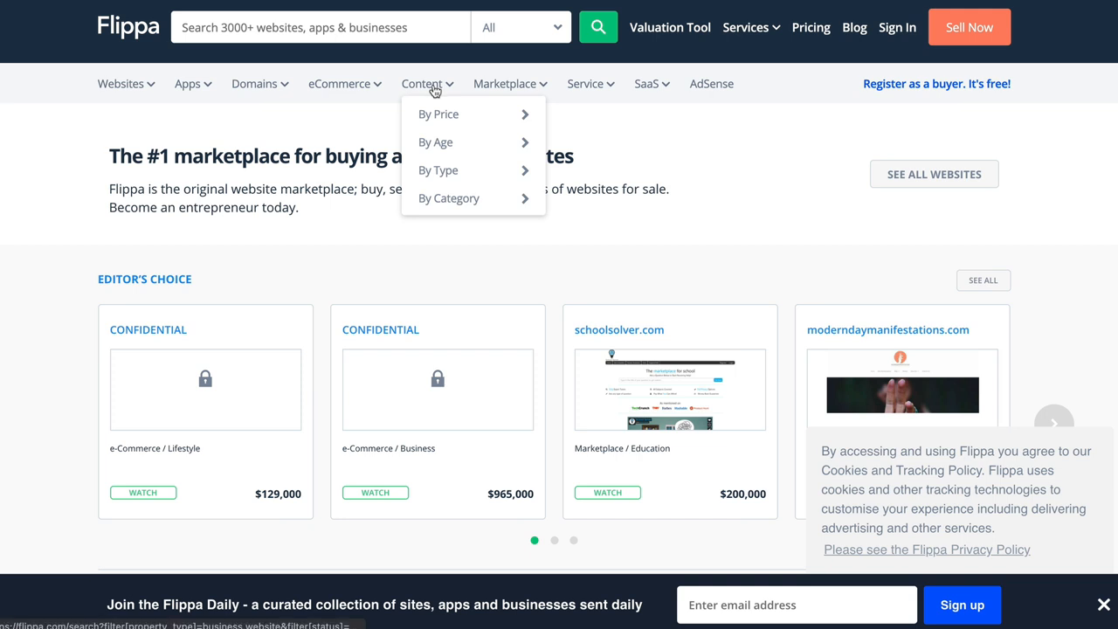
{"action": "mouse_move", "coordinate": [702, 129]}
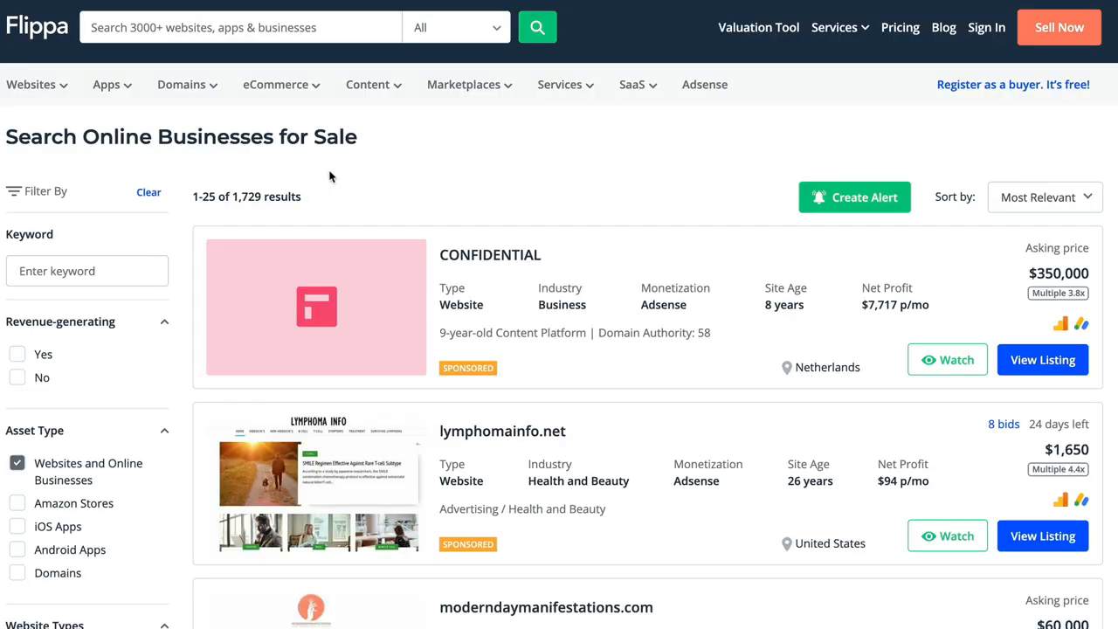
{"action": "scroll", "scroll_direction": "down", "scroll_amount": 3}
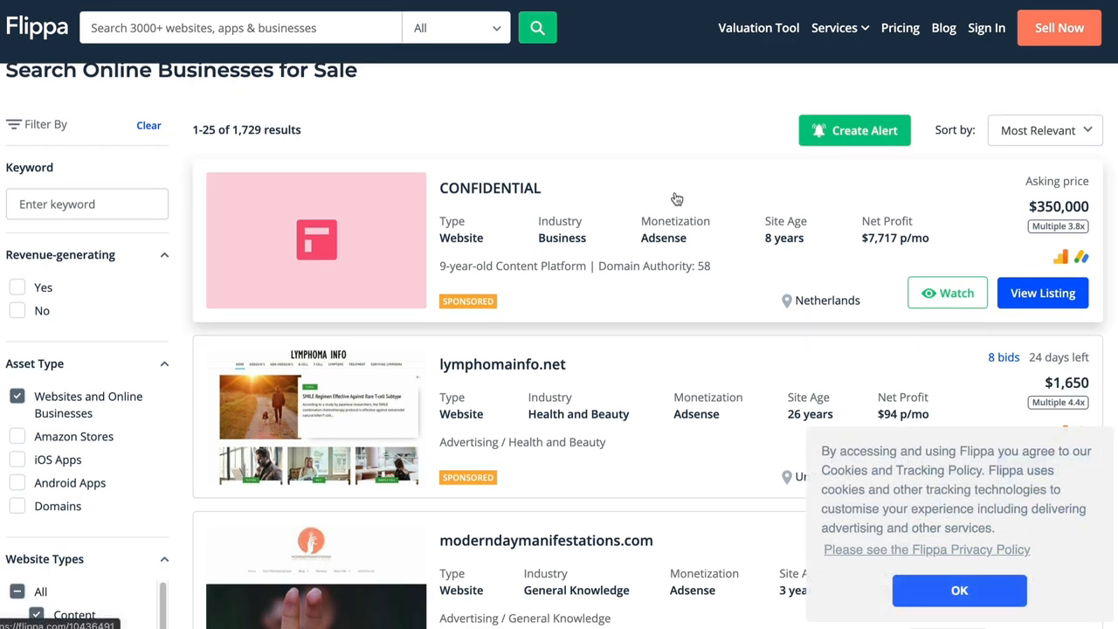
{"action": "mouse_move", "coordinate": [948, 590]}
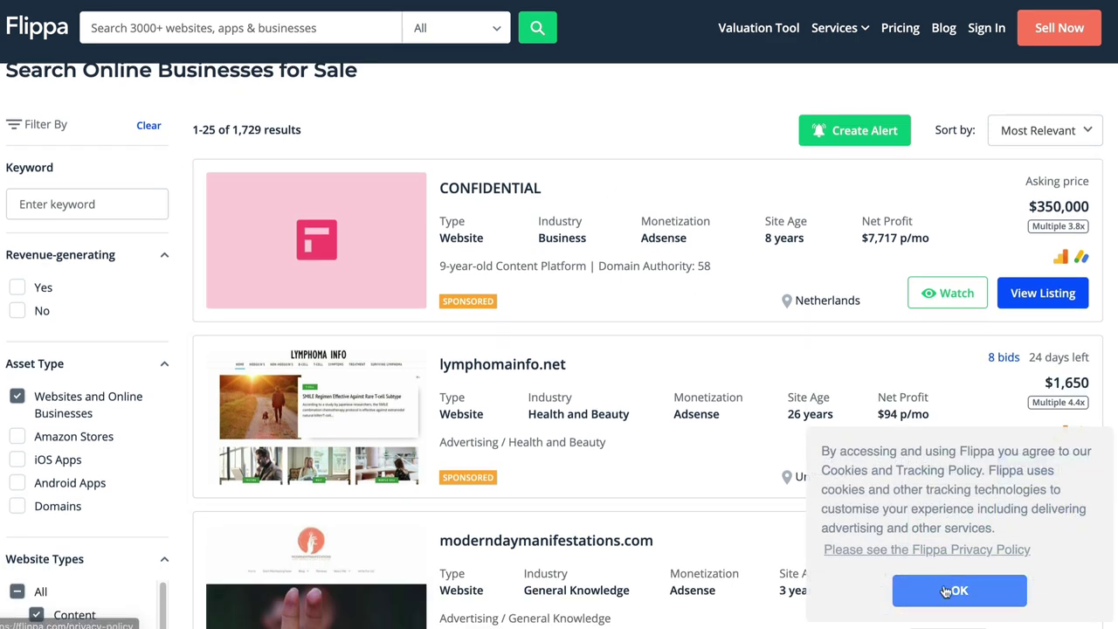
{"action": "left_click", "coordinate": [959, 591]}
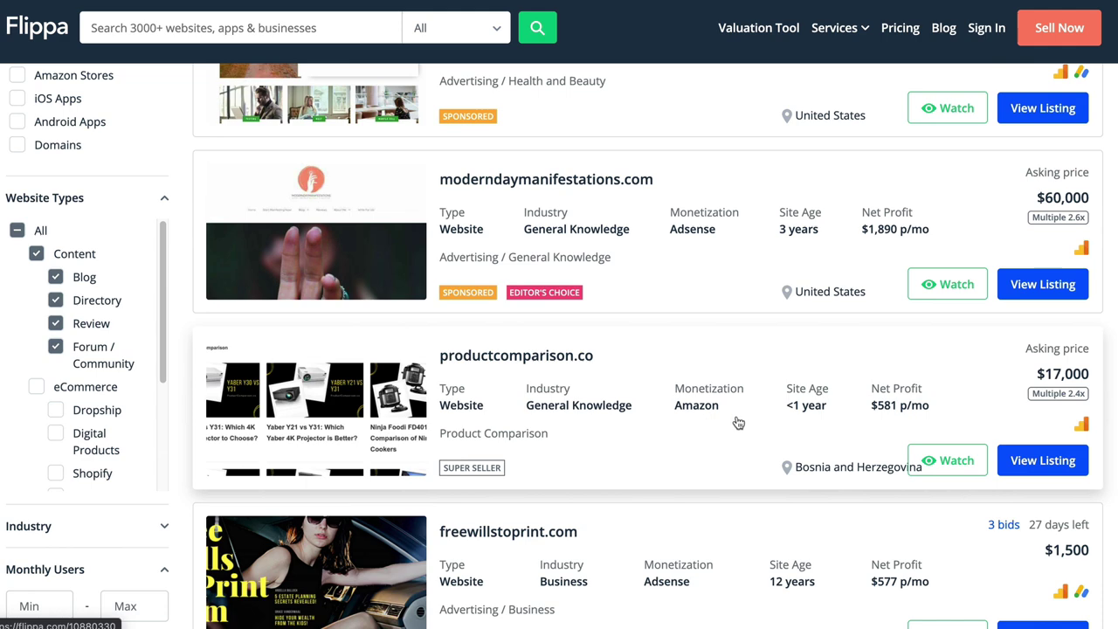
Scroll the 1,729 results past techbrane.com and geekshealth.com with their asking prices.
{"action": "scroll", "scroll_direction": "down", "scroll_amount": 3}
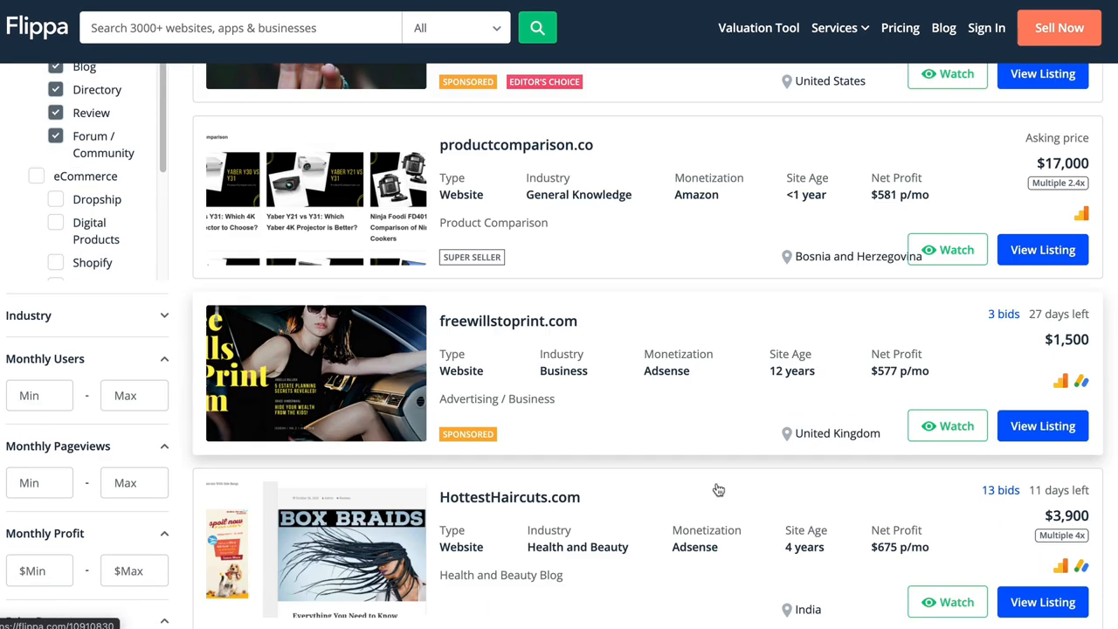
{"action": "scroll", "scroll_direction": "down", "scroll_amount": 3}
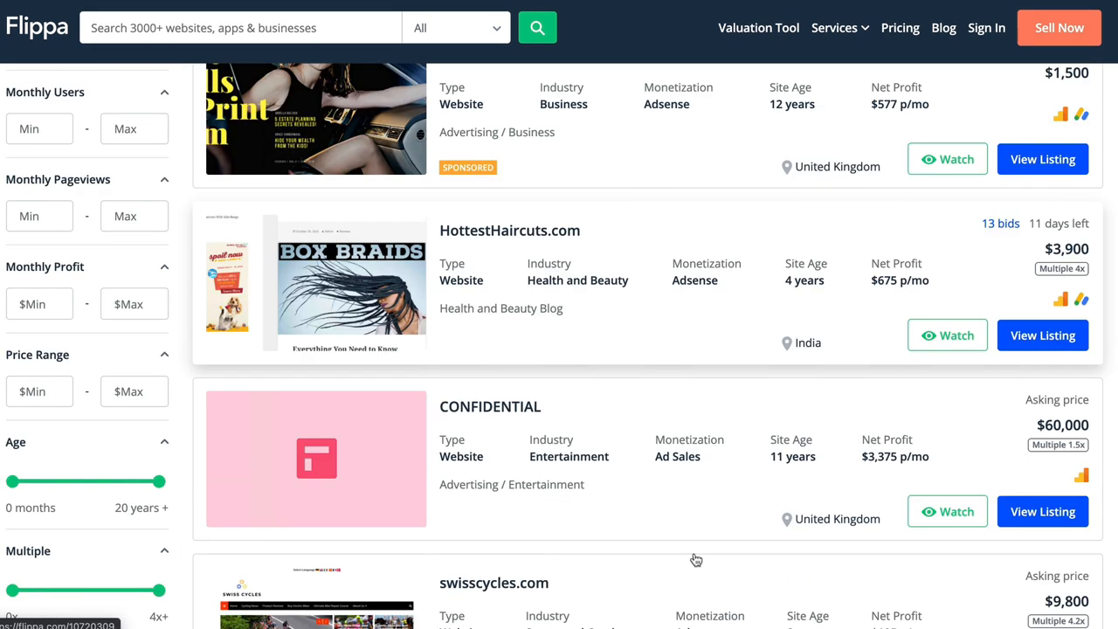
{"action": "scroll", "scroll_direction": "down", "scroll_amount": 3}
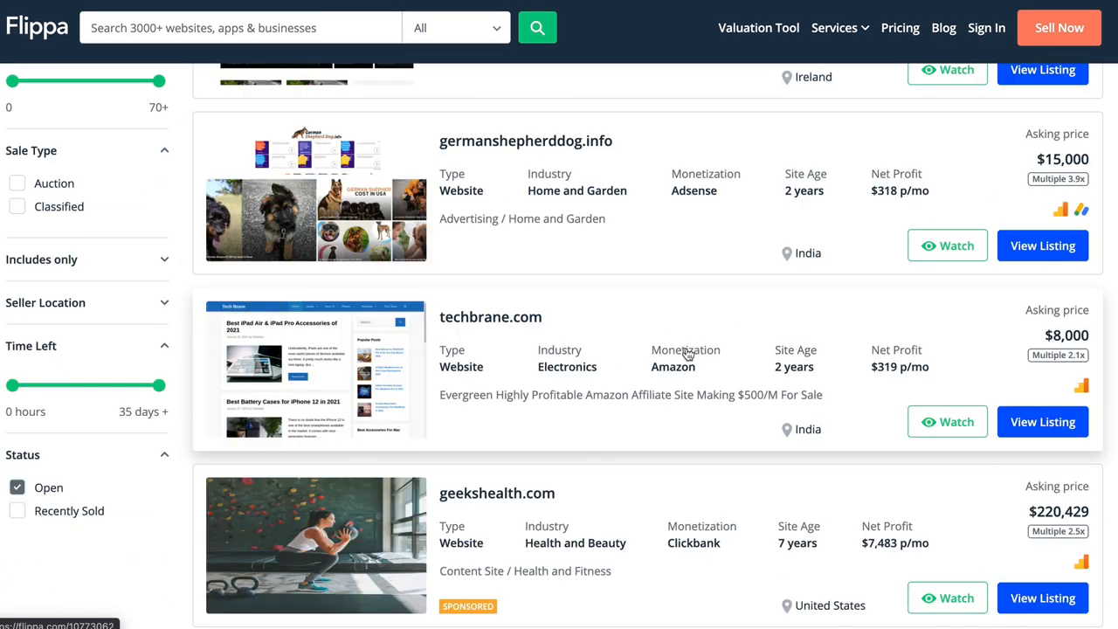
{"action": "scroll", "scroll_direction": "down", "scroll_amount": 3}
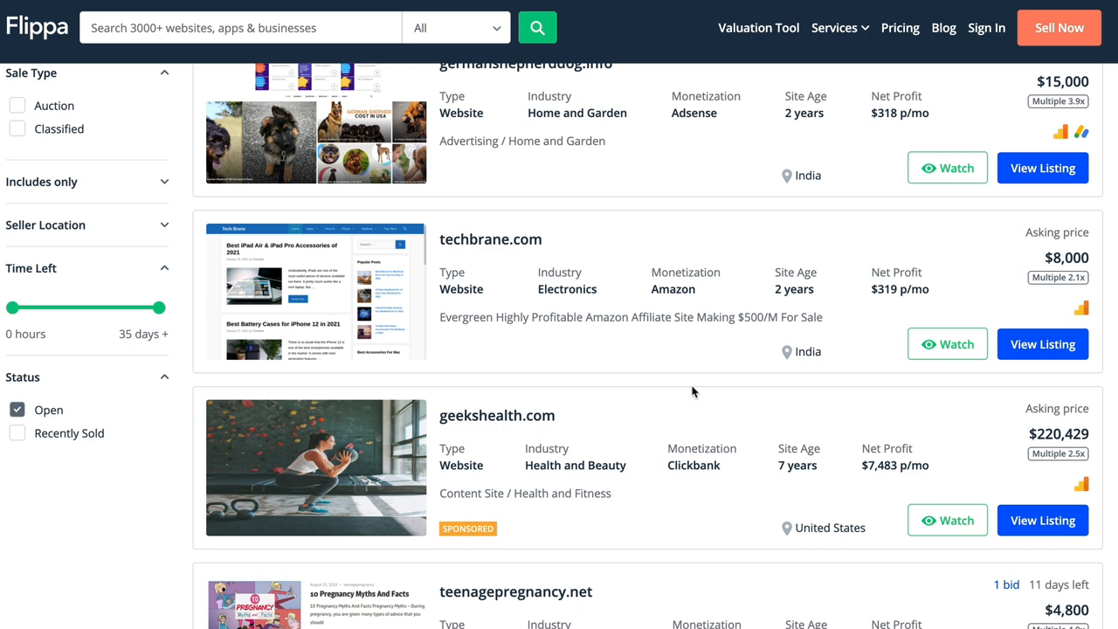
{"action": "scroll", "scroll_direction": "down", "scroll_amount": 3}
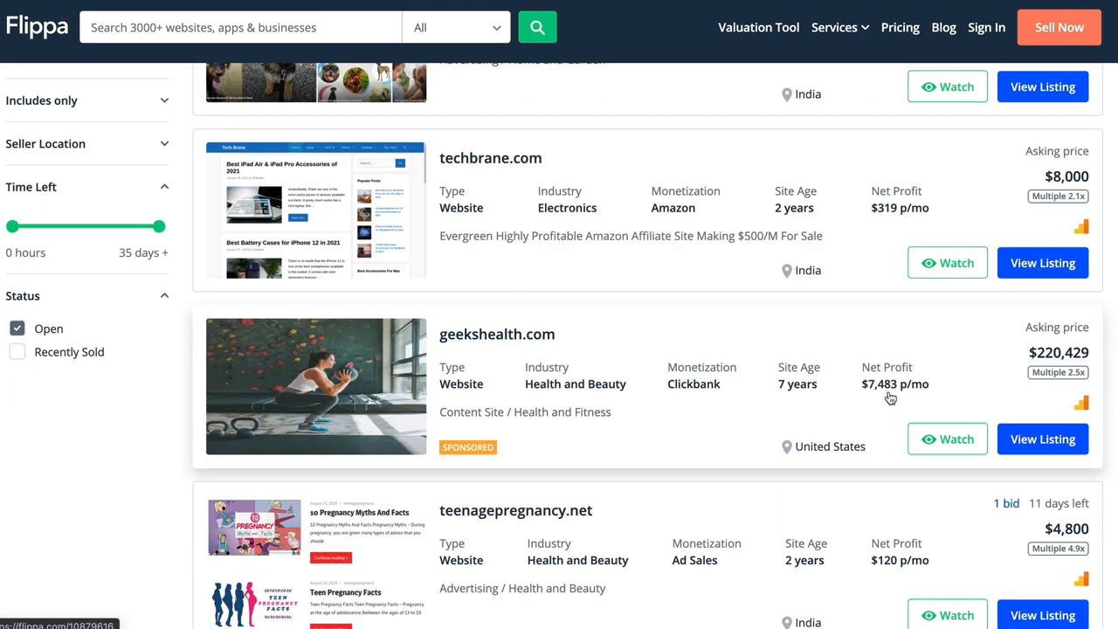
{"action": "mouse_move", "coordinate": [528, 350]}
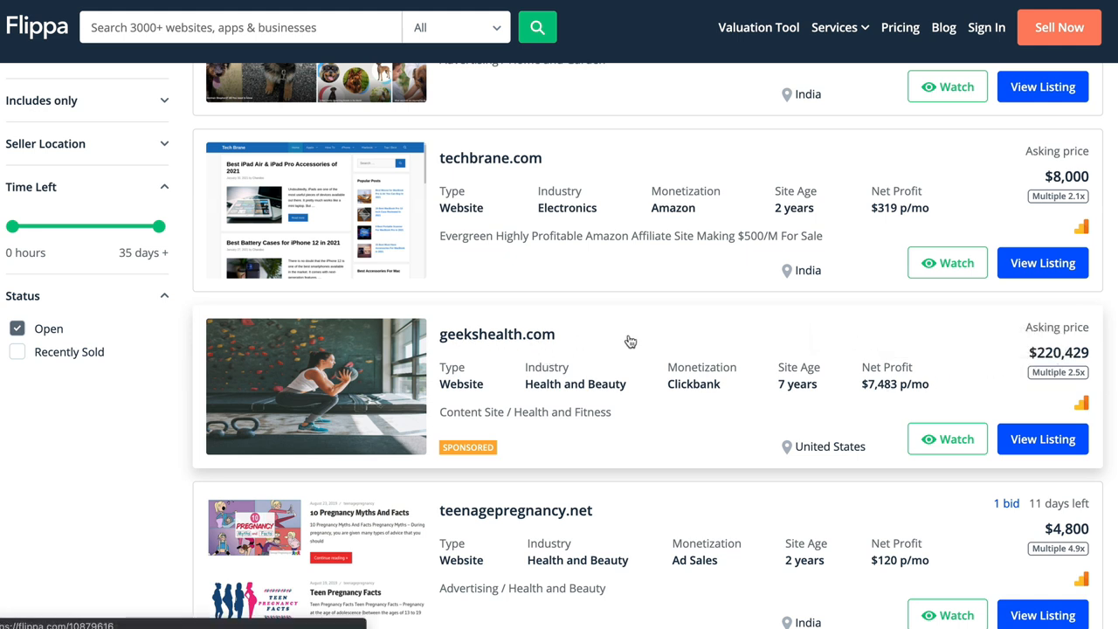
{"action": "left_click", "coordinate": [496, 333]}
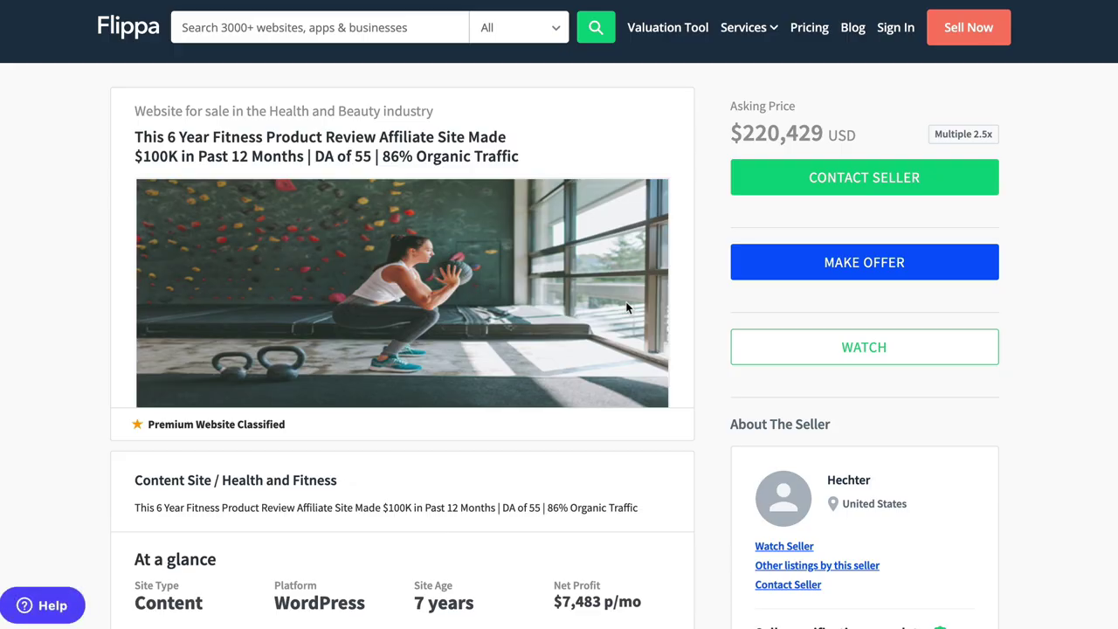
{"action": "mouse_move", "coordinate": [38, 223]}
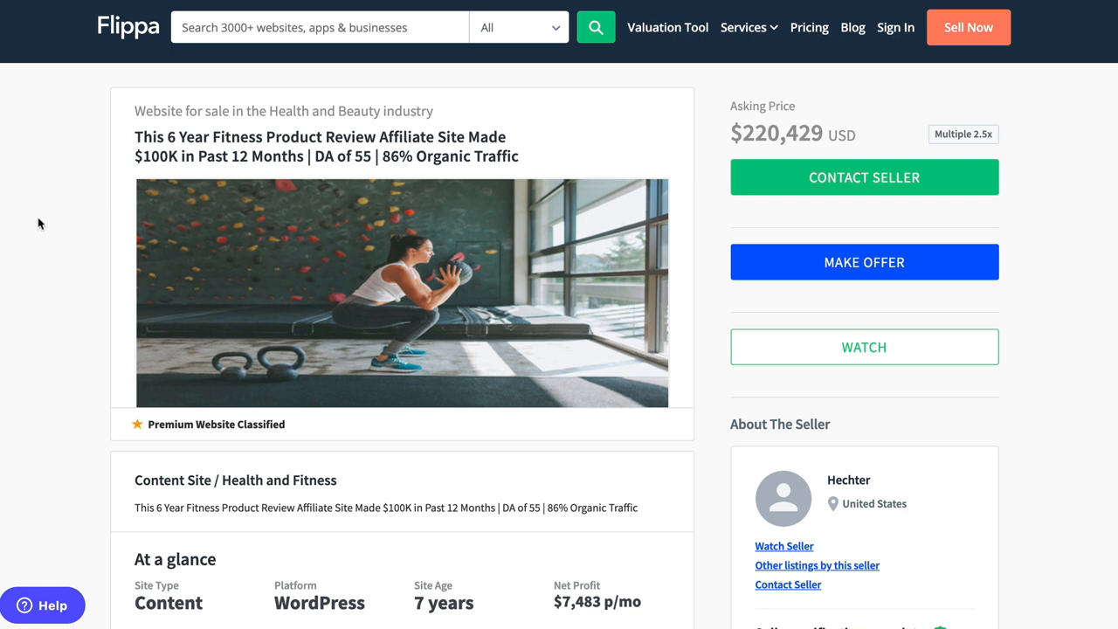
{"action": "scroll", "scroll_direction": "down", "scroll_amount": 3}
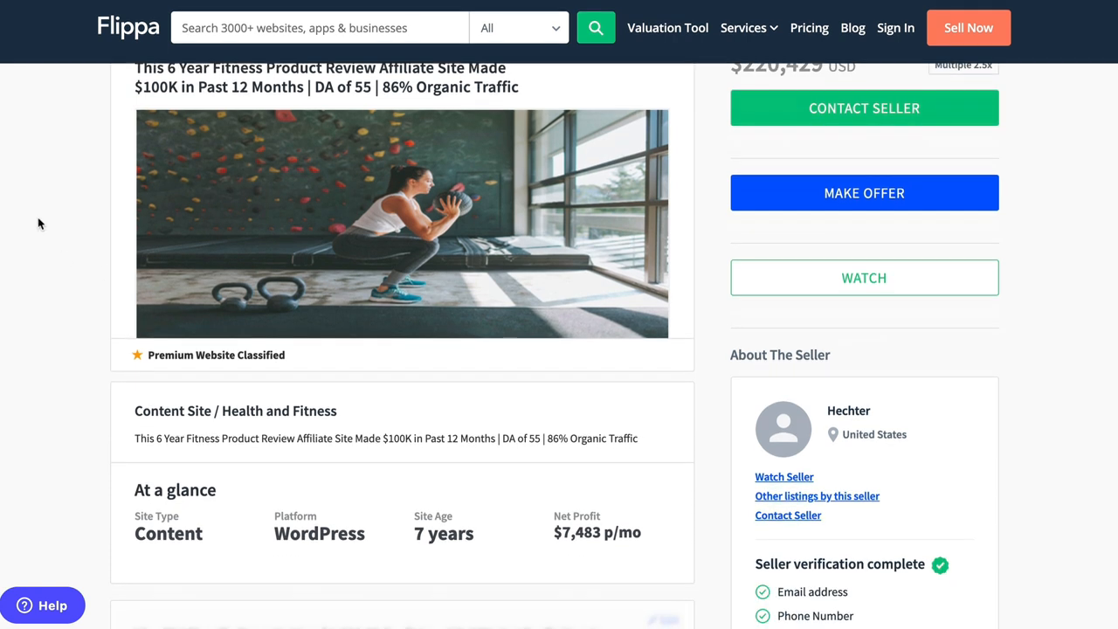
{"action": "scroll", "scroll_direction": "down", "scroll_amount": 3}
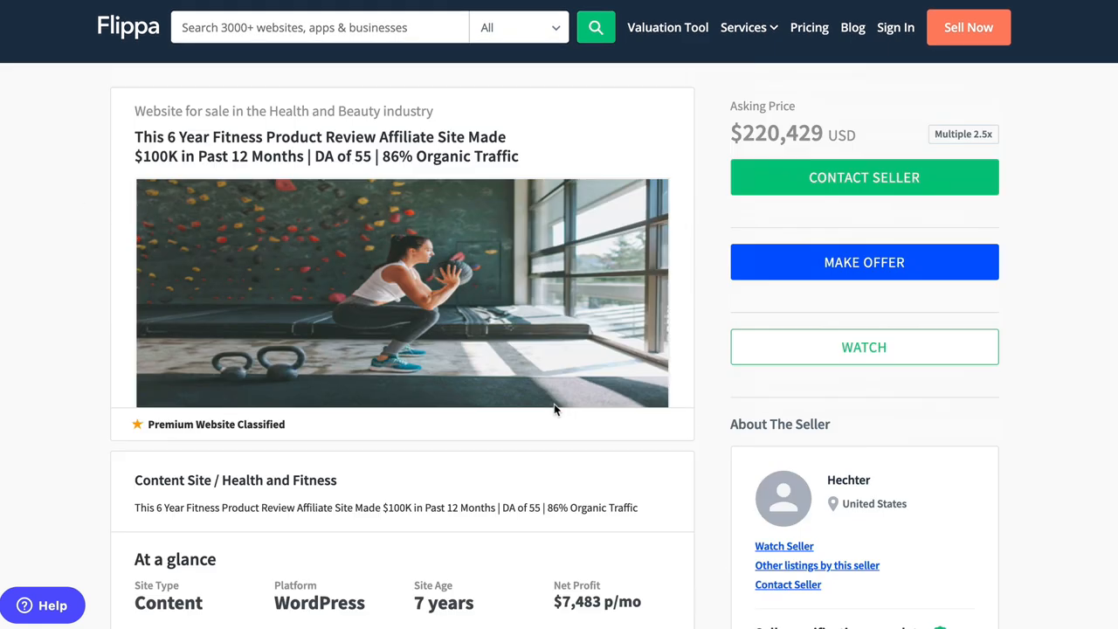
{"action": "mouse_move", "coordinate": [468, 248]}
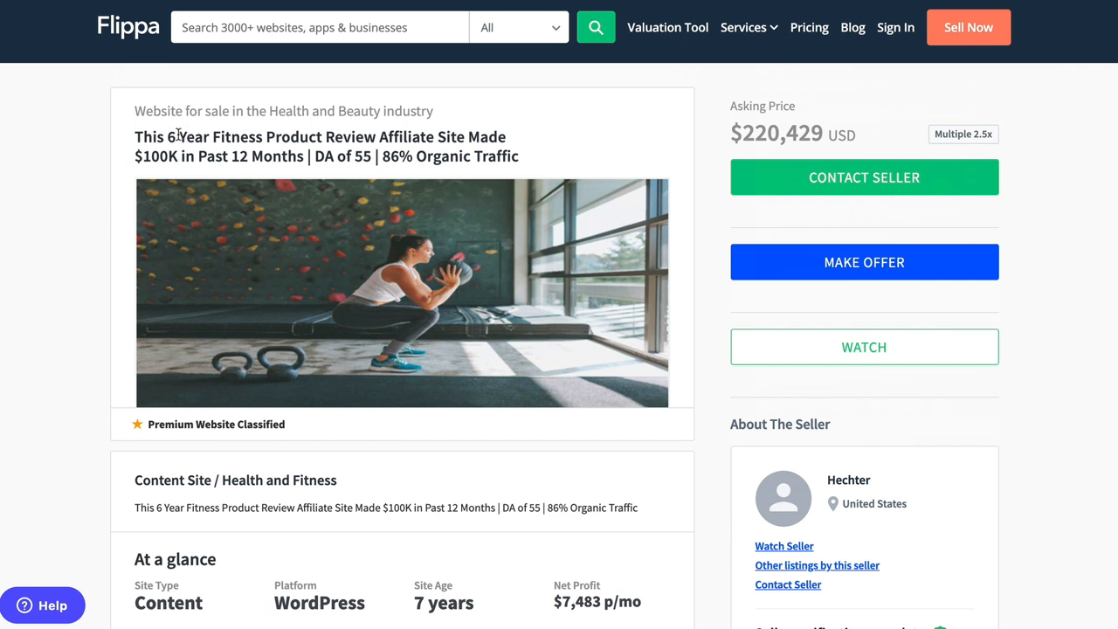
{"action": "mouse_move", "coordinate": [318, 171]}
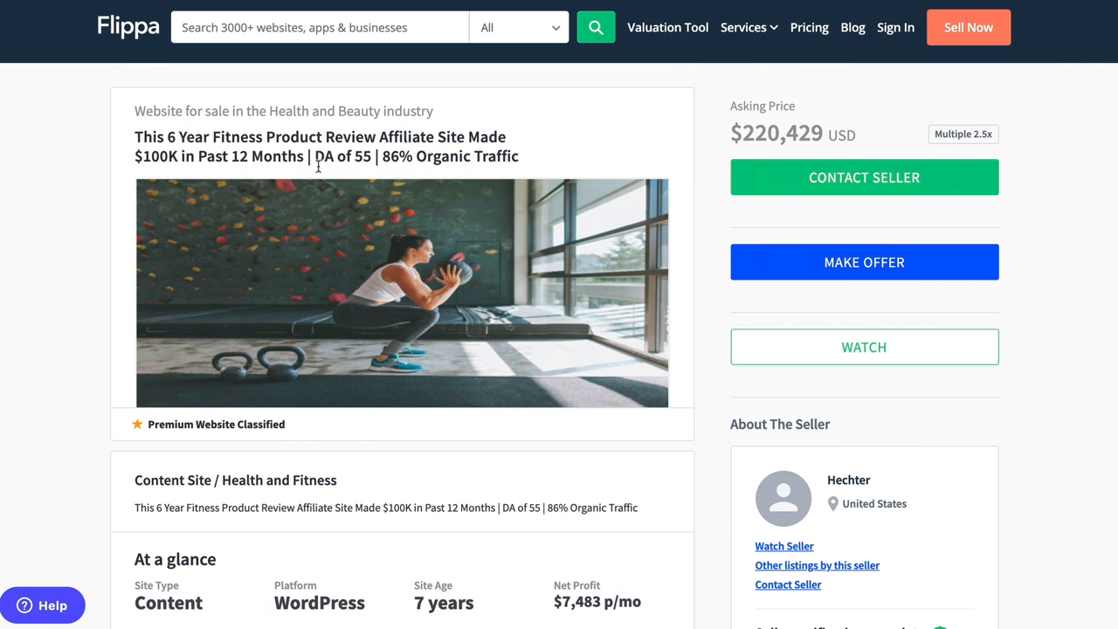
{"action": "mouse_move", "coordinate": [326, 185]}
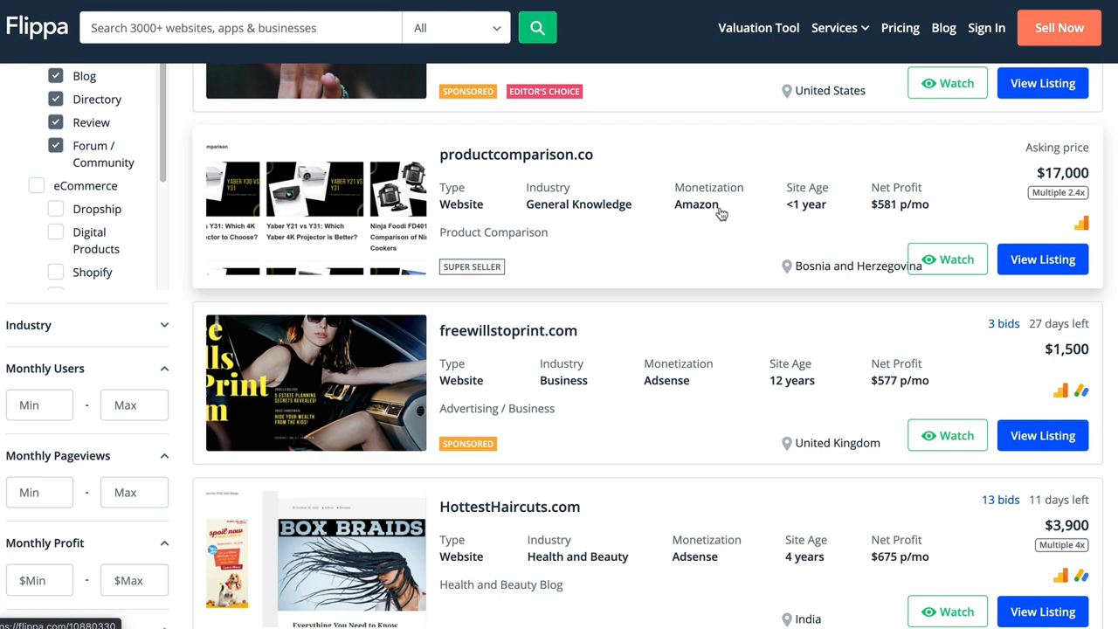
View the ProductComparison.co listing details: $17,000 price, WordPress platform, $581 monthly profit.
{"action": "left_click", "coordinate": [516, 154]}
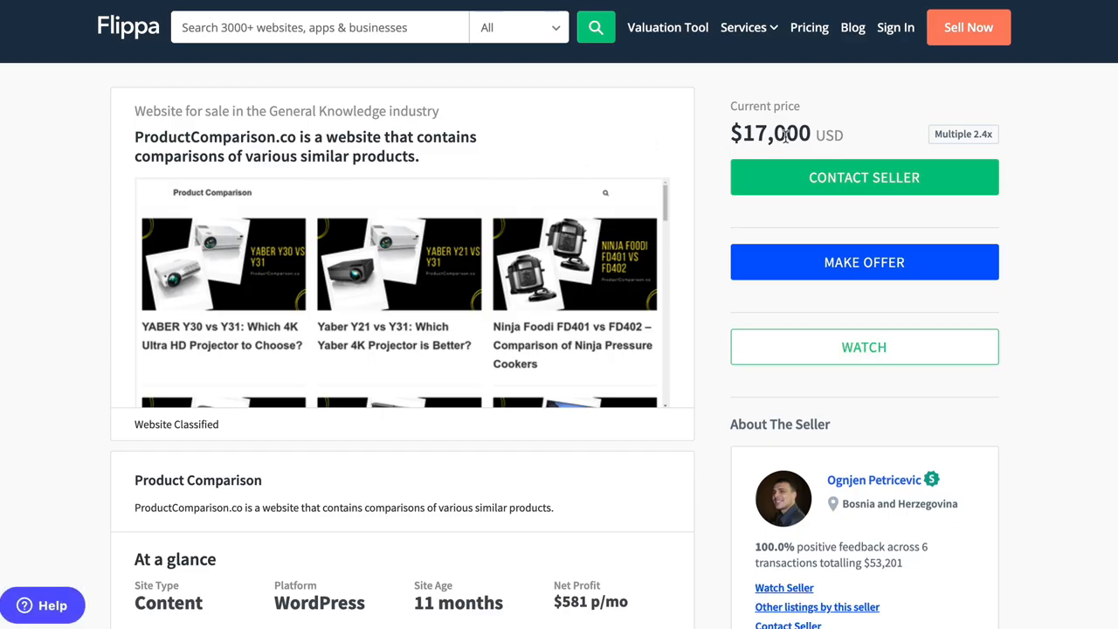
{"action": "scroll", "scroll_direction": "down", "scroll_amount": 3}
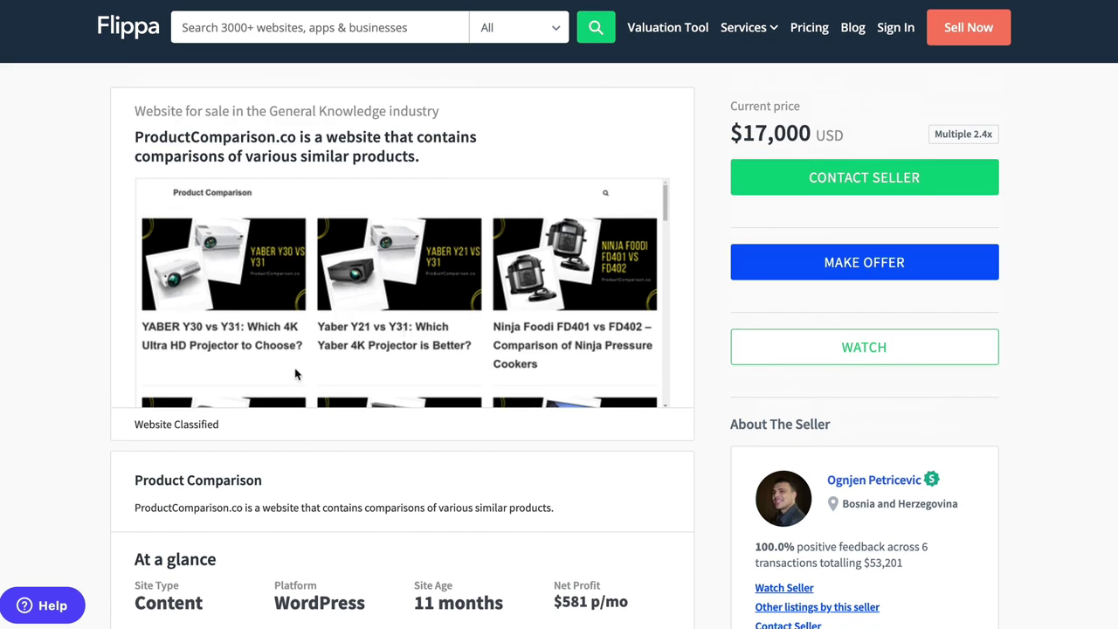
{"action": "mouse_move", "coordinate": [80, 295]}
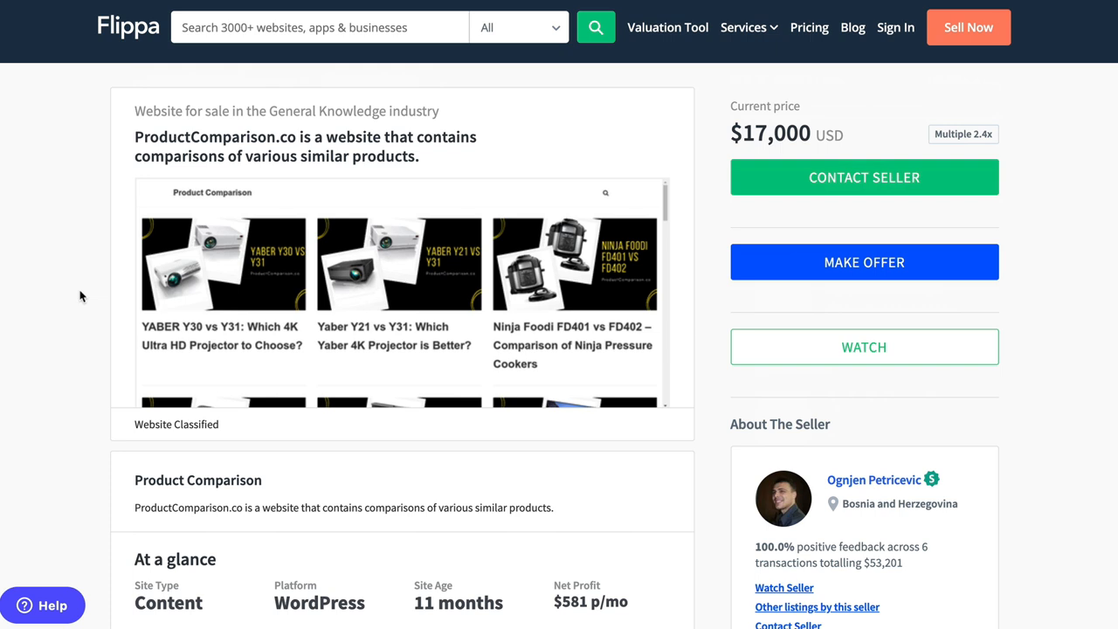
{"action": "scroll", "scroll_direction": "down", "scroll_amount": 3}
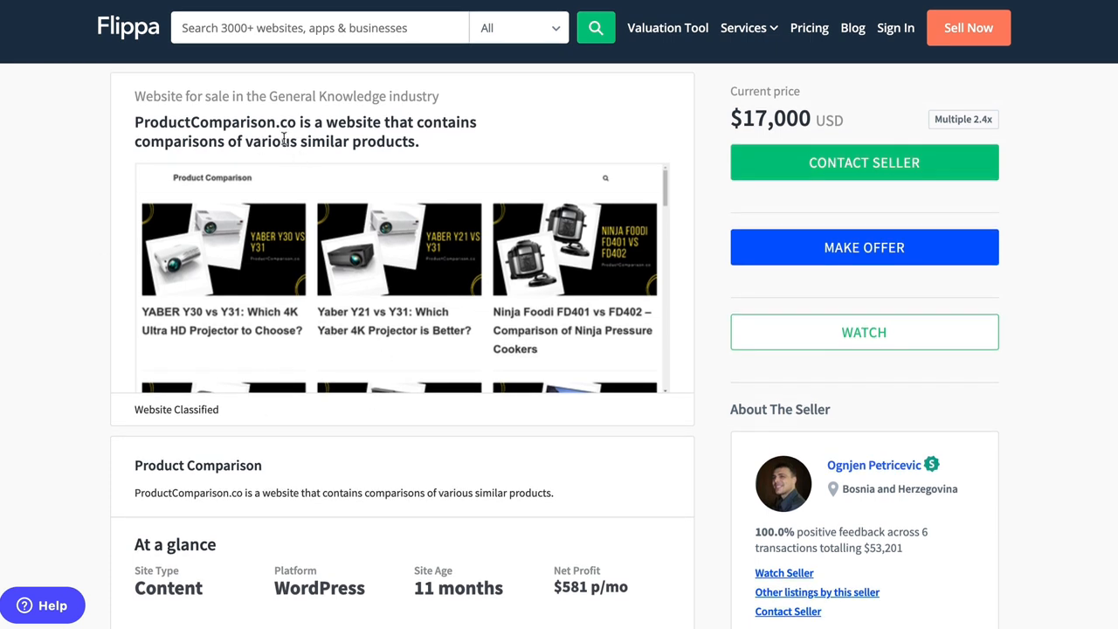
{"action": "mouse_move", "coordinate": [163, 126]}
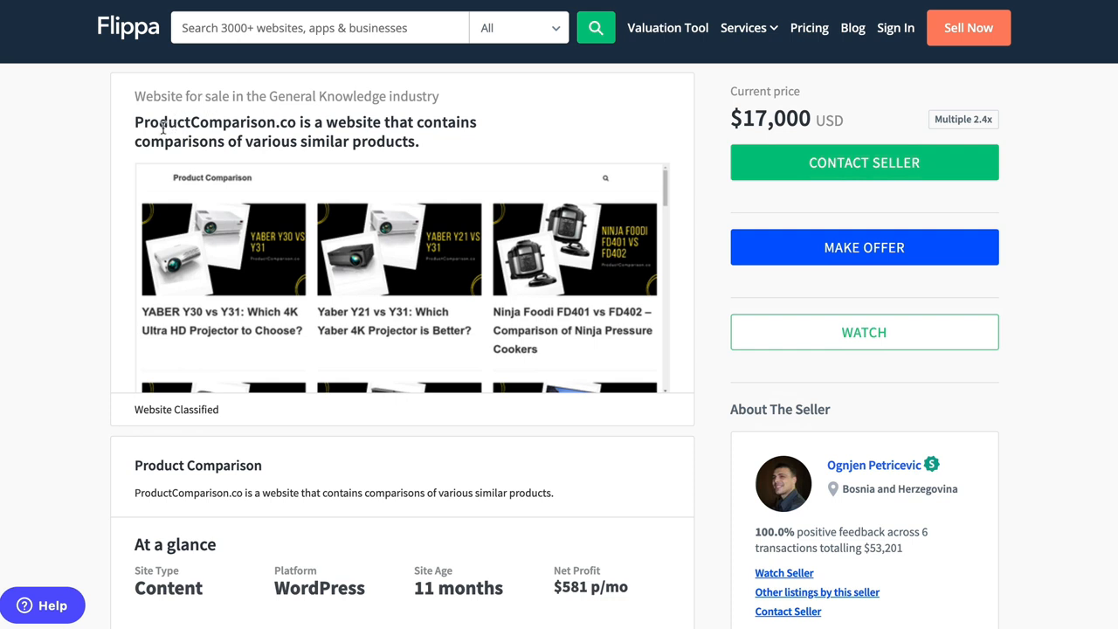
{"action": "mouse_move", "coordinate": [335, 340]}
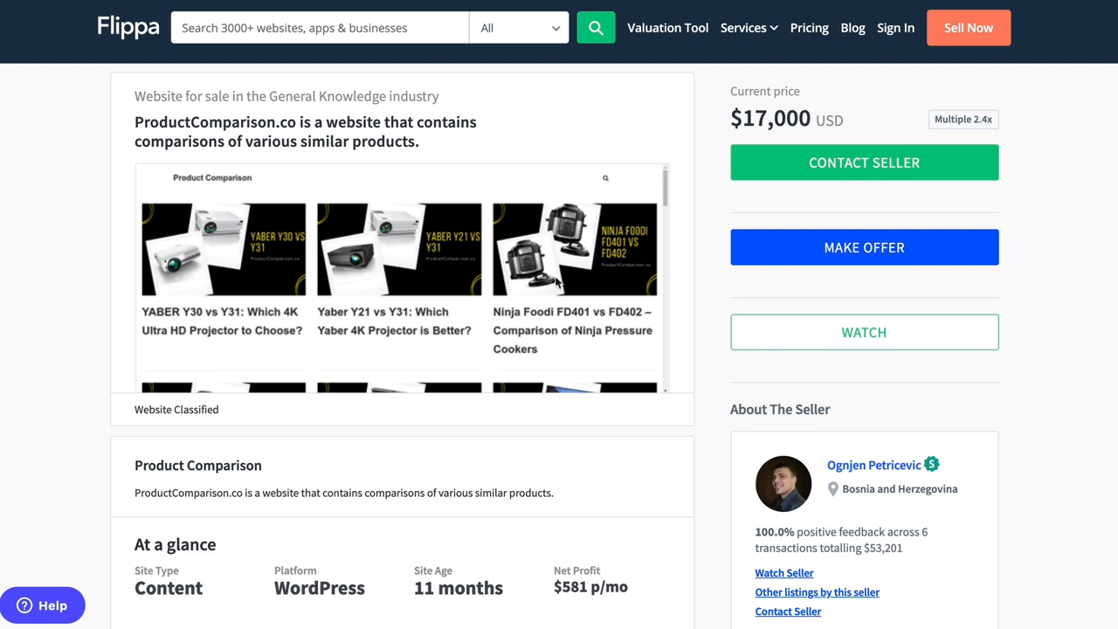
{"action": "scroll", "scroll_direction": "down", "scroll_amount": 3}
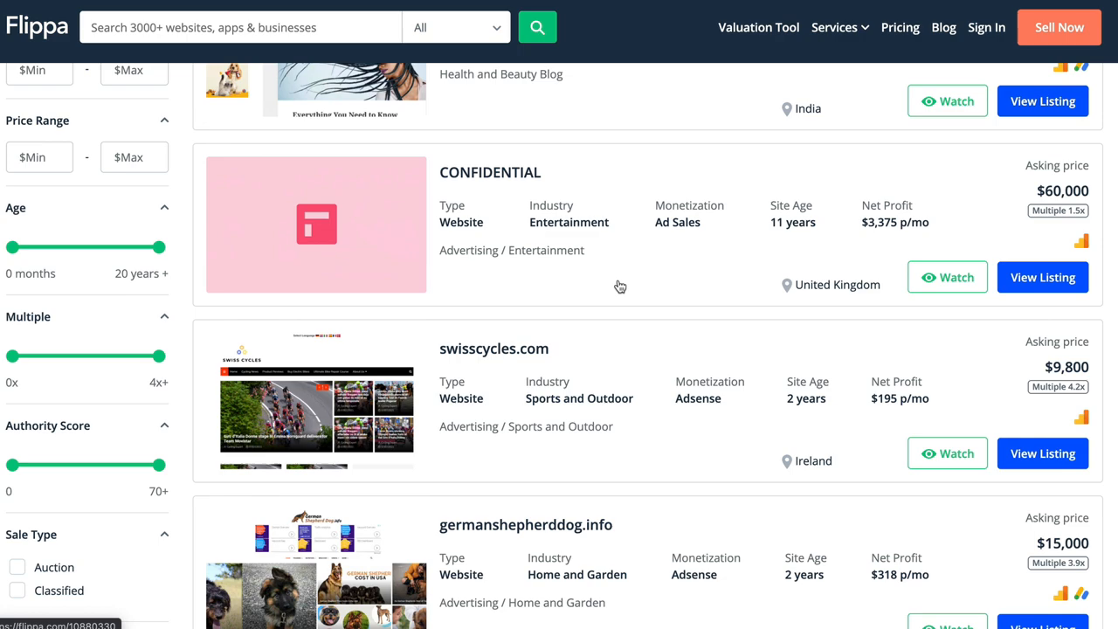
{"action": "scroll", "scroll_direction": "down", "scroll_amount": 3}
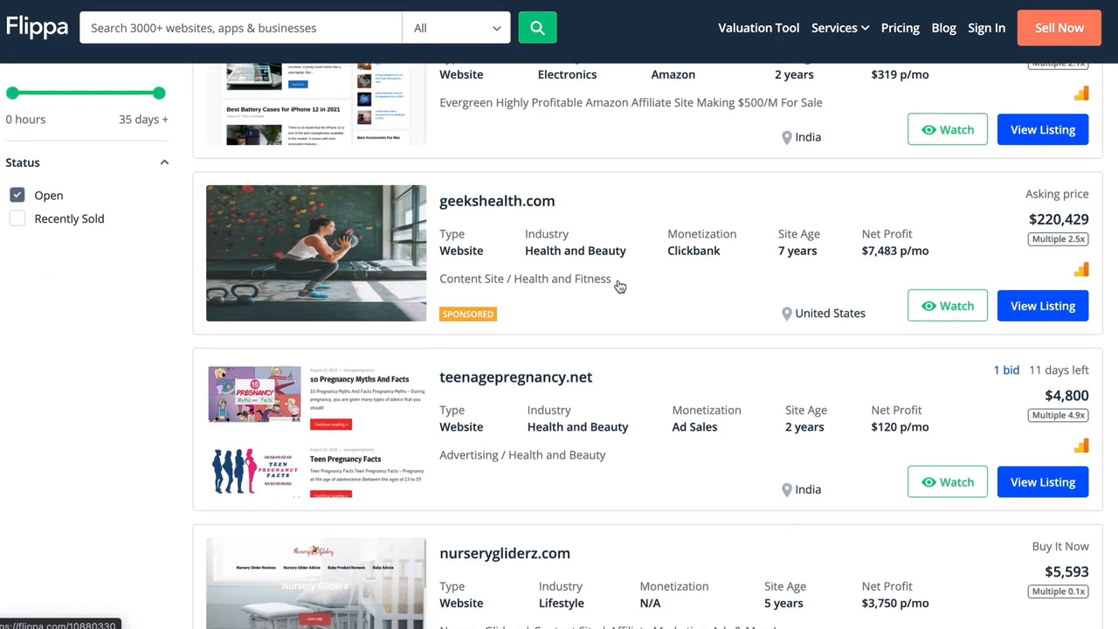
{"action": "scroll", "scroll_direction": "down", "scroll_amount": 3}
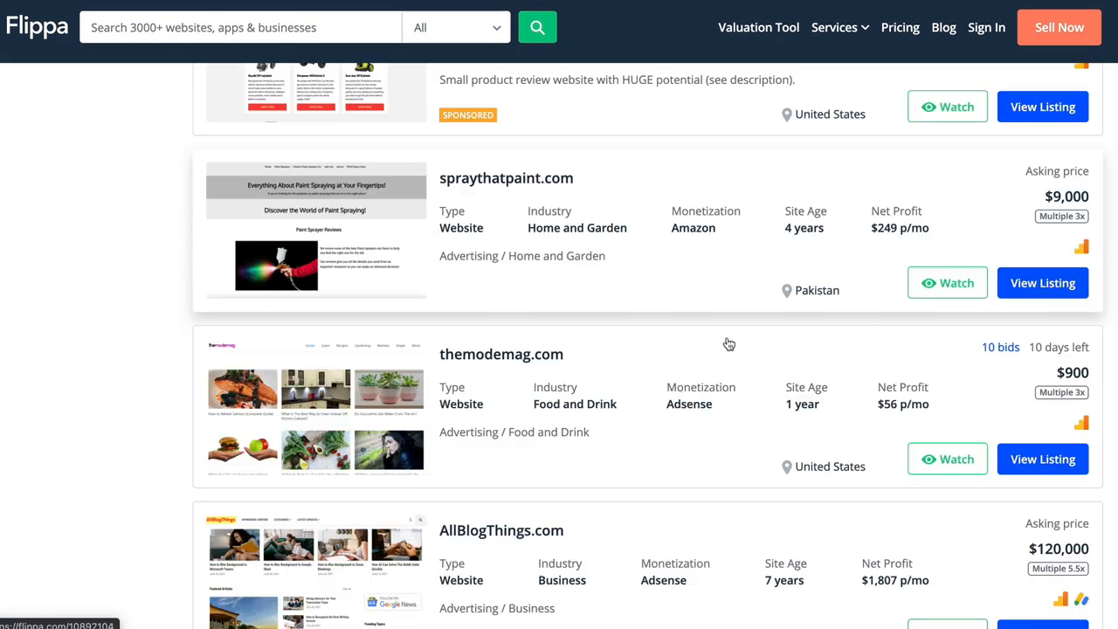
{"action": "scroll", "scroll_direction": "down", "scroll_amount": 3}
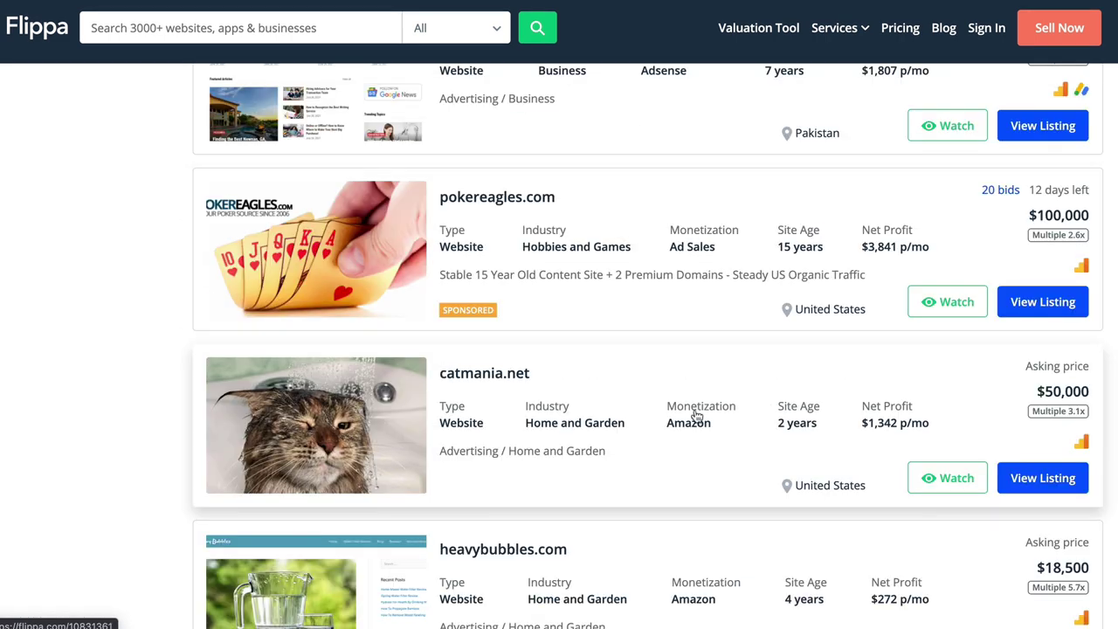
{"action": "scroll", "scroll_direction": "down", "scroll_amount": 3}
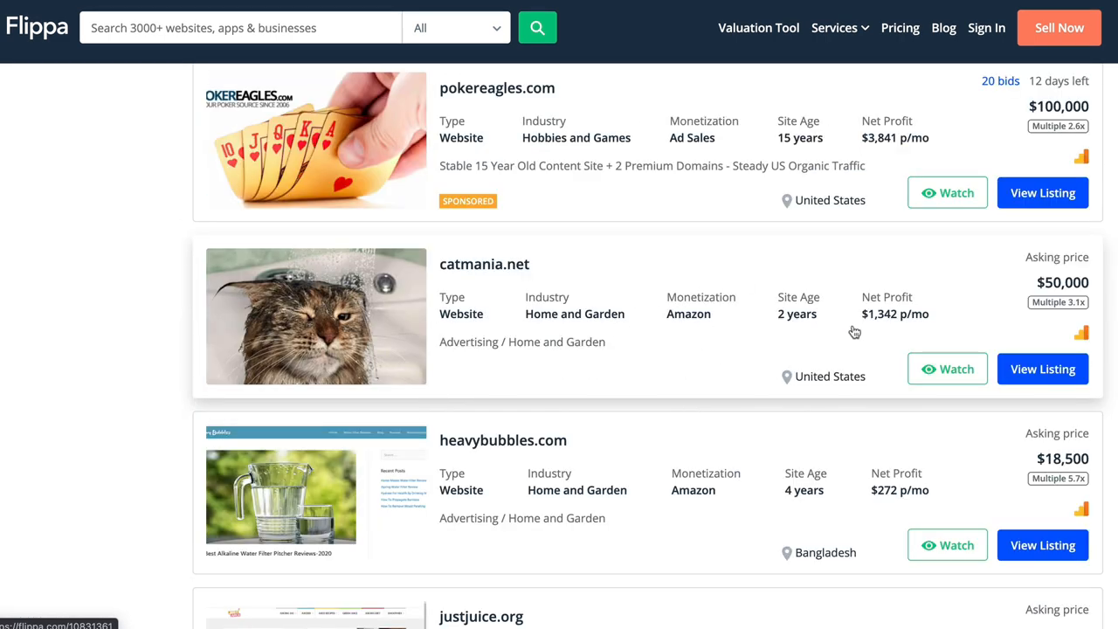
{"action": "mouse_move", "coordinate": [880, 324]}
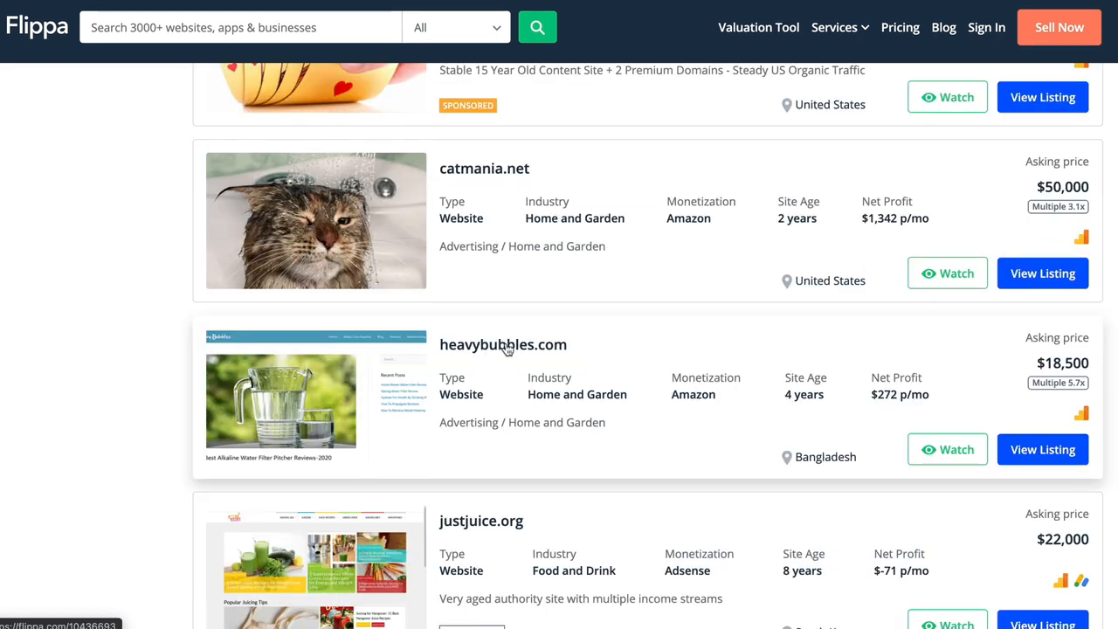
{"action": "scroll", "scroll_direction": "down", "scroll_amount": 3}
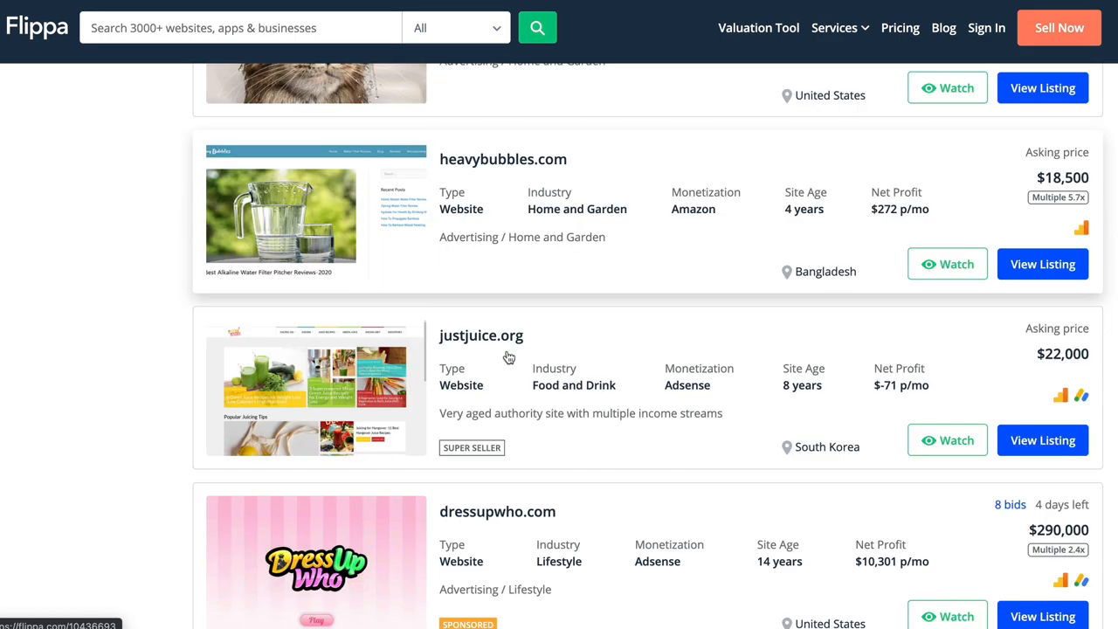
{"action": "scroll", "scroll_direction": "down", "scroll_amount": 3}
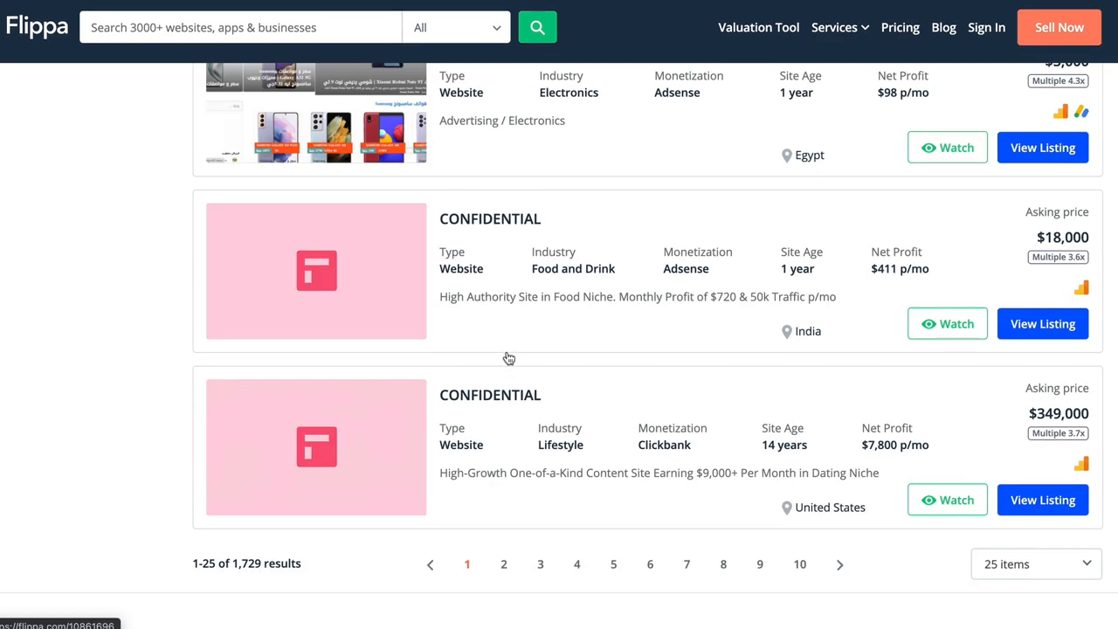
{"action": "mouse_move", "coordinate": [1009, 437]}
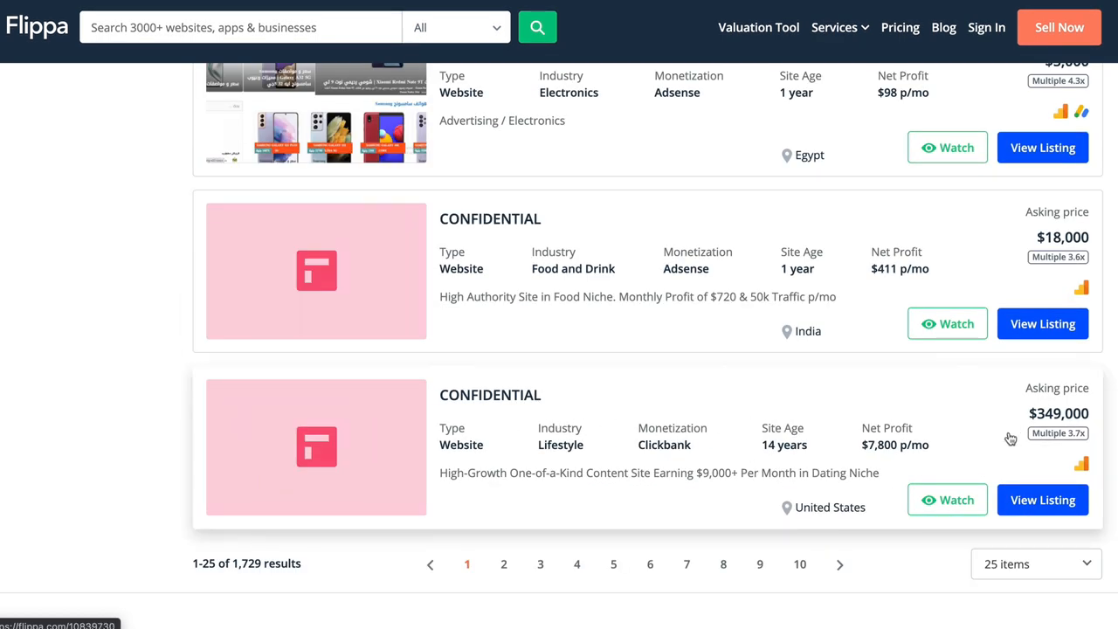
{"action": "mouse_move", "coordinate": [995, 440]}
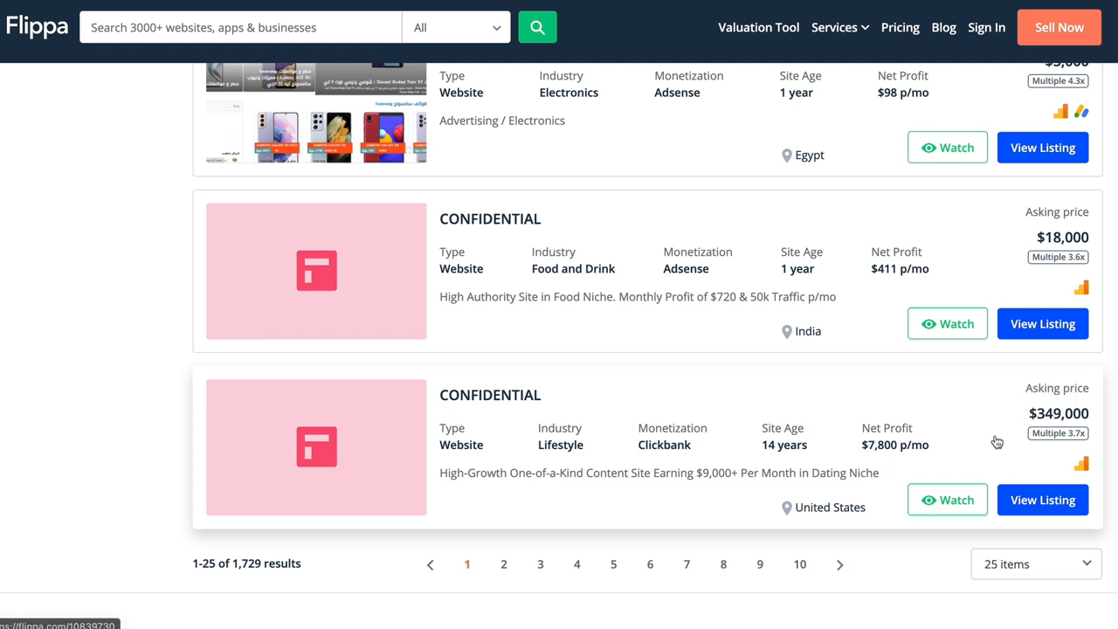
{"action": "mouse_move", "coordinate": [632, 461]}
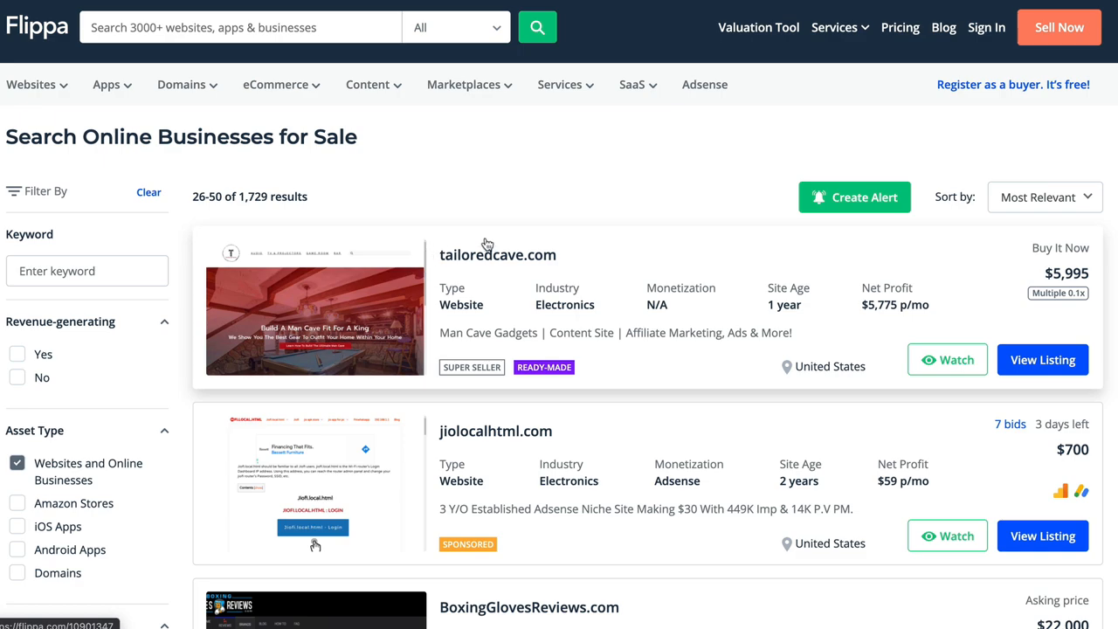
Scroll down through the second page of Flippa website listings, results 26–50.
{"action": "scroll", "scroll_direction": "down", "scroll_amount": 3}
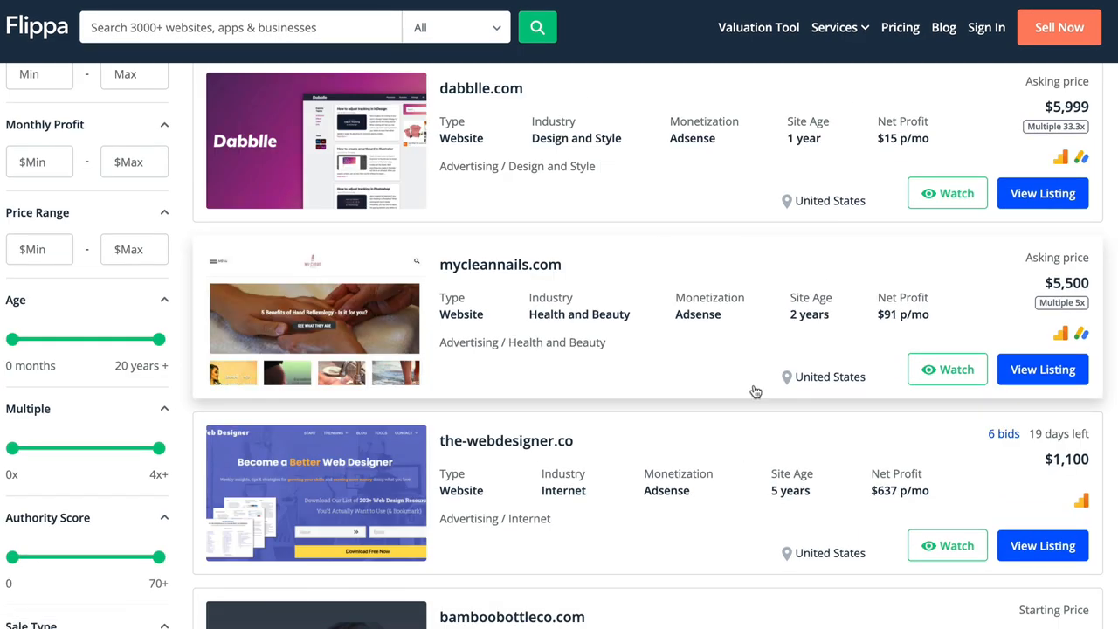
{"action": "scroll", "scroll_direction": "down", "scroll_amount": 3}
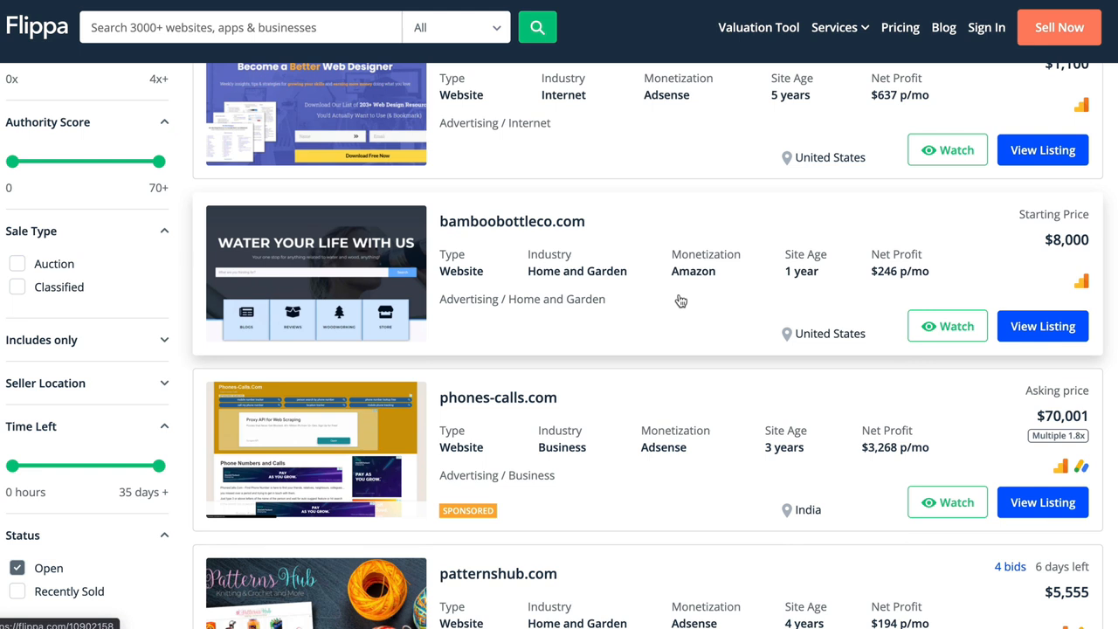
{"action": "mouse_move", "coordinate": [900, 276]}
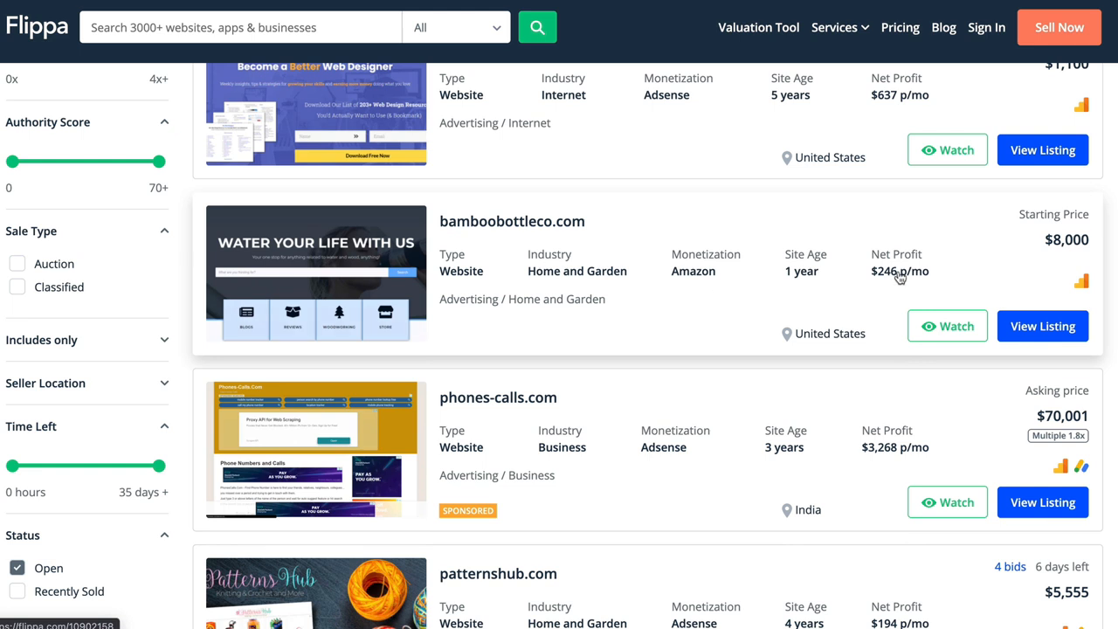
{"action": "mouse_move", "coordinate": [917, 287]}
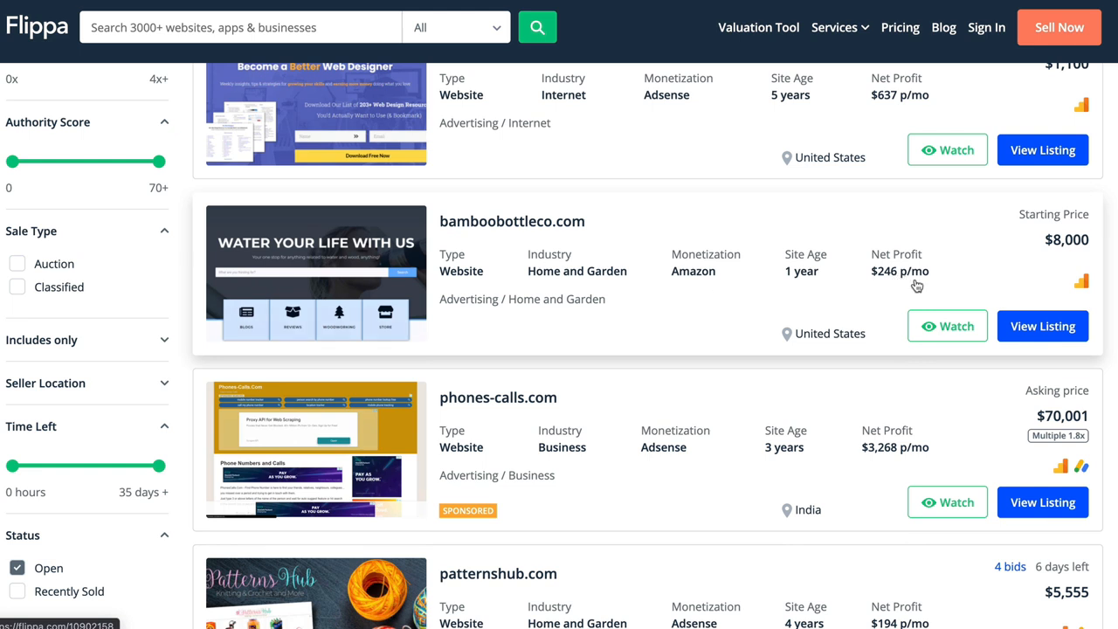
{"action": "mouse_move", "coordinate": [862, 454]}
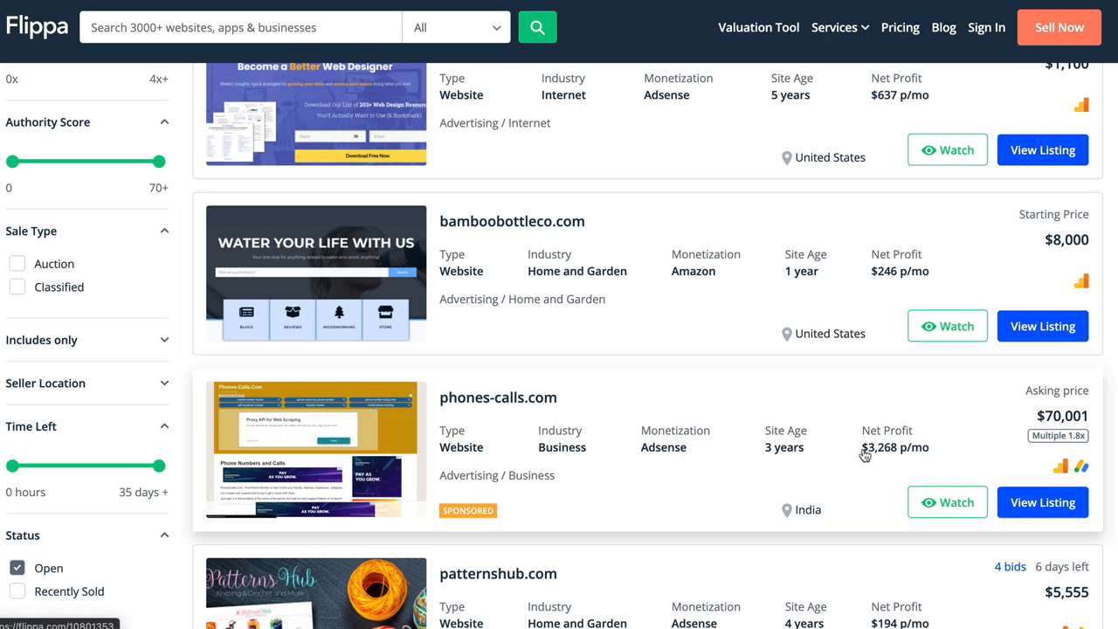
{"action": "scroll", "scroll_direction": "down", "scroll_amount": 3}
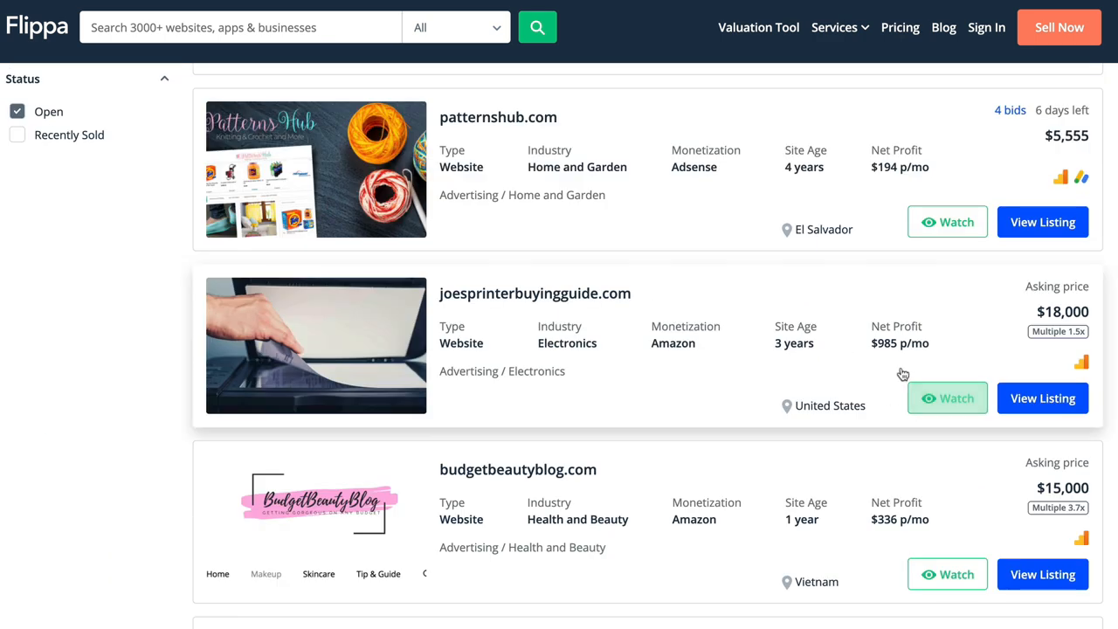
{"action": "scroll", "scroll_direction": "down", "scroll_amount": 3}
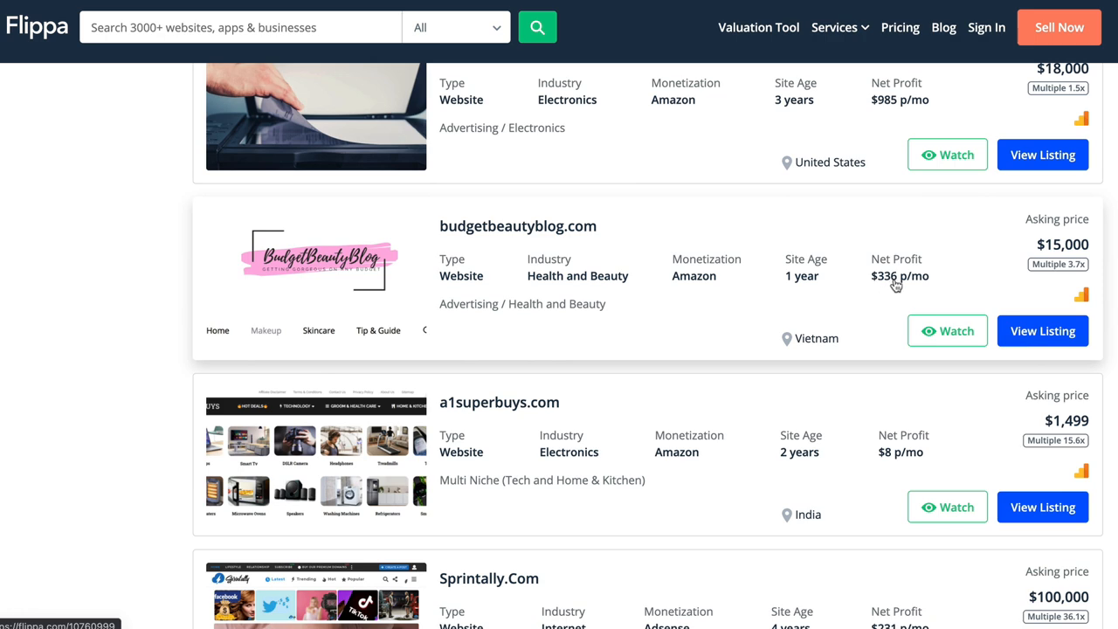
{"action": "scroll", "scroll_direction": "down", "scroll_amount": 3}
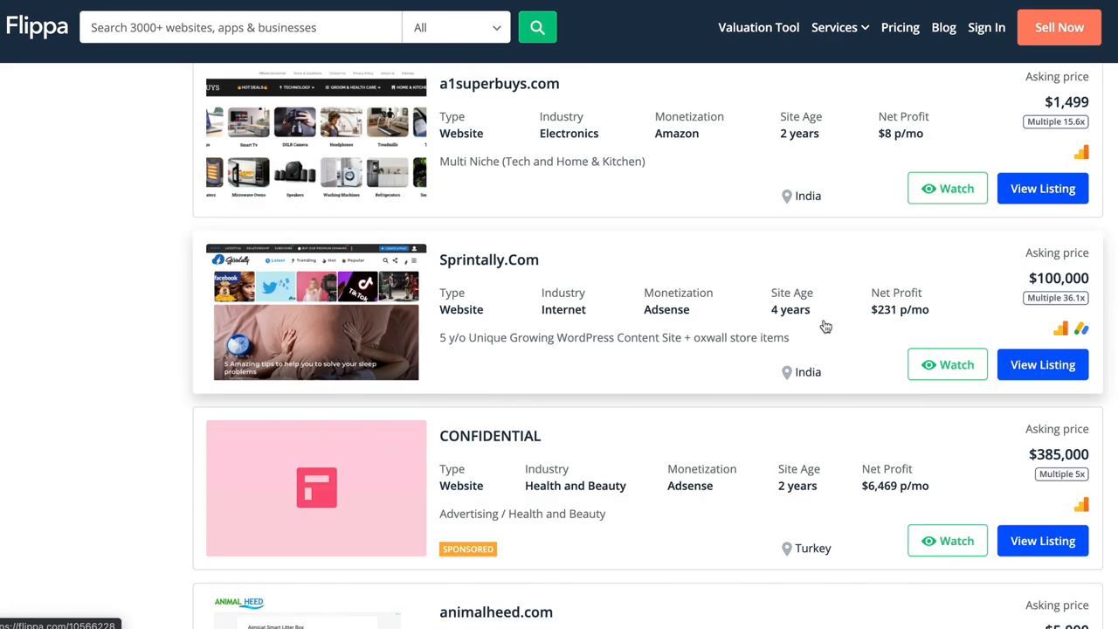
{"action": "scroll", "scroll_direction": "down", "scroll_amount": 3}
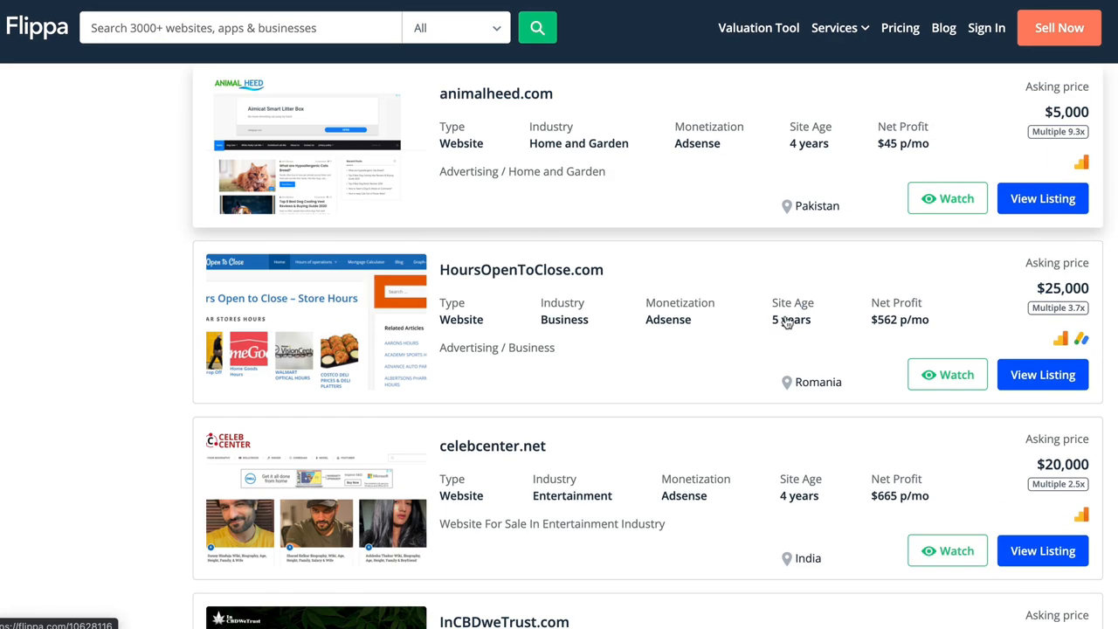
{"action": "scroll", "scroll_direction": "down", "scroll_amount": 3}
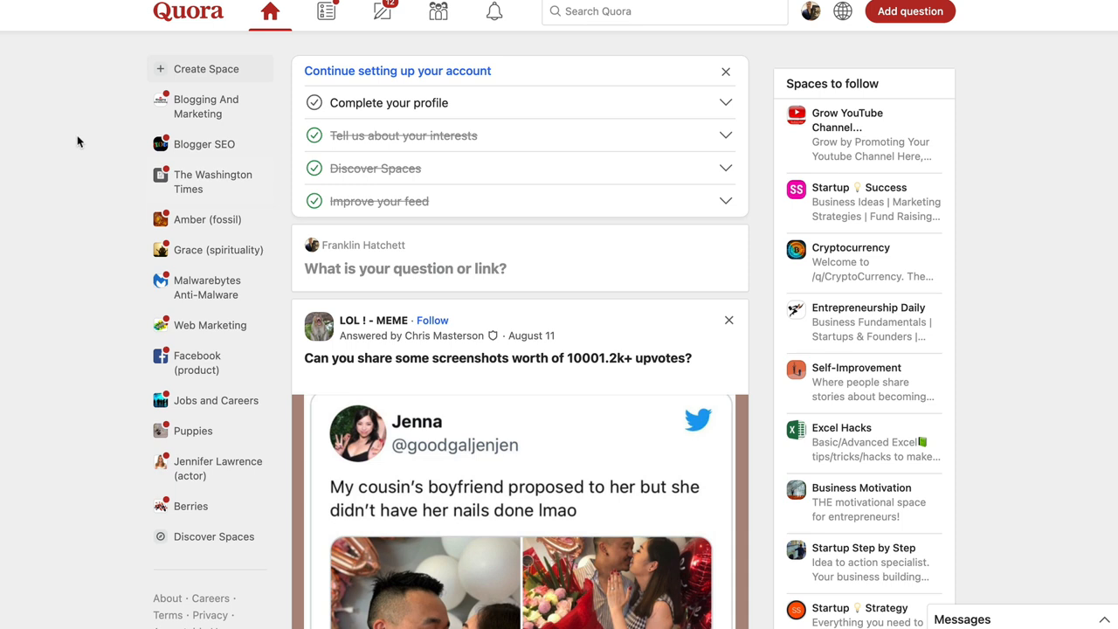
{"action": "mouse_move", "coordinate": [436, 10]}
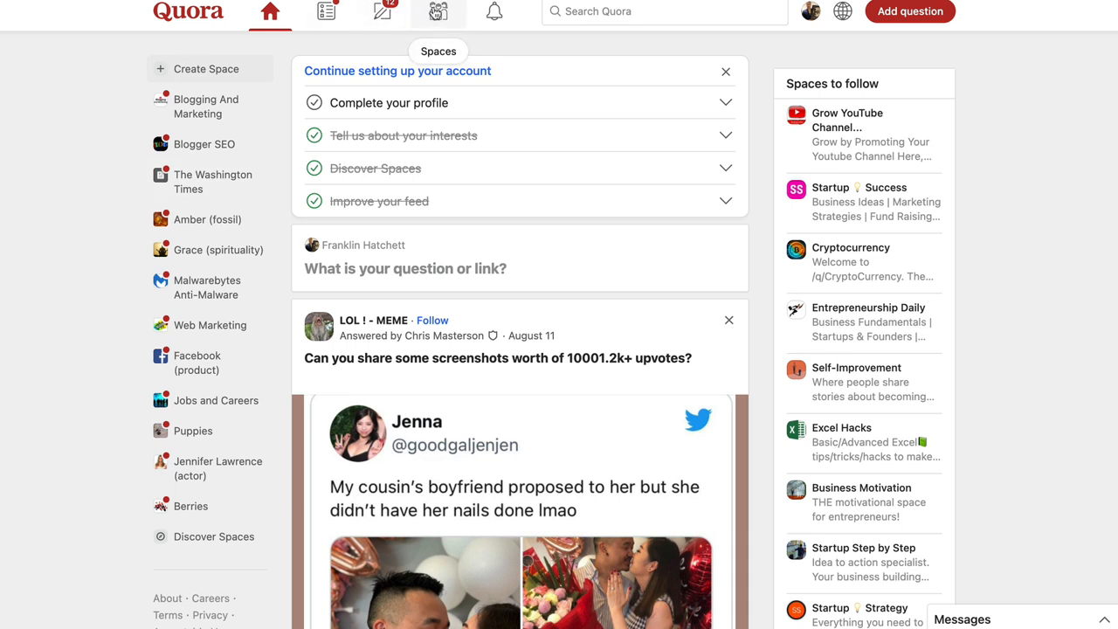
Go to Quora's Spaces page showing Your Spaces and suggested spaces.
{"action": "left_click", "coordinate": [438, 10]}
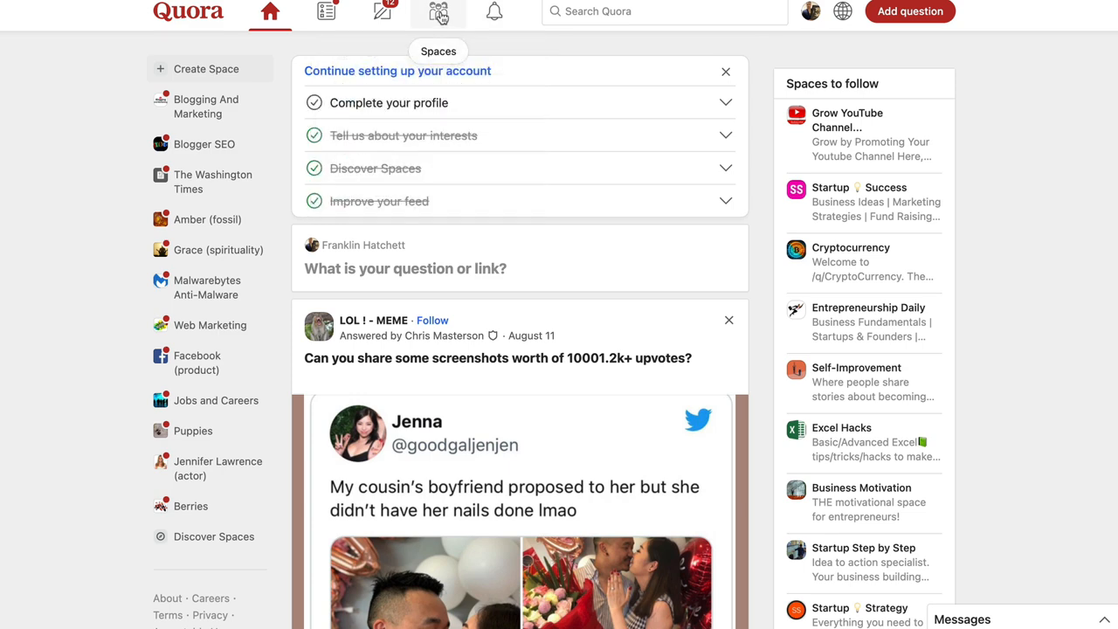
{"action": "left_click", "coordinate": [438, 10]}
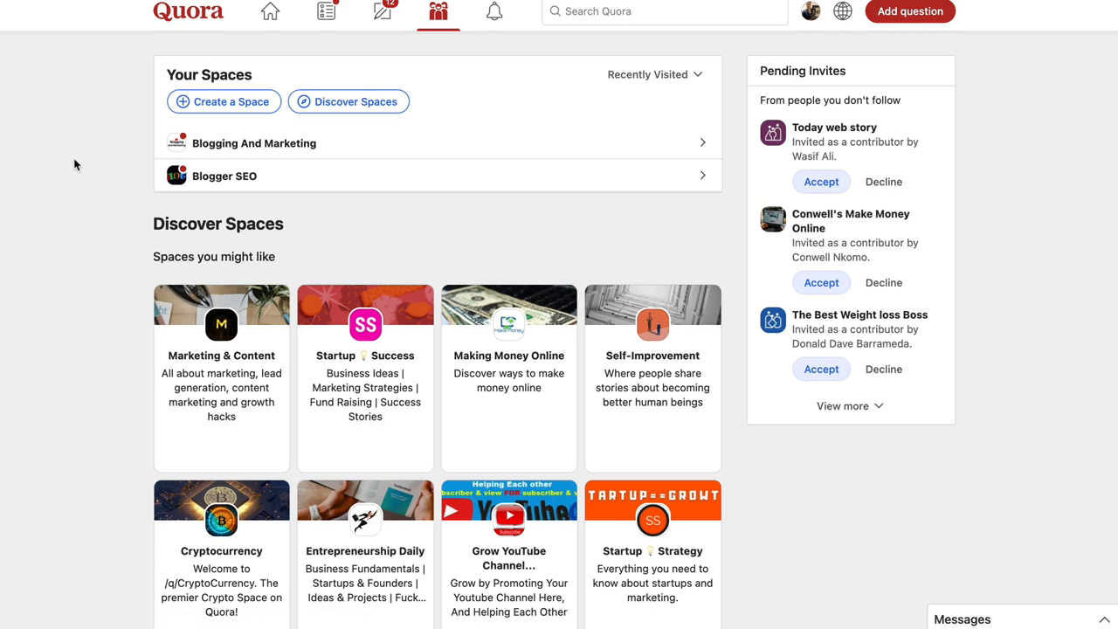
{"action": "scroll", "scroll_direction": "down", "scroll_amount": 3}
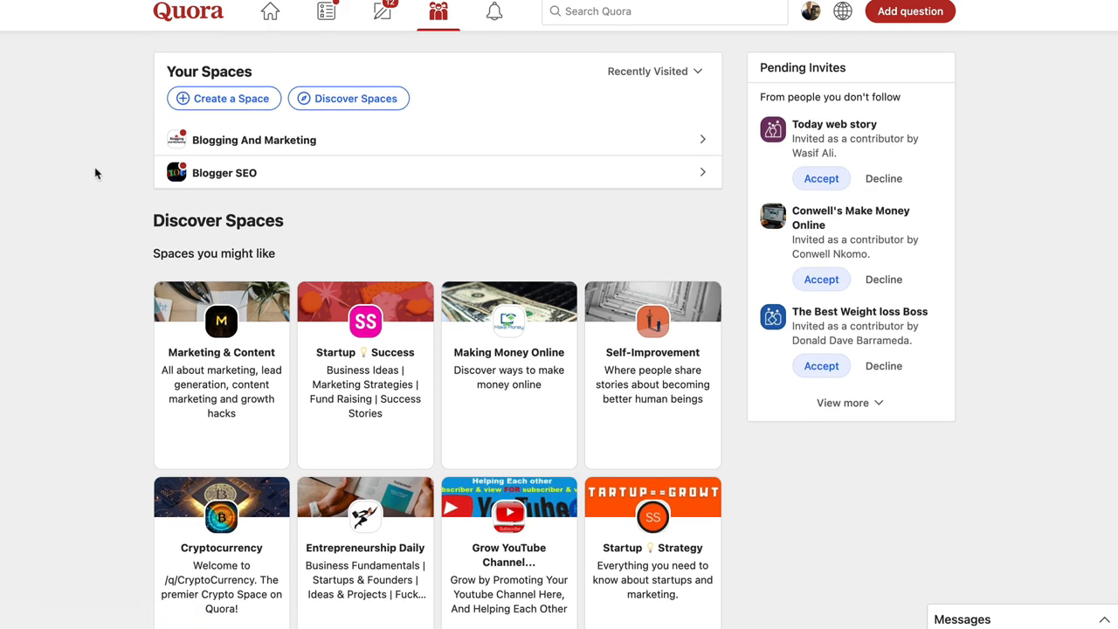
{"action": "scroll", "scroll_direction": "down", "scroll_amount": 3}
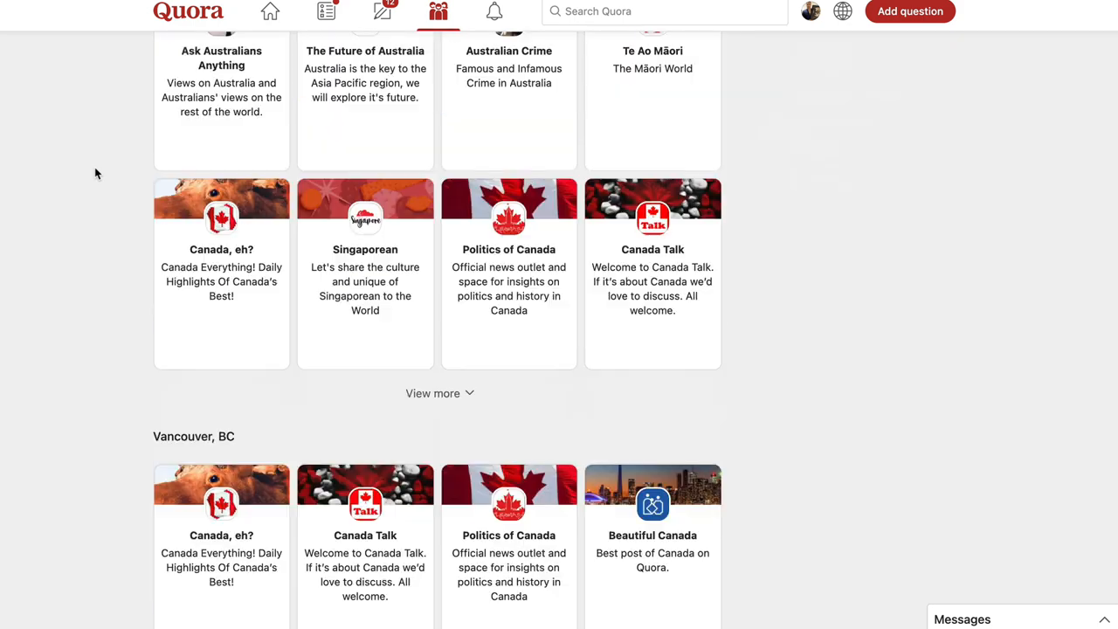
{"action": "scroll", "scroll_direction": "up", "scroll_amount": 3}
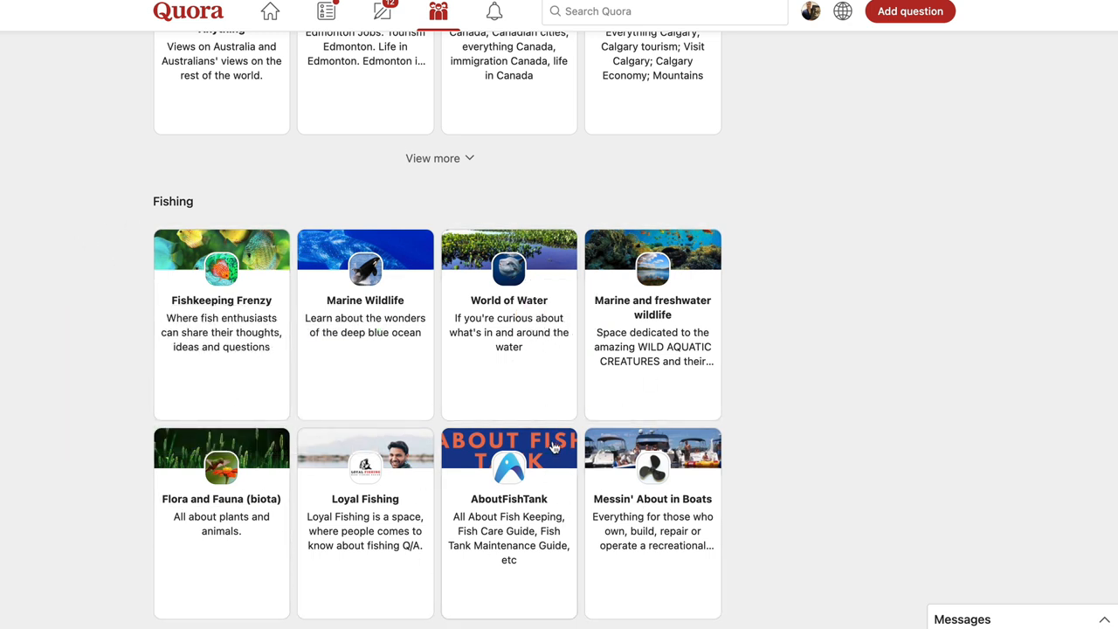
{"action": "mouse_move", "coordinate": [150, 320]}
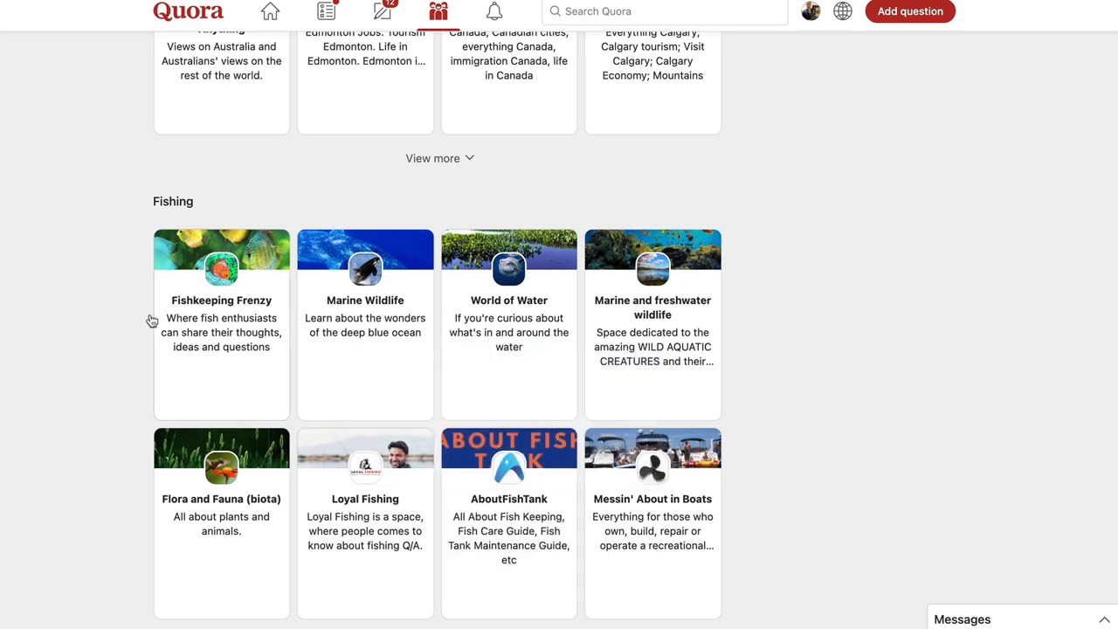
{"action": "scroll", "scroll_direction": "down", "scroll_amount": 3}
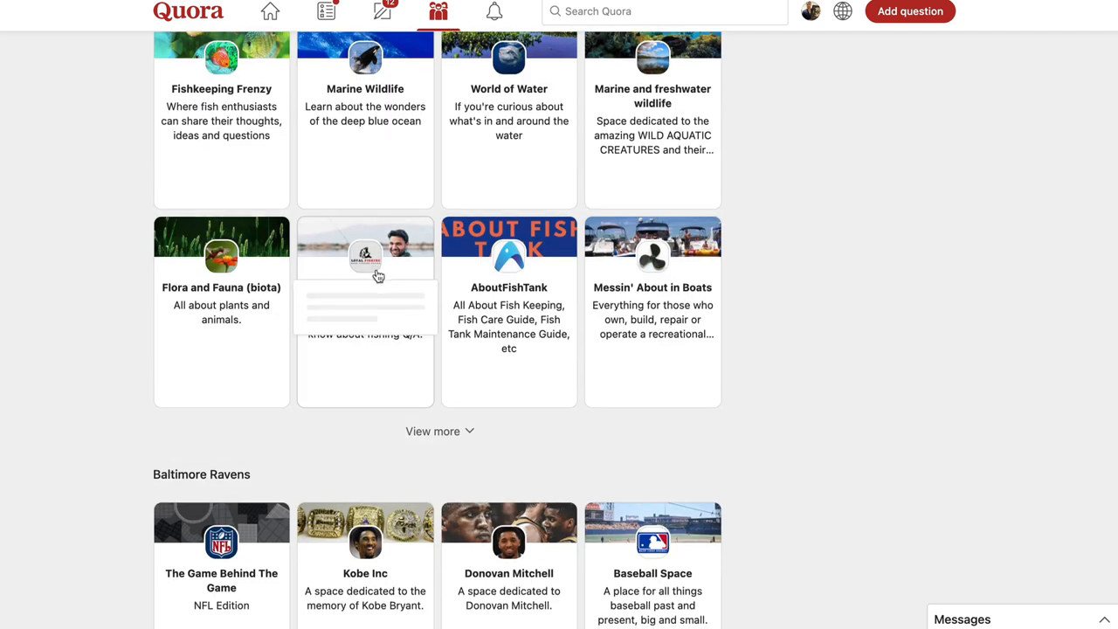
{"action": "scroll", "scroll_direction": "down", "scroll_amount": 3}
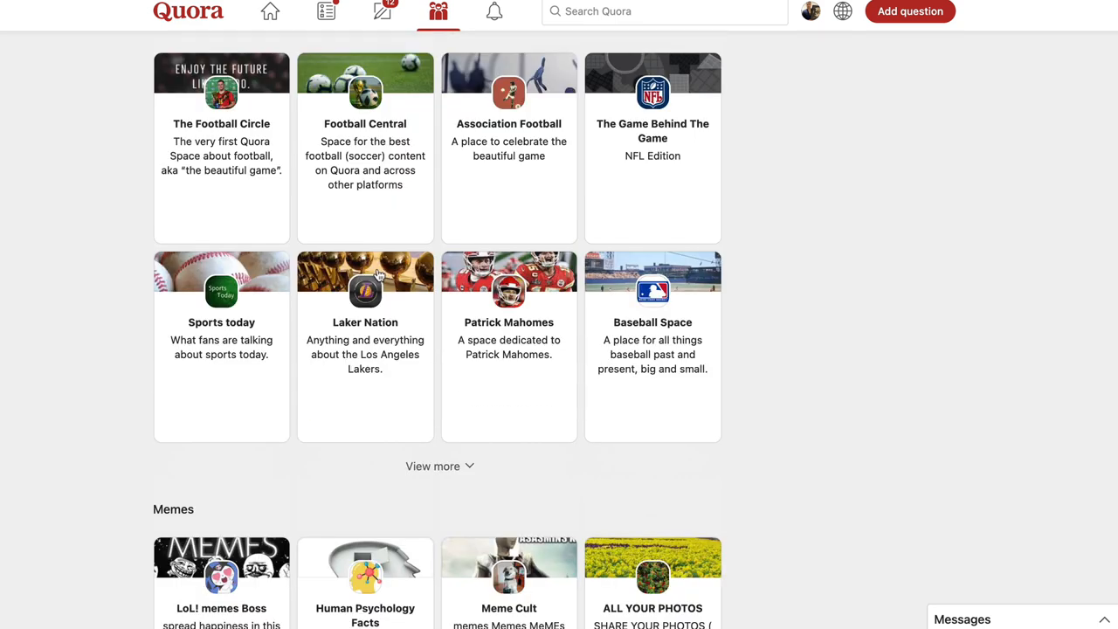
{"action": "scroll", "scroll_direction": "down", "scroll_amount": 3}
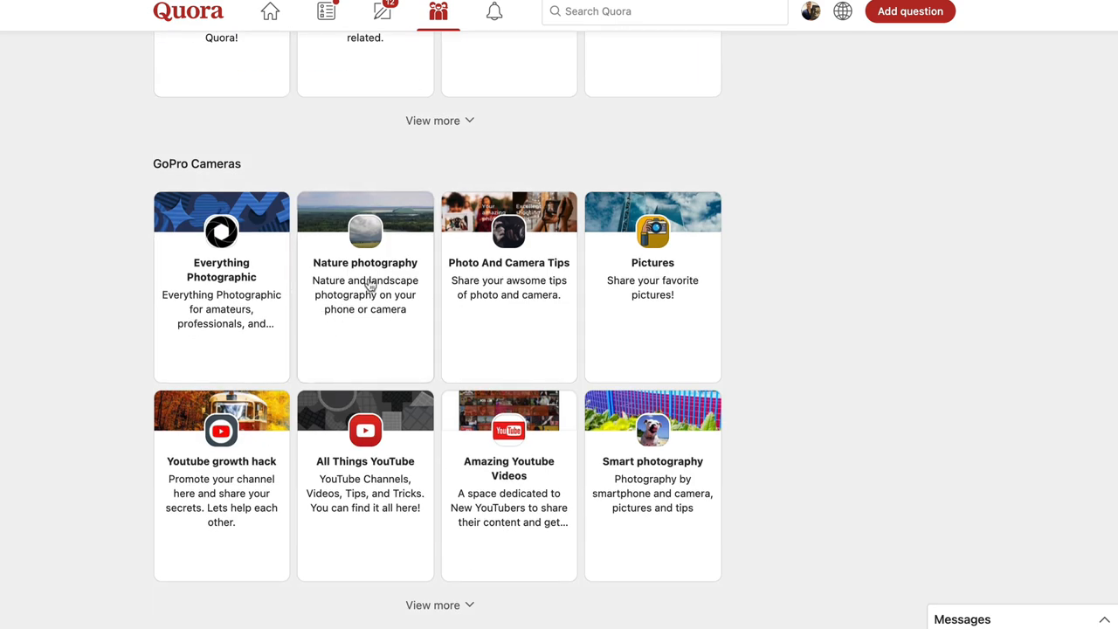
{"action": "scroll", "scroll_direction": "down", "scroll_amount": 3}
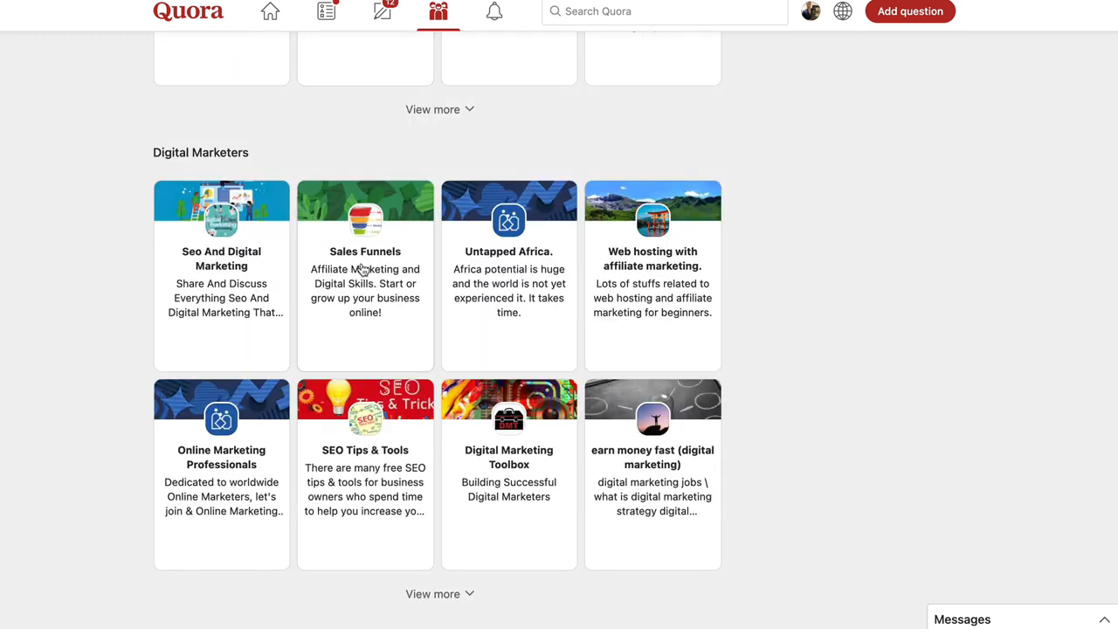
{"action": "mouse_move", "coordinate": [657, 272]}
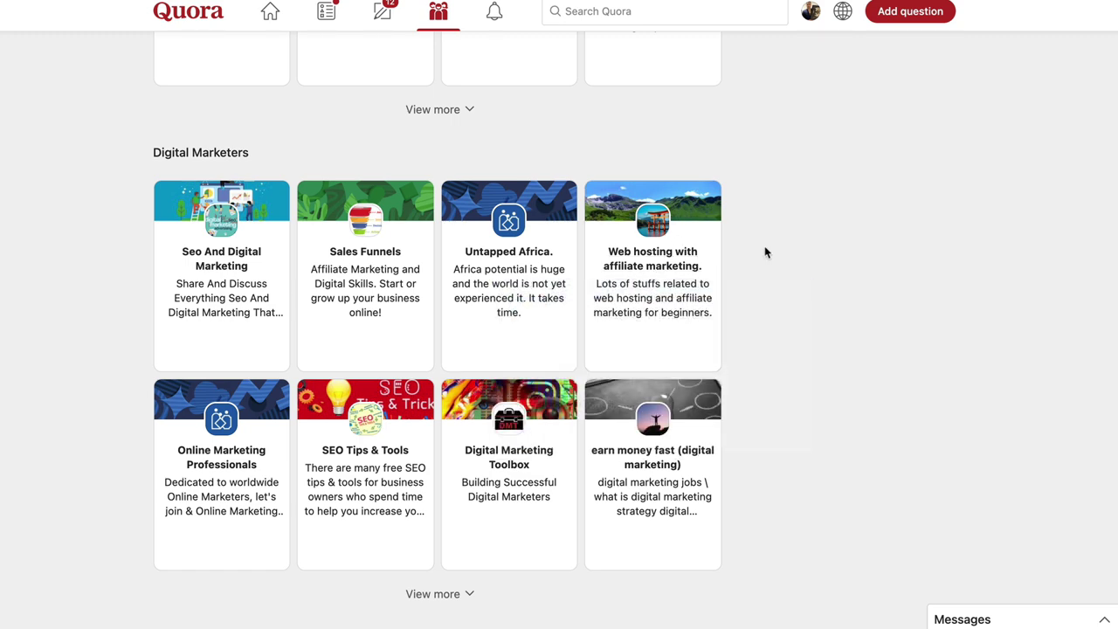
{"action": "scroll", "scroll_direction": "down", "scroll_amount": 3}
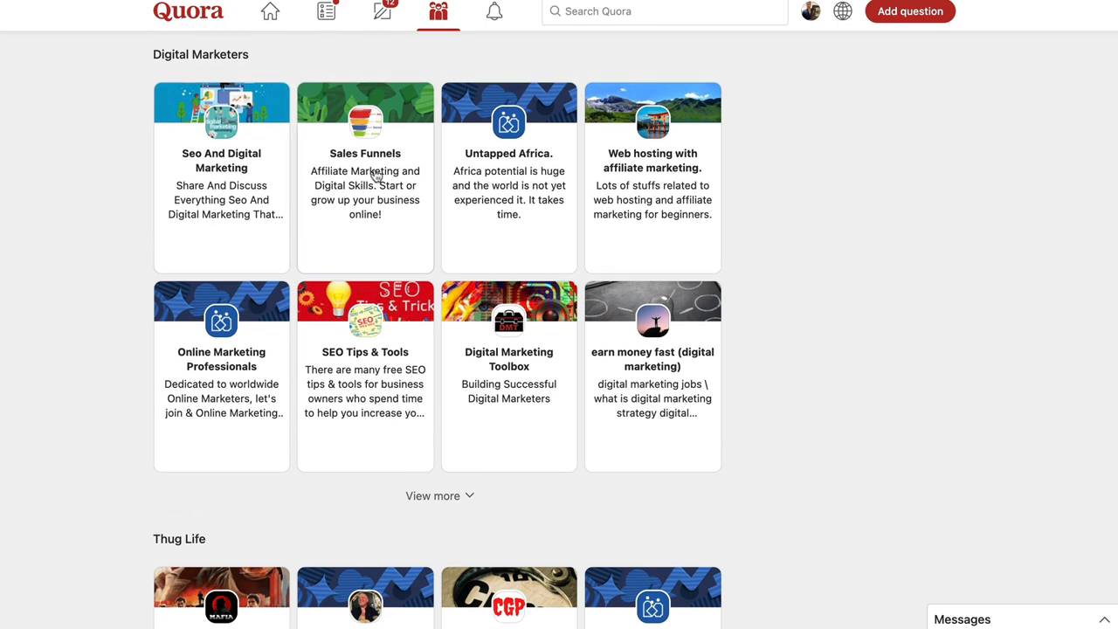
{"action": "scroll", "scroll_direction": "down", "scroll_amount": 3}
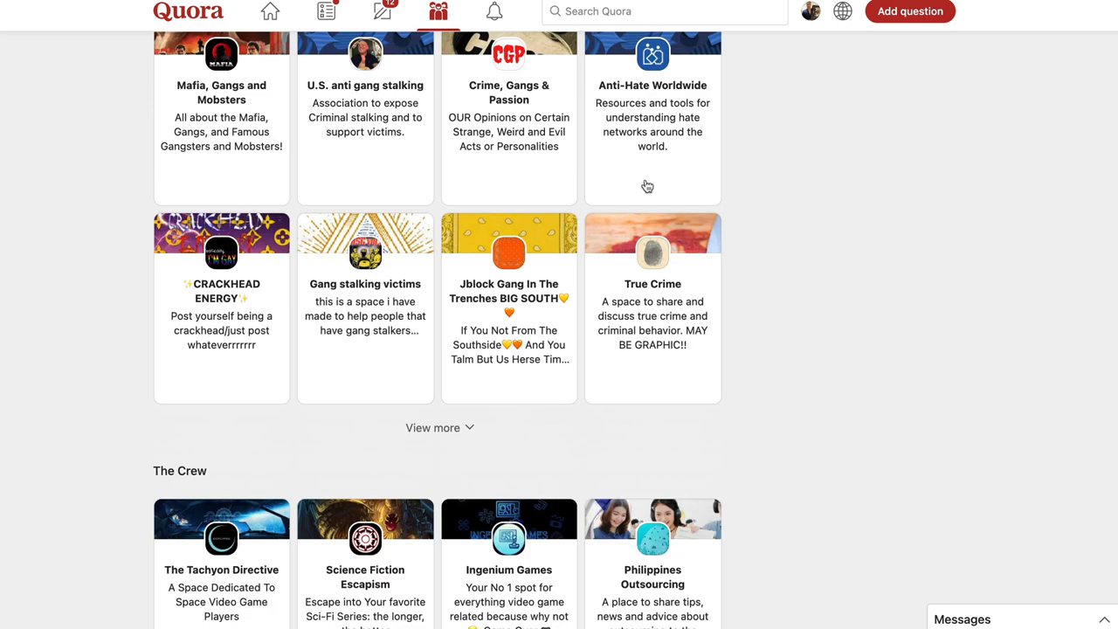
{"action": "scroll", "scroll_direction": "down", "scroll_amount": 3}
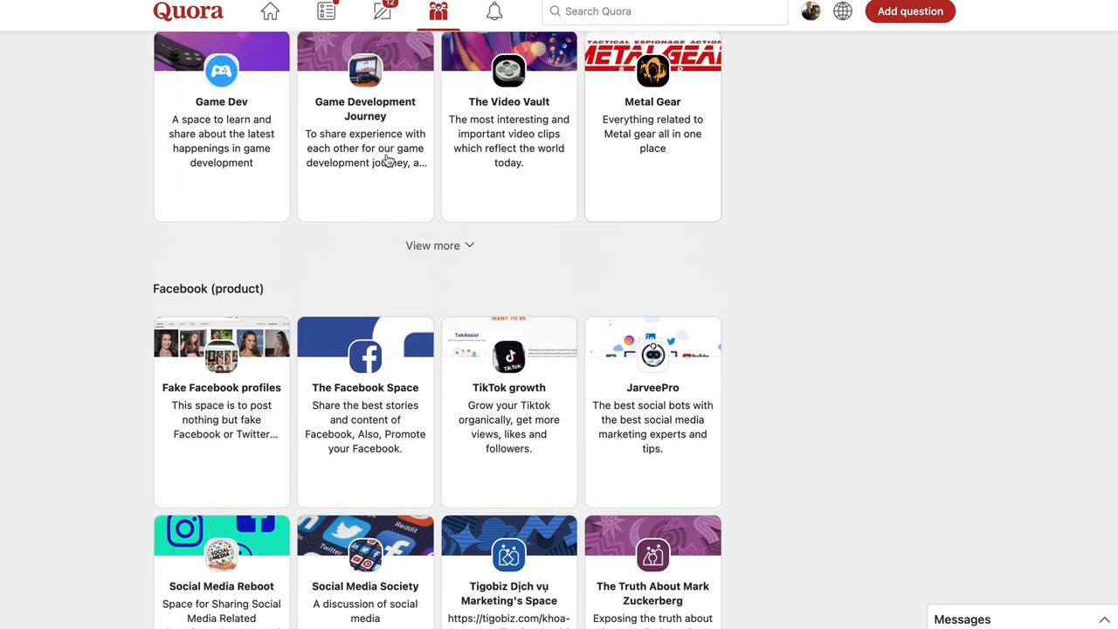
{"action": "scroll", "scroll_direction": "down", "scroll_amount": 3}
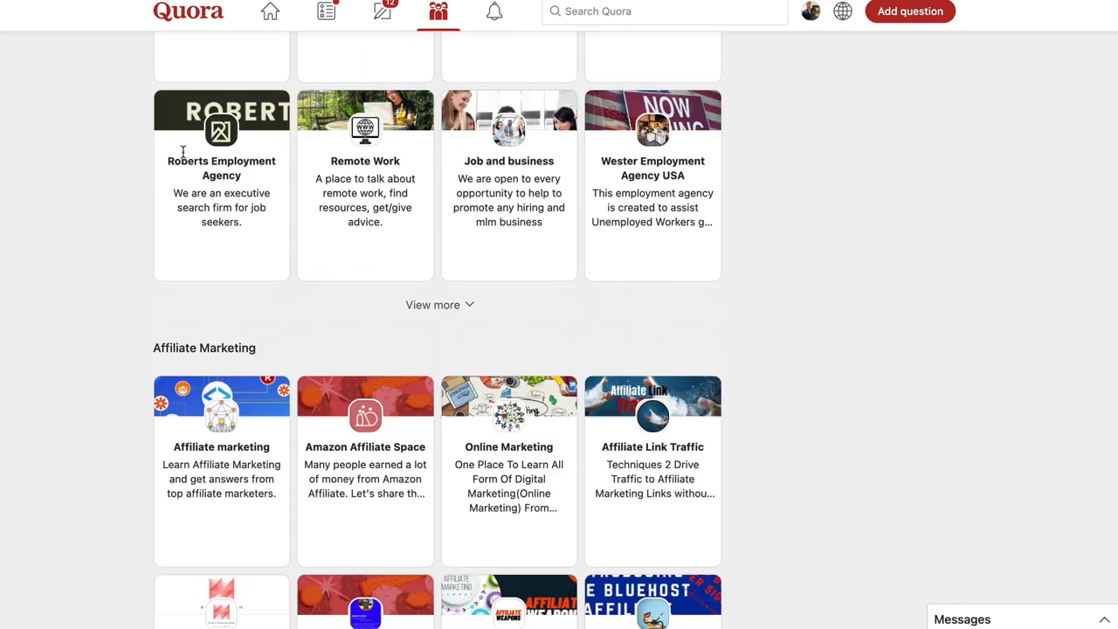
{"action": "scroll", "scroll_direction": "down", "scroll_amount": 3}
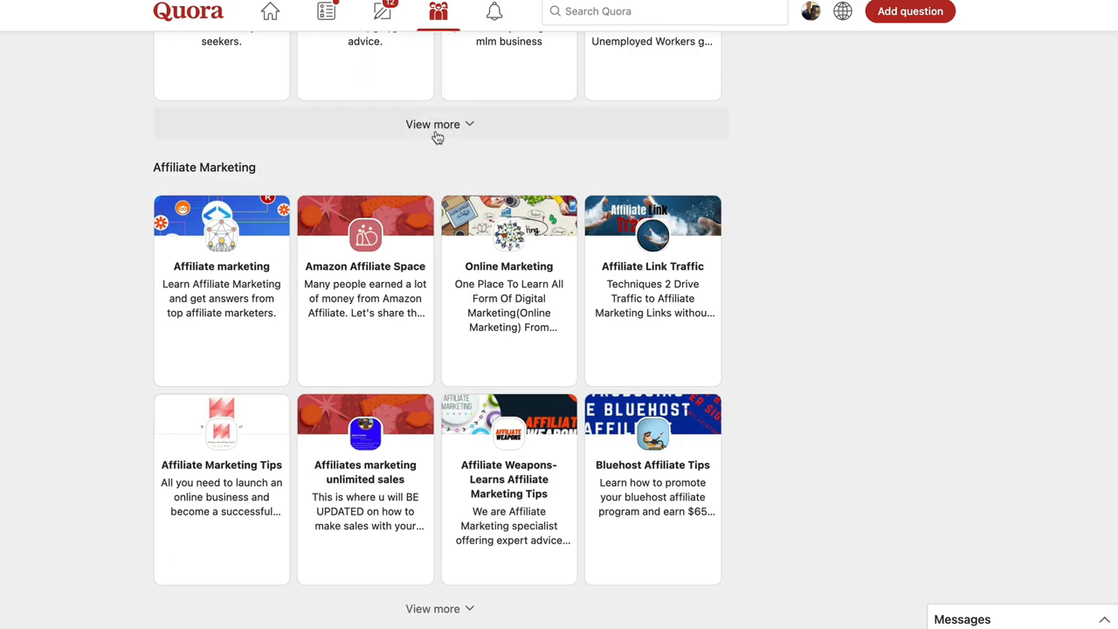
{"action": "scroll", "scroll_direction": "down", "scroll_amount": 3}
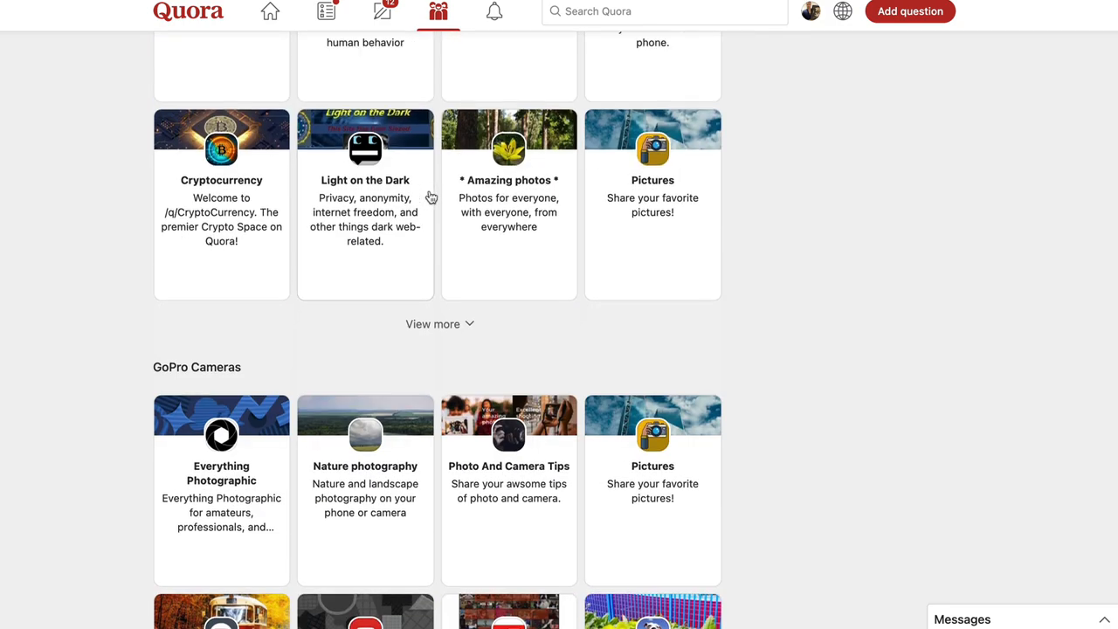
{"action": "scroll", "scroll_direction": "down", "scroll_amount": 3}
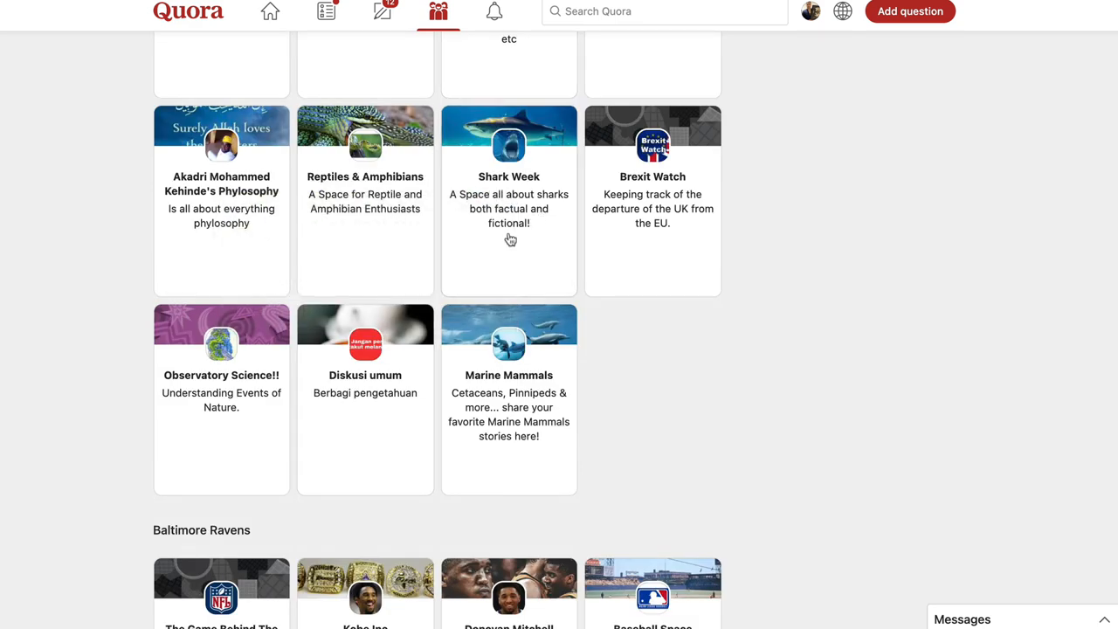
{"action": "mouse_move", "coordinate": [400, 213]}
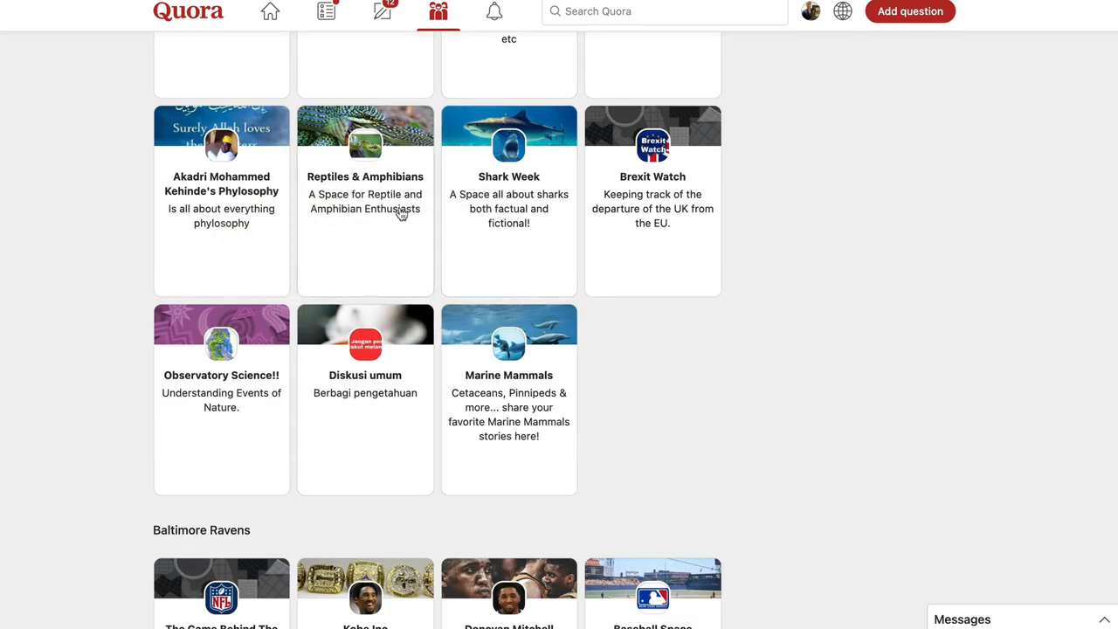
{"action": "scroll", "scroll_direction": "down", "scroll_amount": 3}
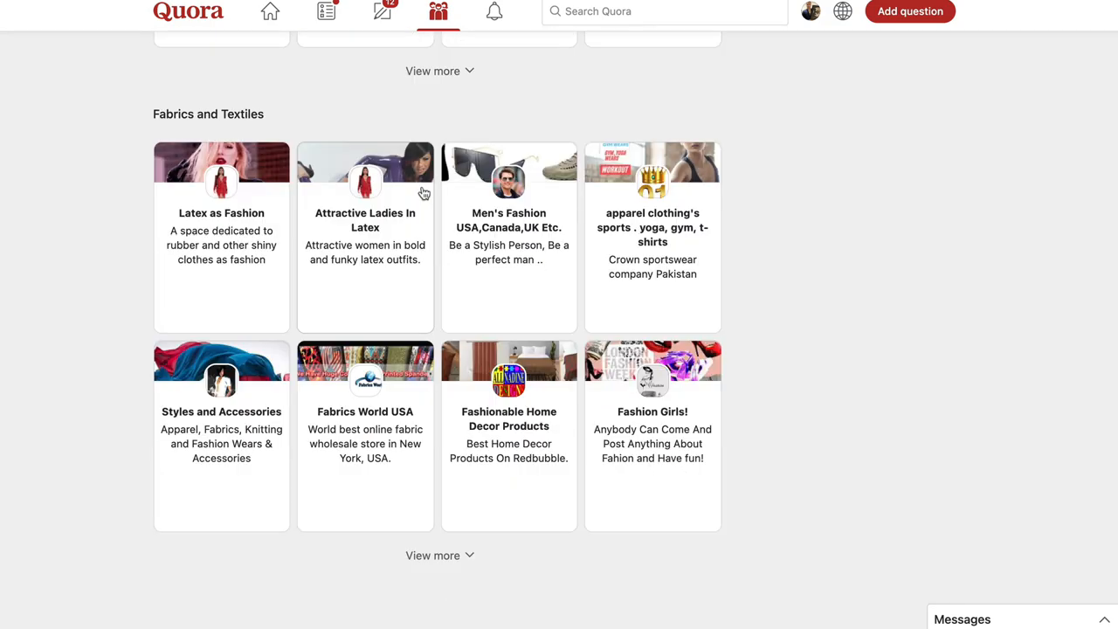
{"action": "scroll", "scroll_direction": "down", "scroll_amount": 3}
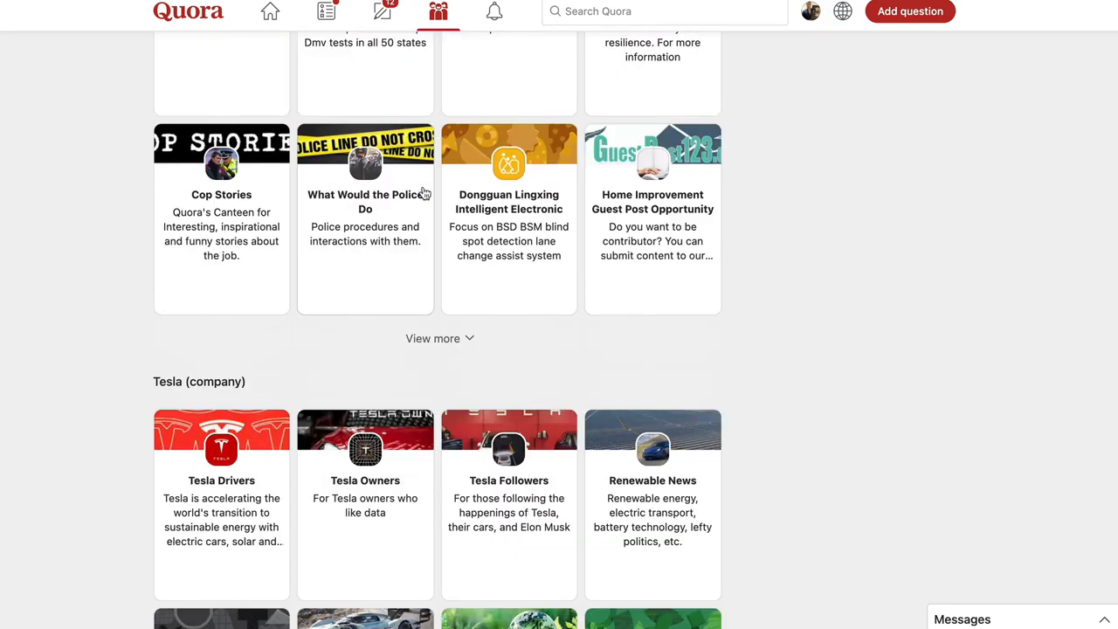
{"action": "scroll", "scroll_direction": "down", "scroll_amount": 3}
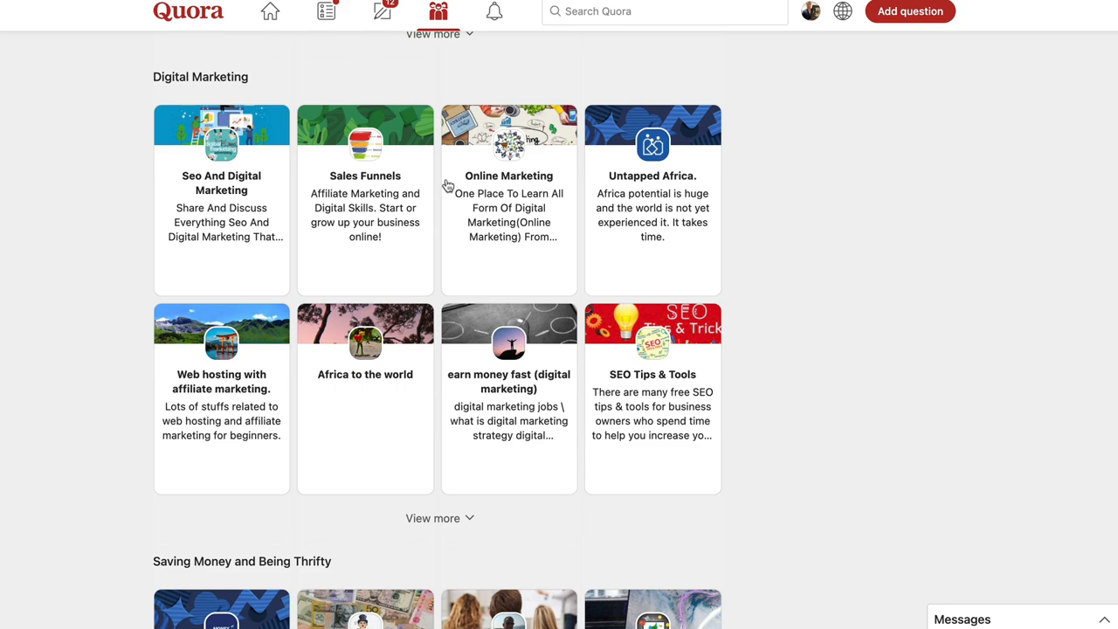
{"action": "scroll", "scroll_direction": "down", "scroll_amount": 3}
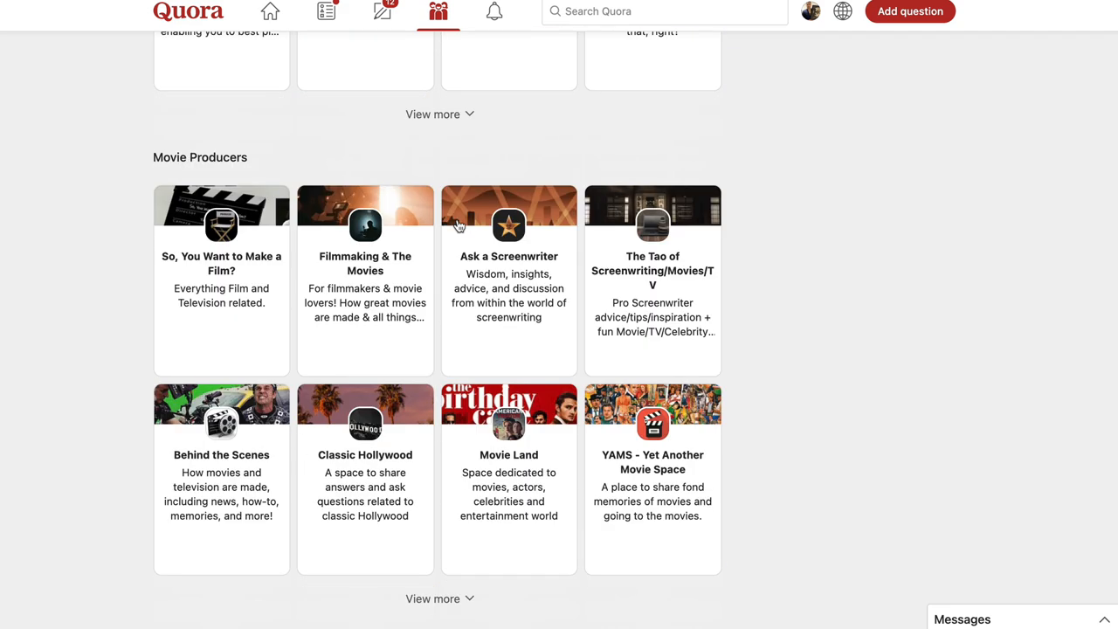
{"action": "scroll", "scroll_direction": "down", "scroll_amount": 3}
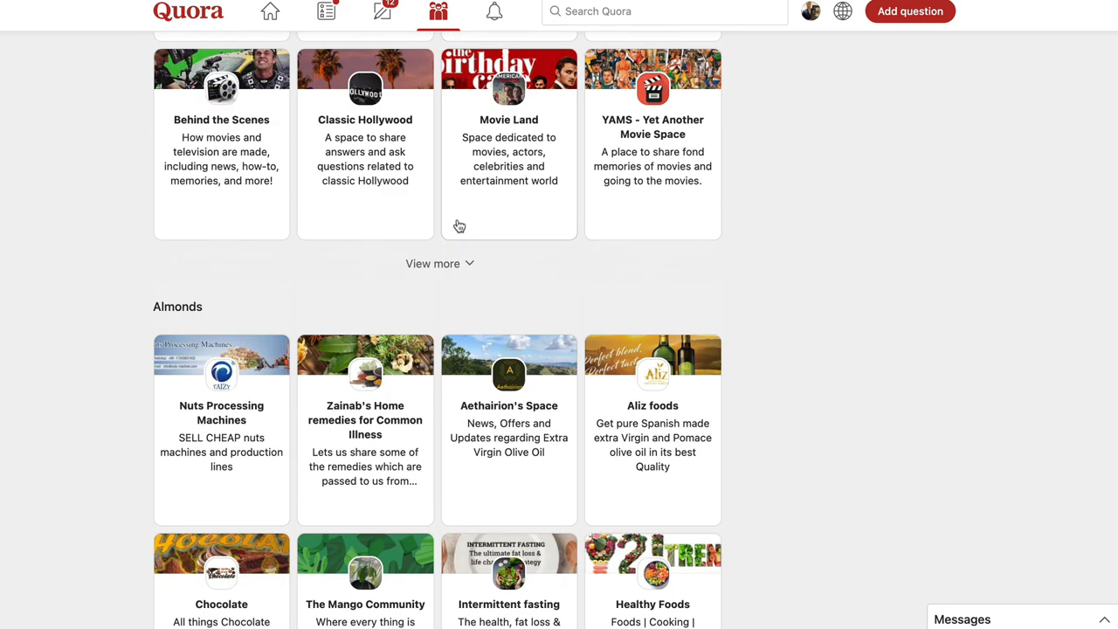
{"action": "scroll", "scroll_direction": "down", "scroll_amount": 3}
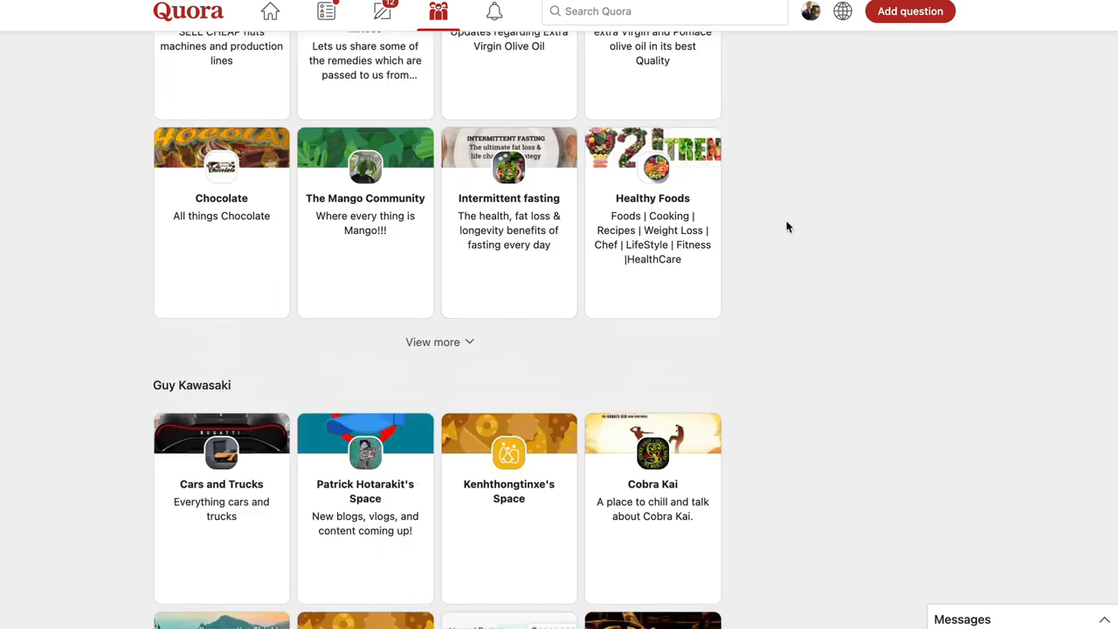
{"action": "scroll", "scroll_direction": "down", "scroll_amount": 3}
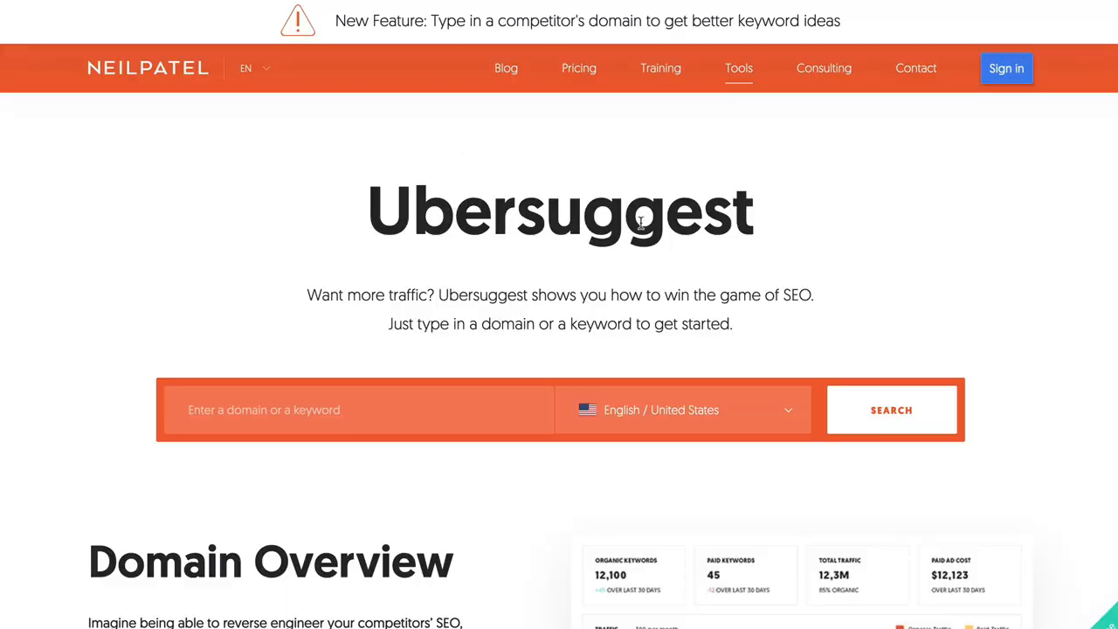
{"action": "mouse_move", "coordinate": [631, 237]}
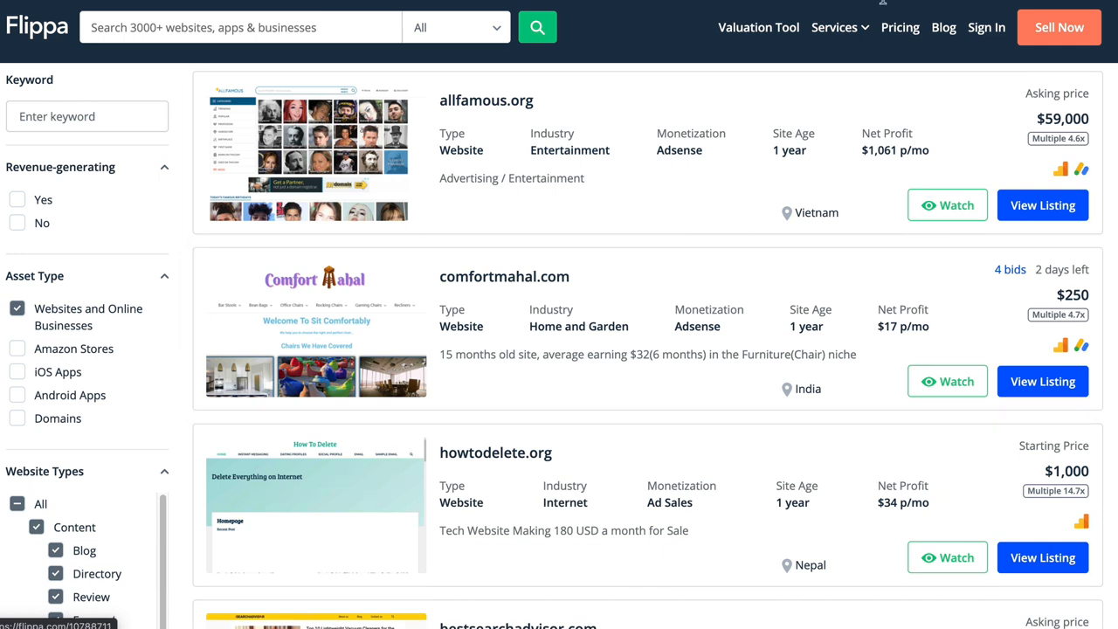
{"action": "mouse_move", "coordinate": [709, 149]}
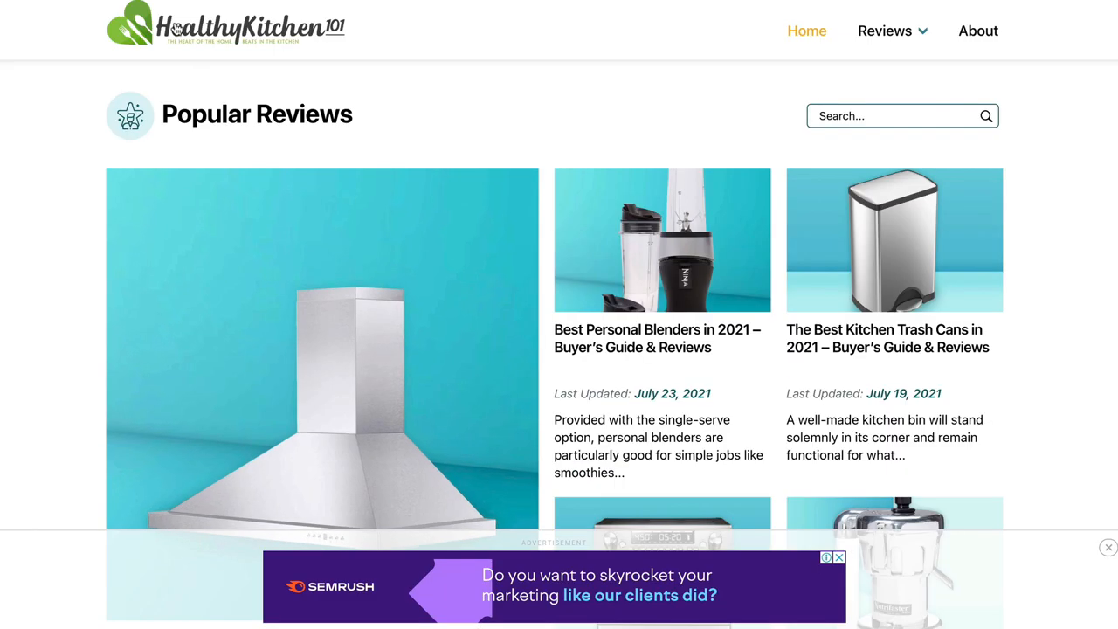
Scroll through HealthyKitchen101's Popular Reviews of kitchen appliance buying guides.
{"action": "scroll", "scroll_direction": "down", "scroll_amount": 3}
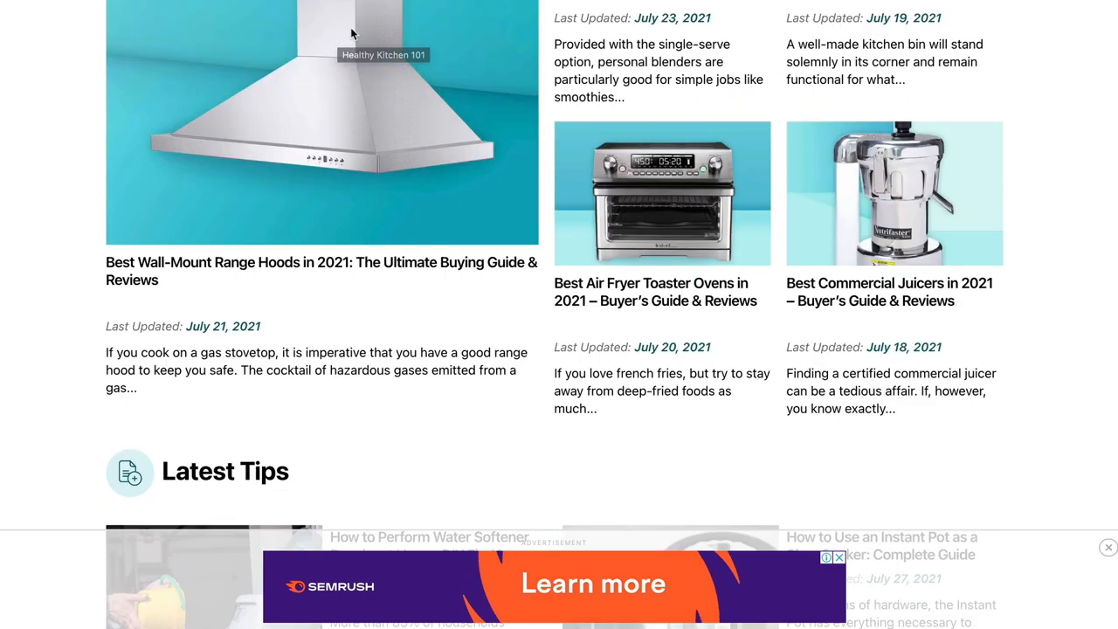
{"action": "scroll", "scroll_direction": "down", "scroll_amount": 3}
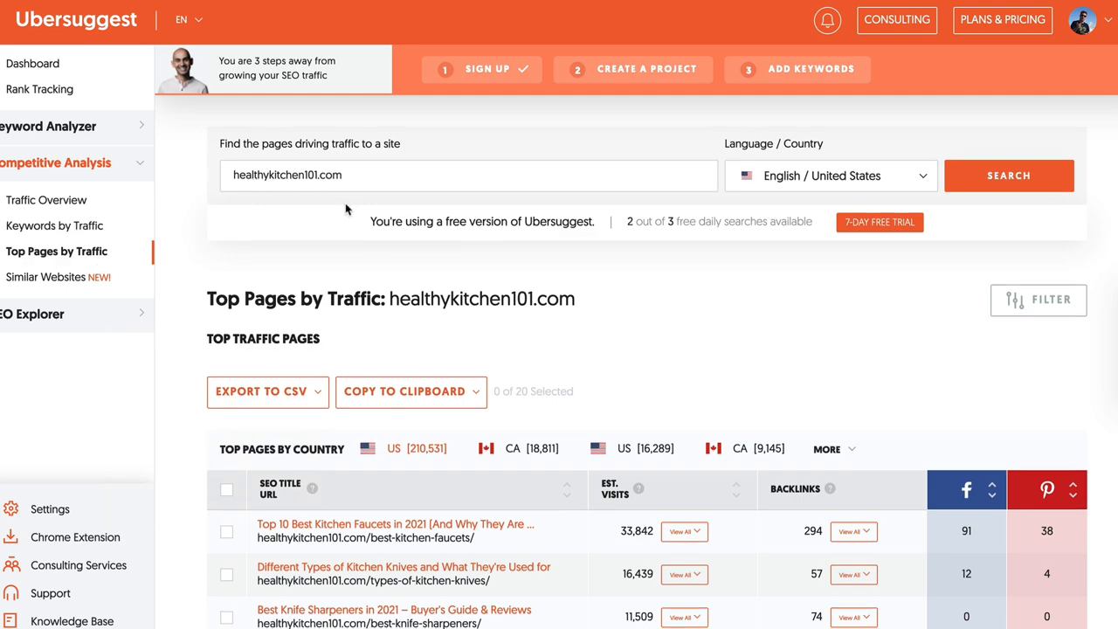
{"action": "scroll", "scroll_direction": "down", "scroll_amount": 3}
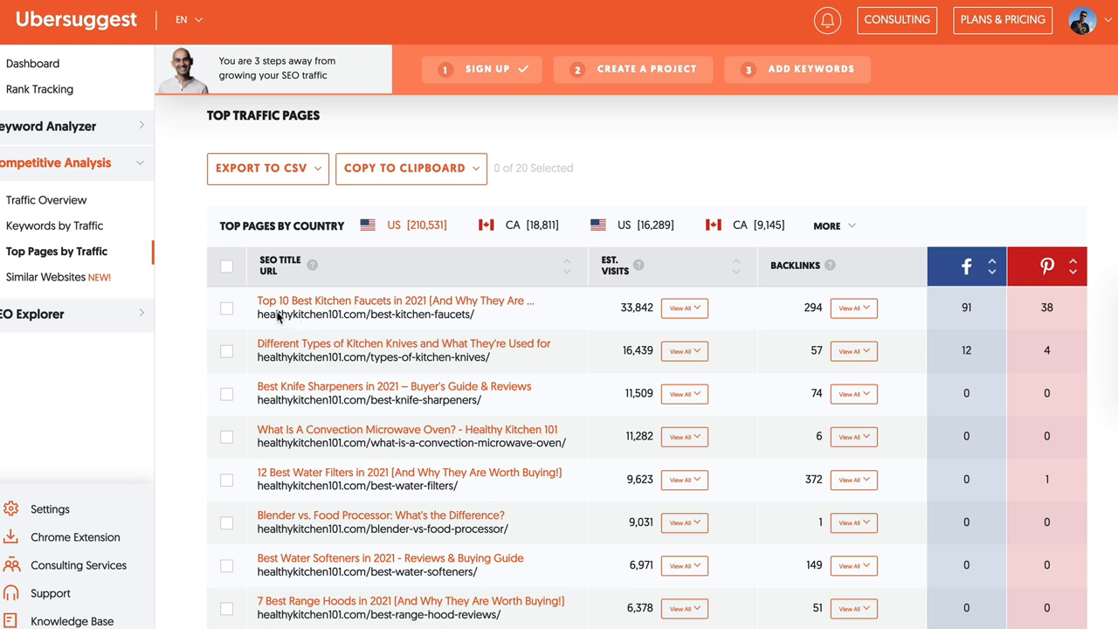
{"action": "mouse_move", "coordinate": [475, 314]}
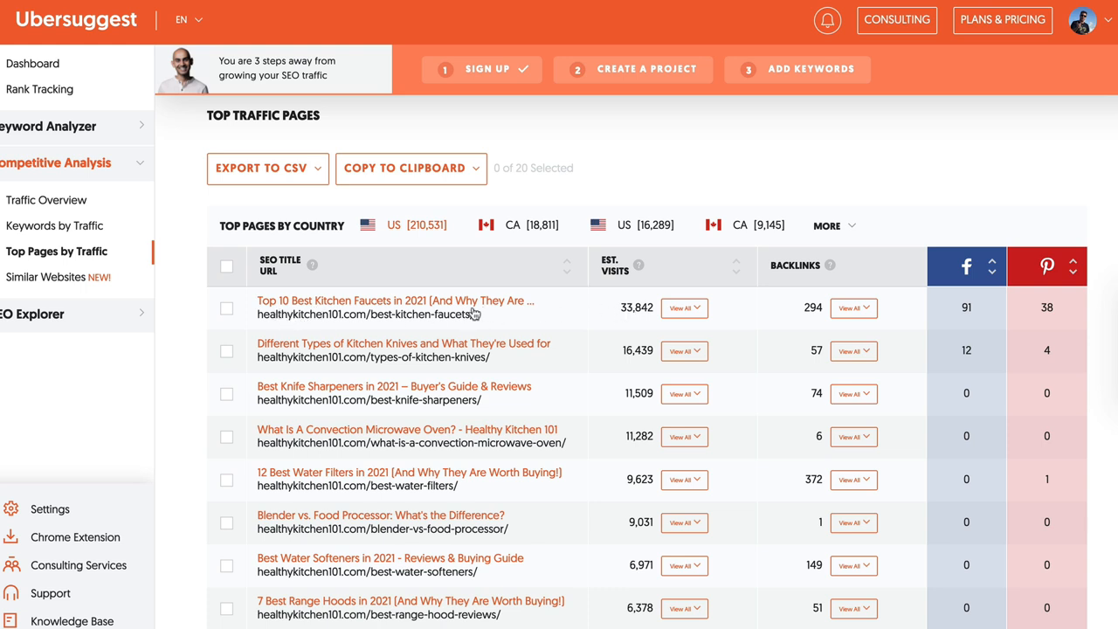
{"action": "mouse_move", "coordinate": [321, 310]}
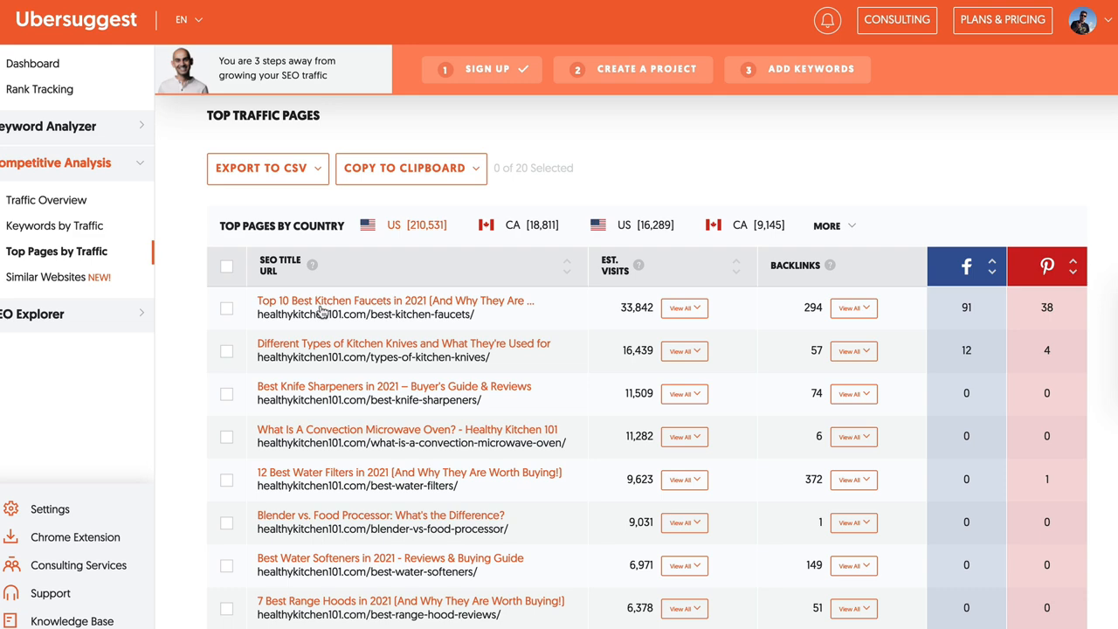
{"action": "mouse_move", "coordinate": [318, 374]}
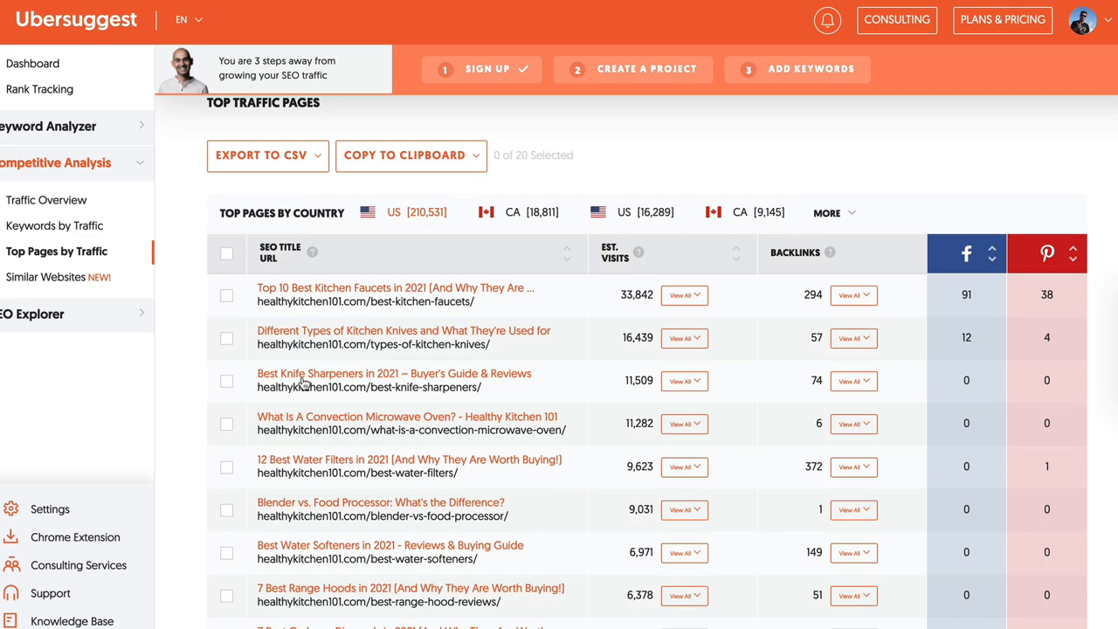
{"action": "scroll", "scroll_direction": "down", "scroll_amount": 3}
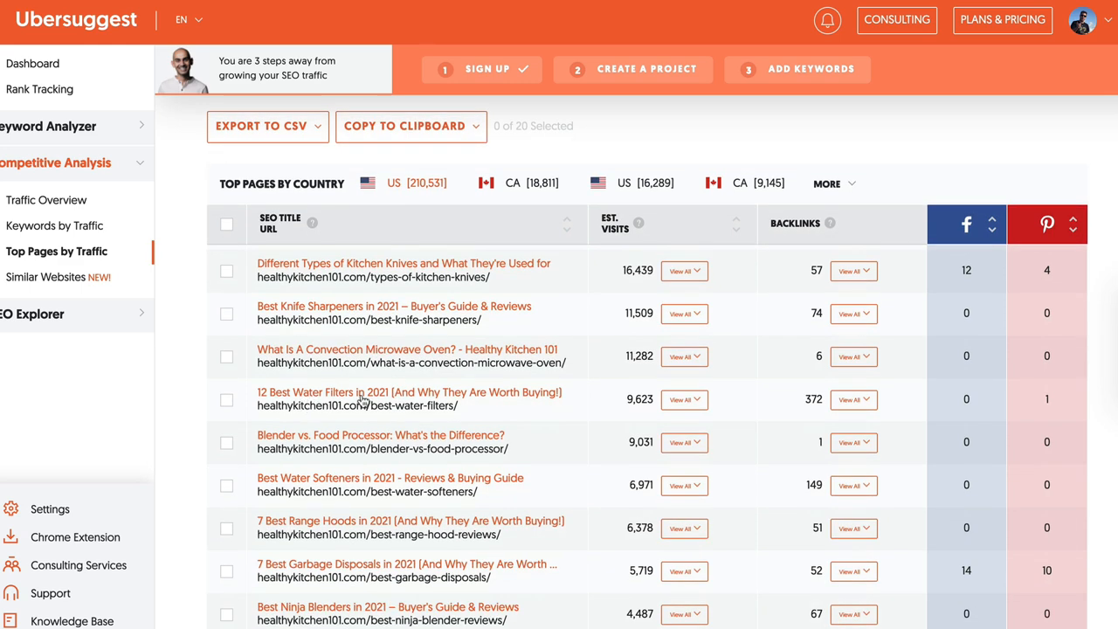
{"action": "scroll", "scroll_direction": "down", "scroll_amount": 3}
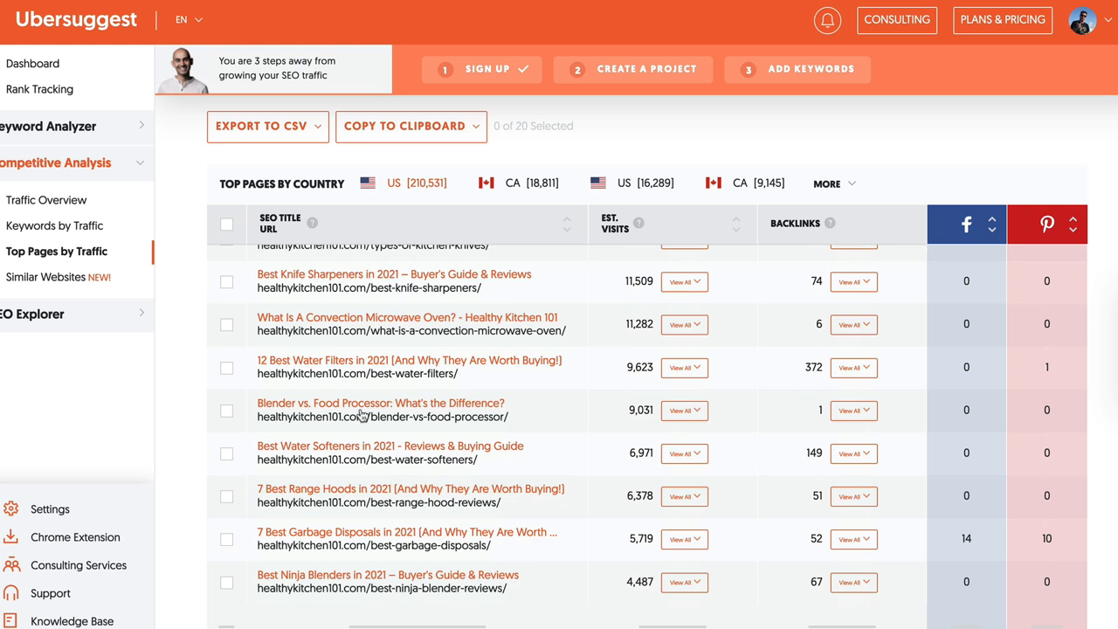
{"action": "scroll", "scroll_direction": "down", "scroll_amount": 3}
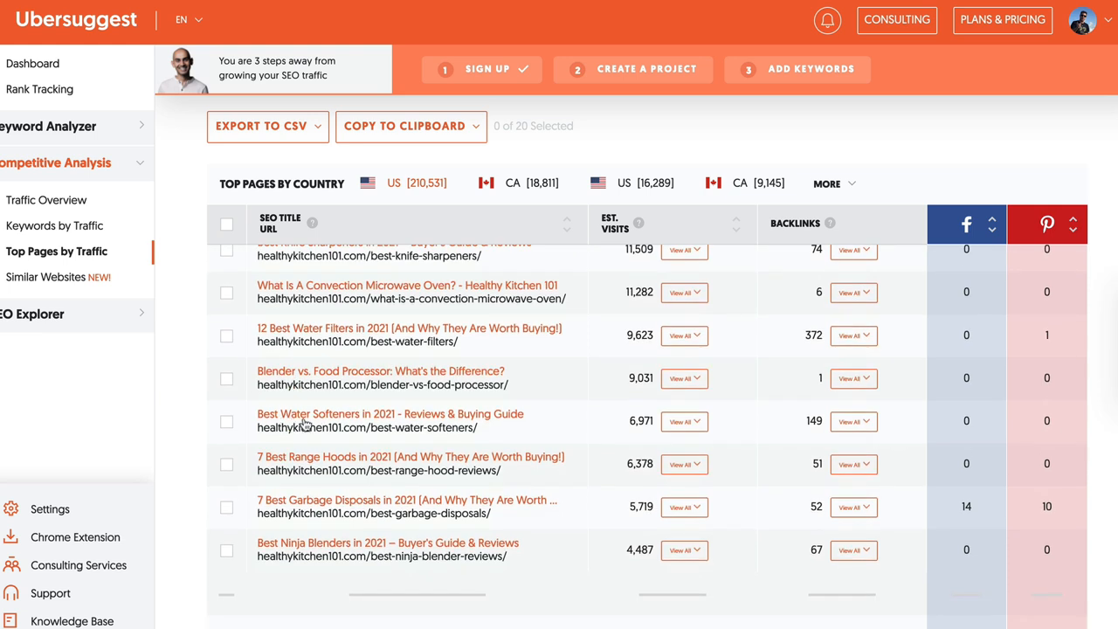
{"action": "mouse_move", "coordinate": [341, 462]}
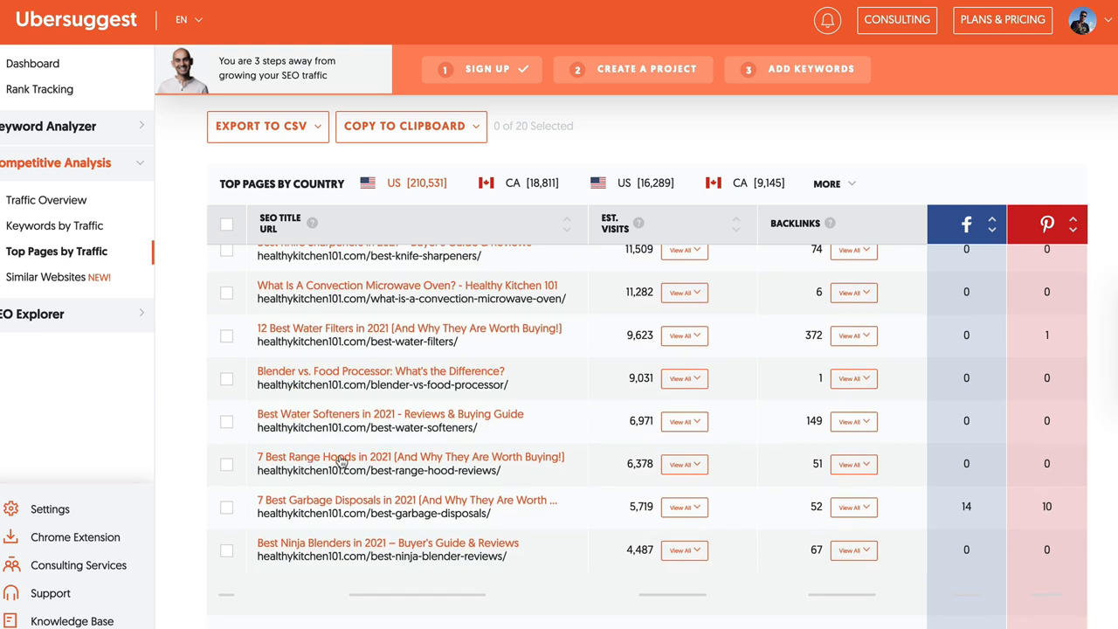
{"action": "mouse_move", "coordinate": [384, 506]}
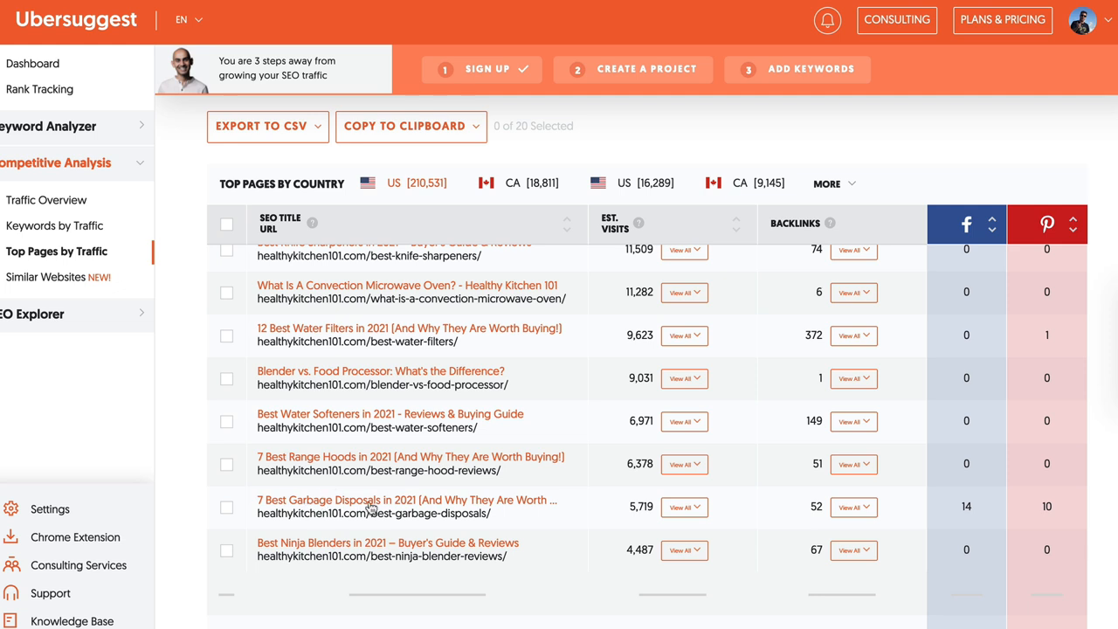
{"action": "scroll", "scroll_direction": "down", "scroll_amount": 3}
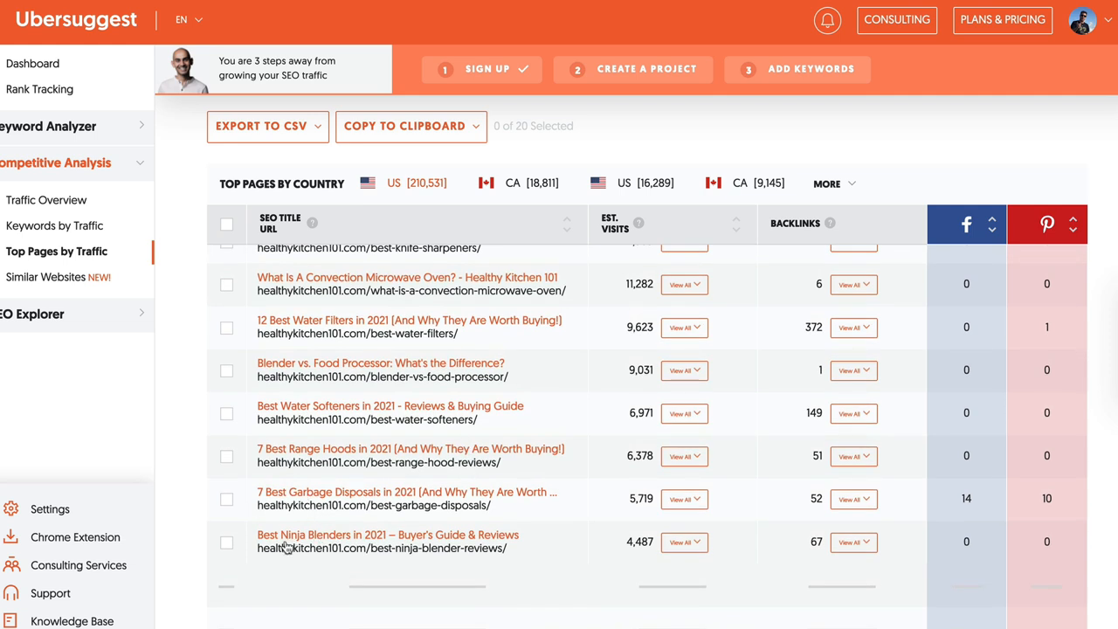
{"action": "mouse_move", "coordinate": [304, 461]}
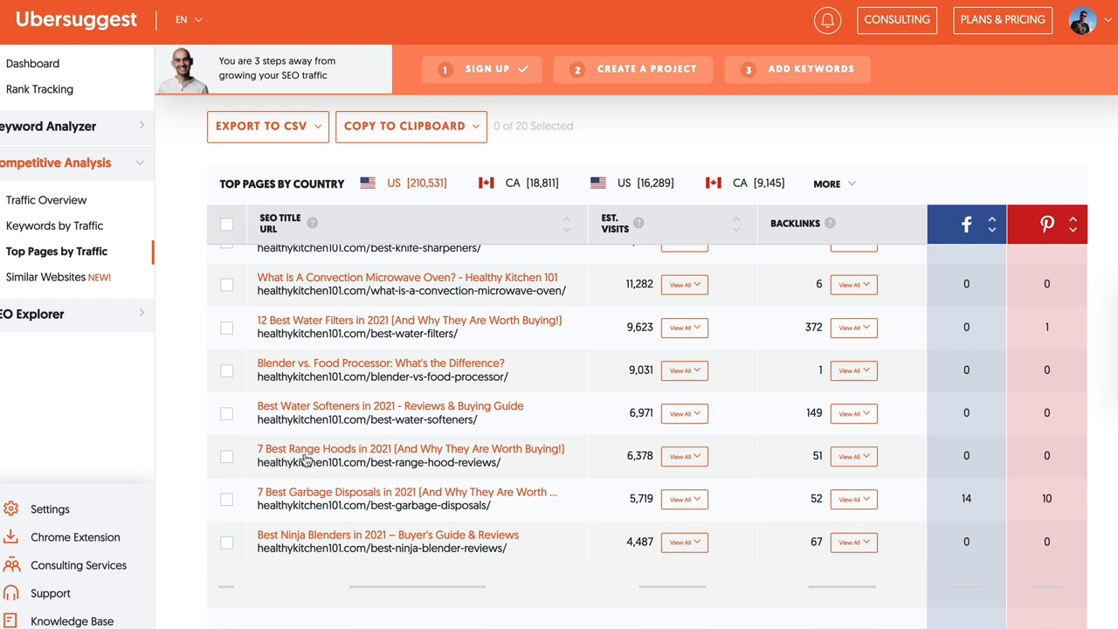
{"action": "mouse_move", "coordinate": [529, 453]}
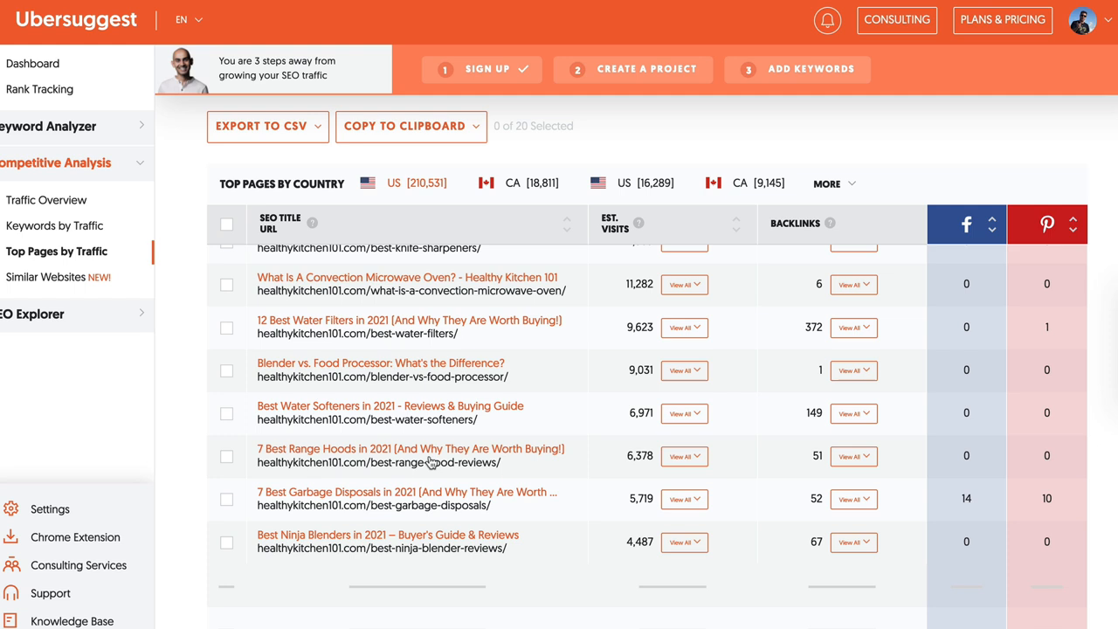
{"action": "mouse_move", "coordinate": [374, 459]}
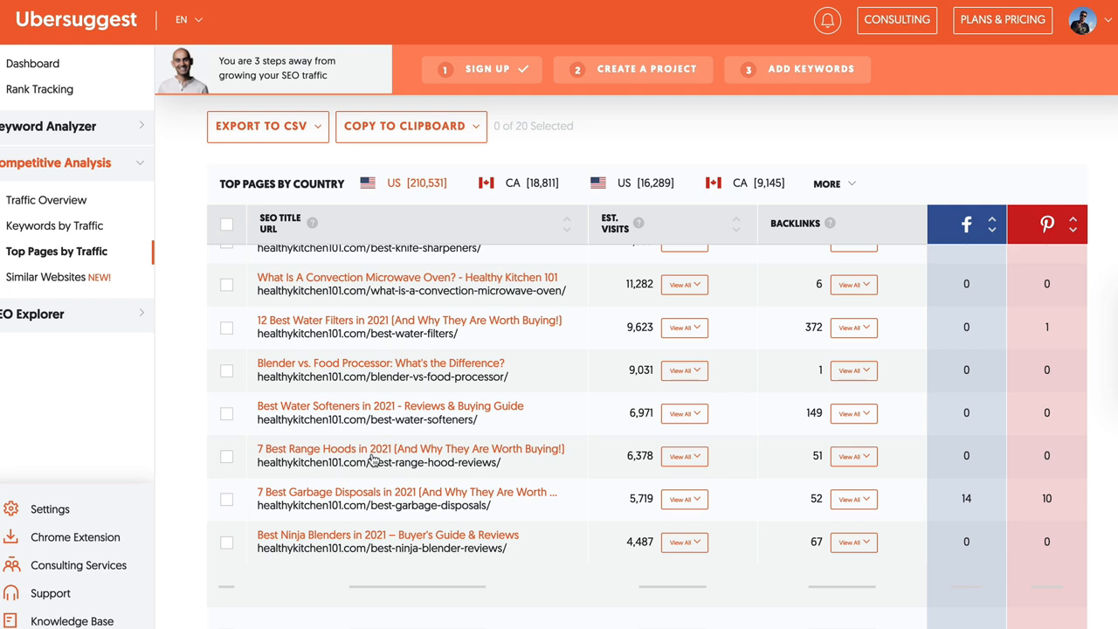
{"action": "mouse_move", "coordinate": [356, 462]}
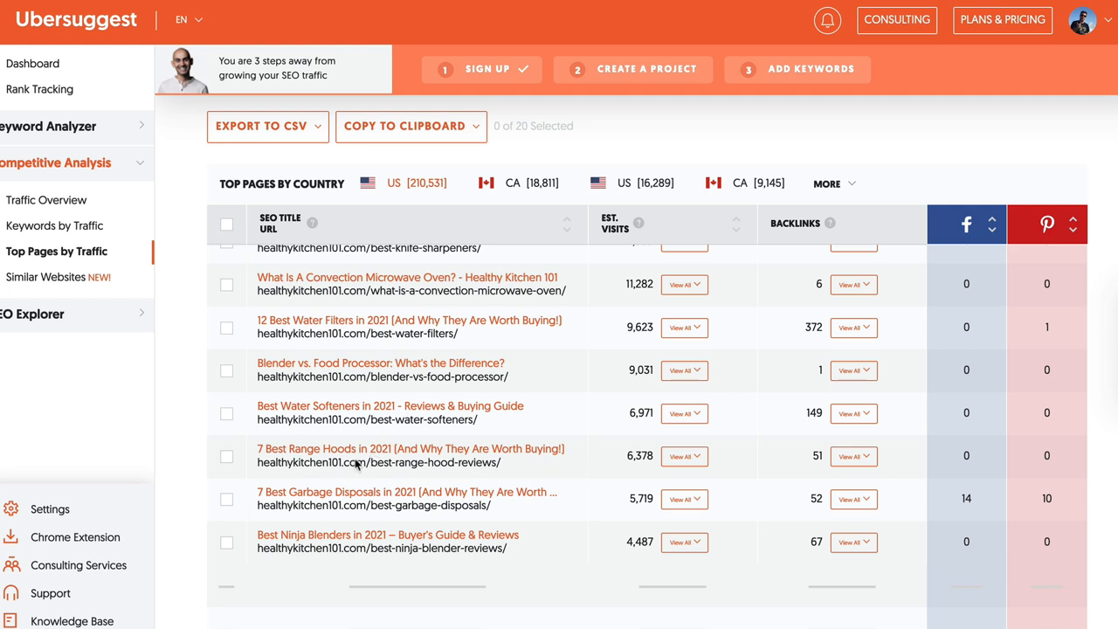
{"action": "mouse_move", "coordinate": [503, 456]}
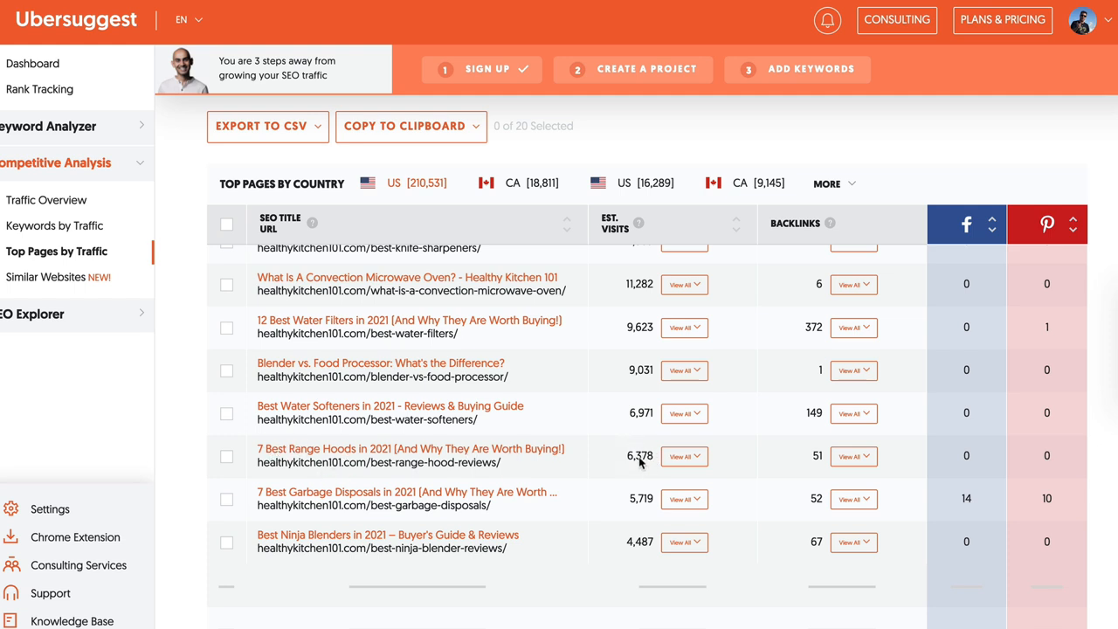
{"action": "mouse_move", "coordinate": [37, 238]}
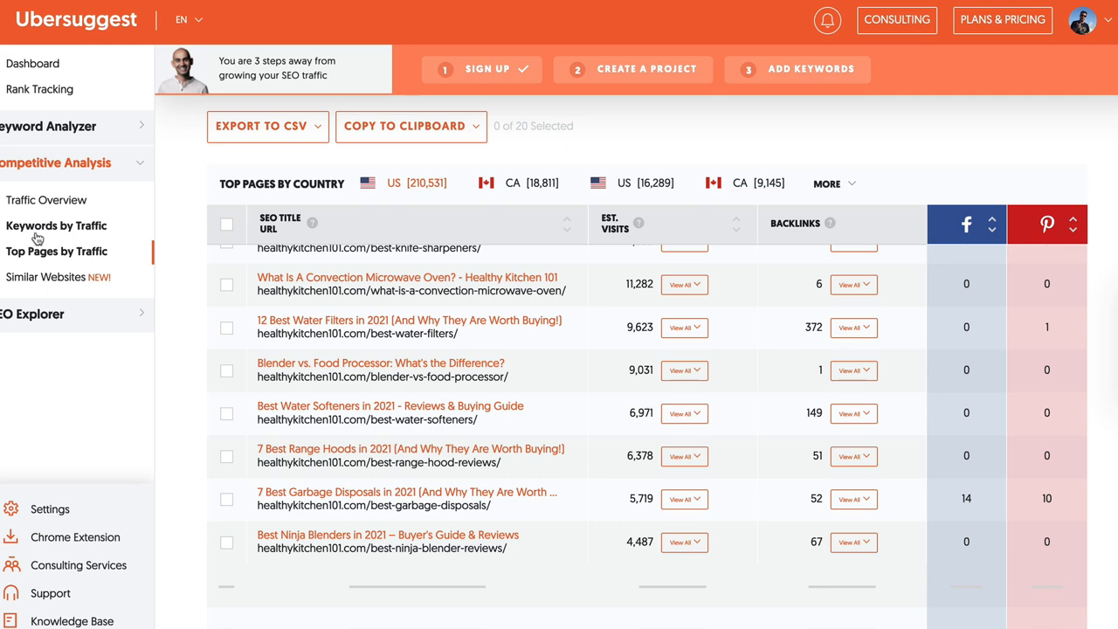
Show Keywords by Traffic for healthykitchen101.com and scroll past instant pots, juicer and chef knives rows.
{"action": "left_click", "coordinate": [56, 225]}
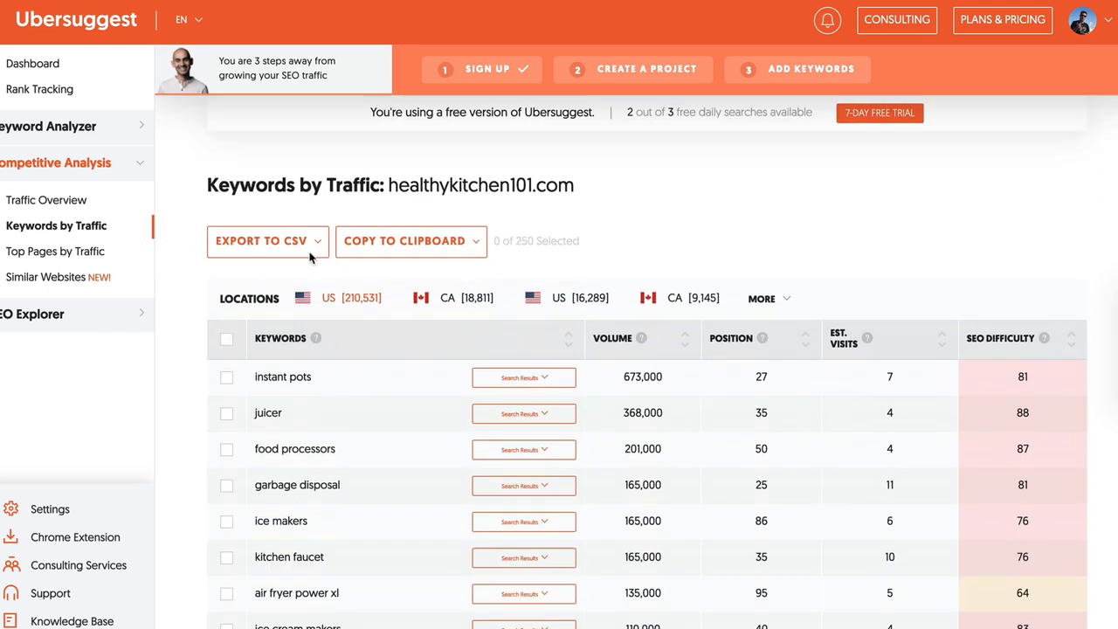
{"action": "scroll", "scroll_direction": "down", "scroll_amount": 3}
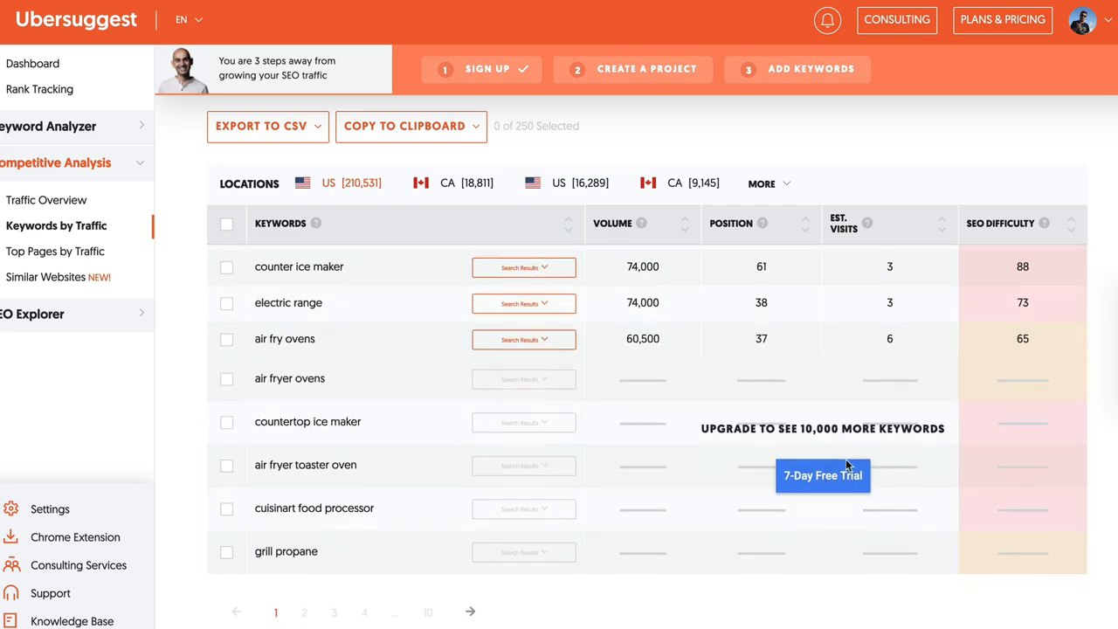
{"action": "mouse_move", "coordinate": [364, 496]}
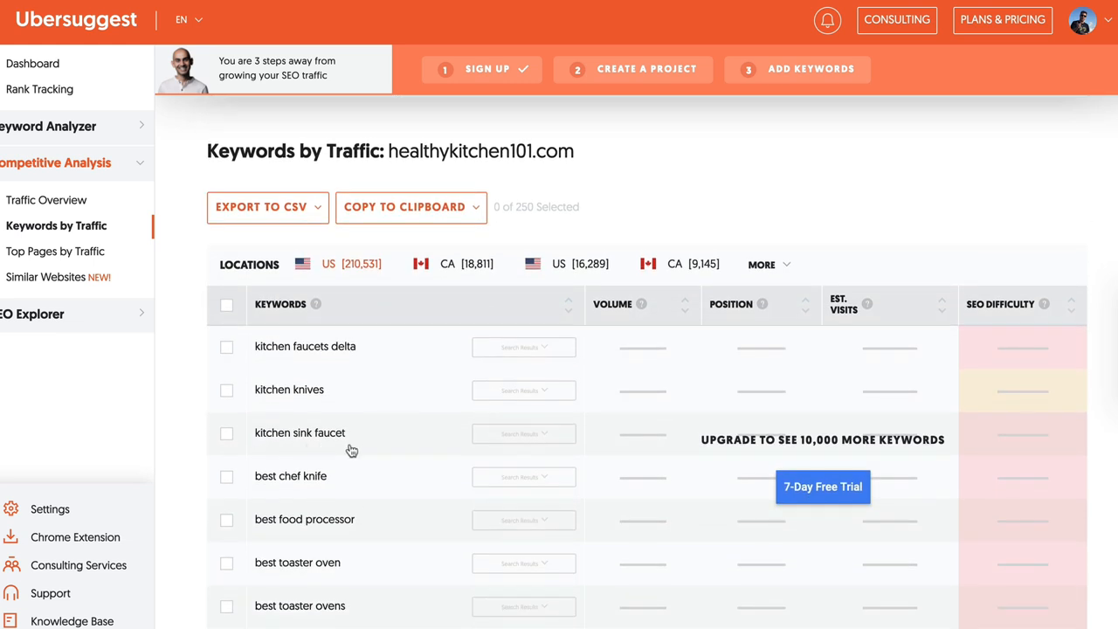
{"action": "scroll", "scroll_direction": "down", "scroll_amount": 3}
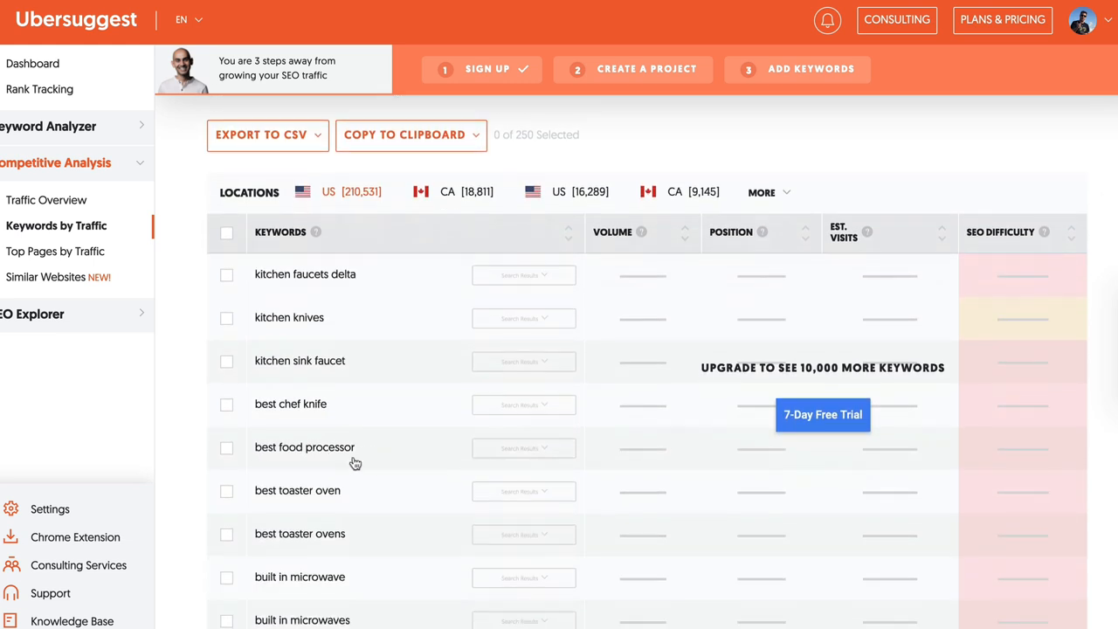
{"action": "scroll", "scroll_direction": "down", "scroll_amount": 3}
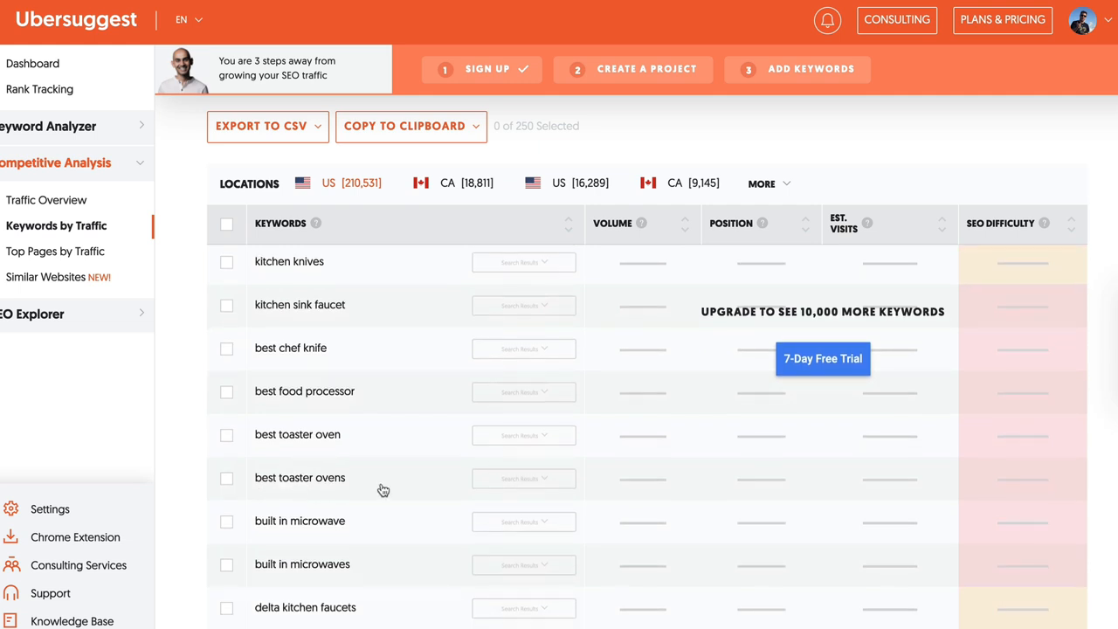
{"action": "scroll", "scroll_direction": "down", "scroll_amount": 3}
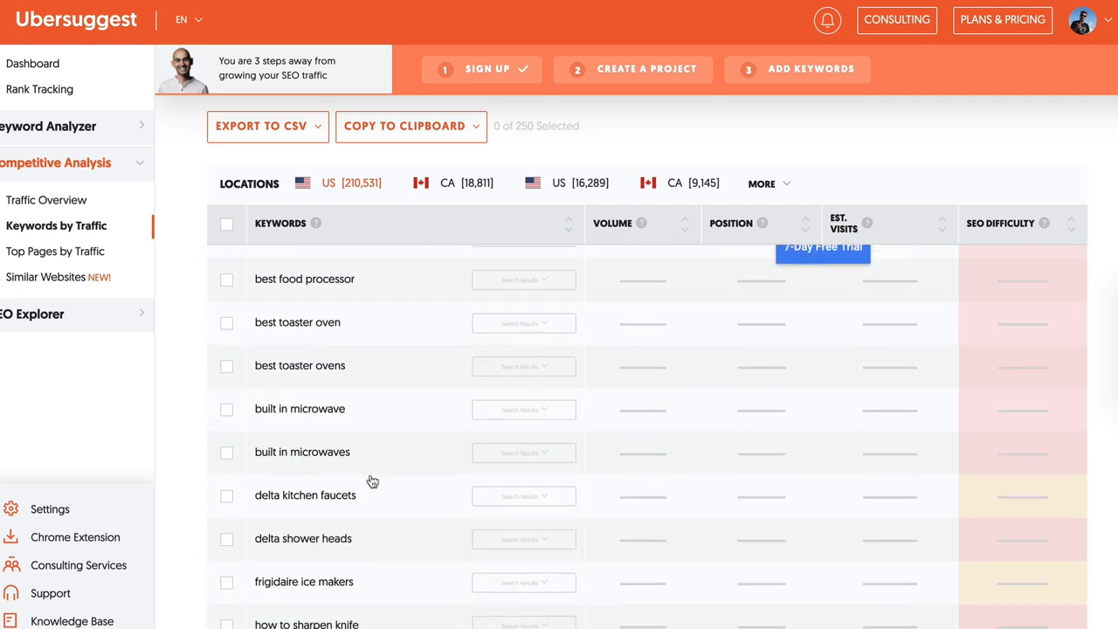
{"action": "scroll", "scroll_direction": "down", "scroll_amount": 3}
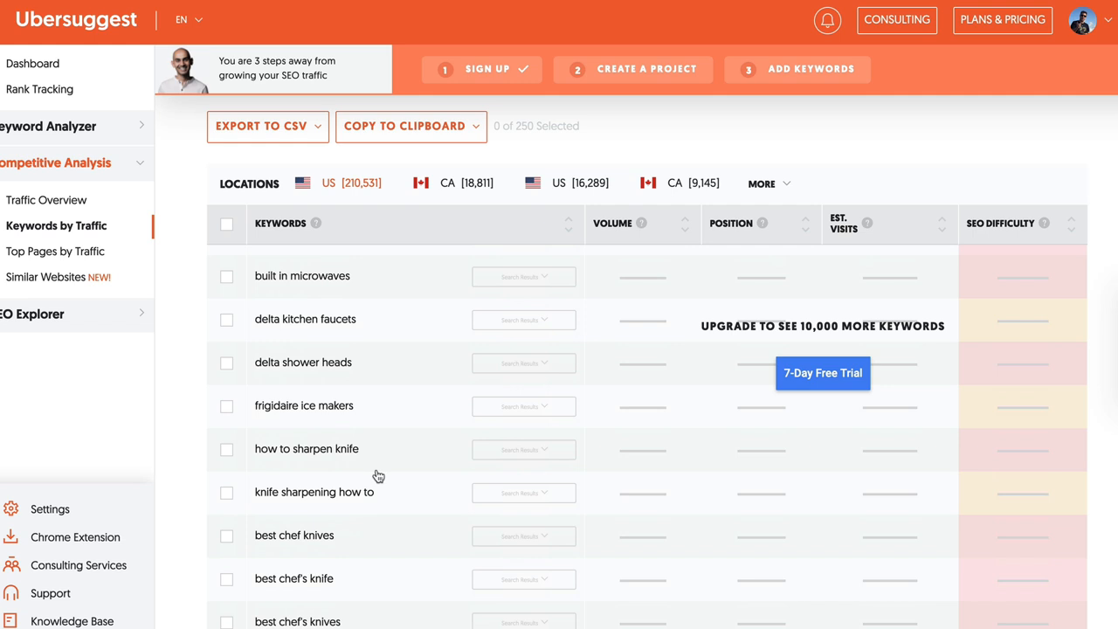
{"action": "mouse_move", "coordinate": [400, 465]}
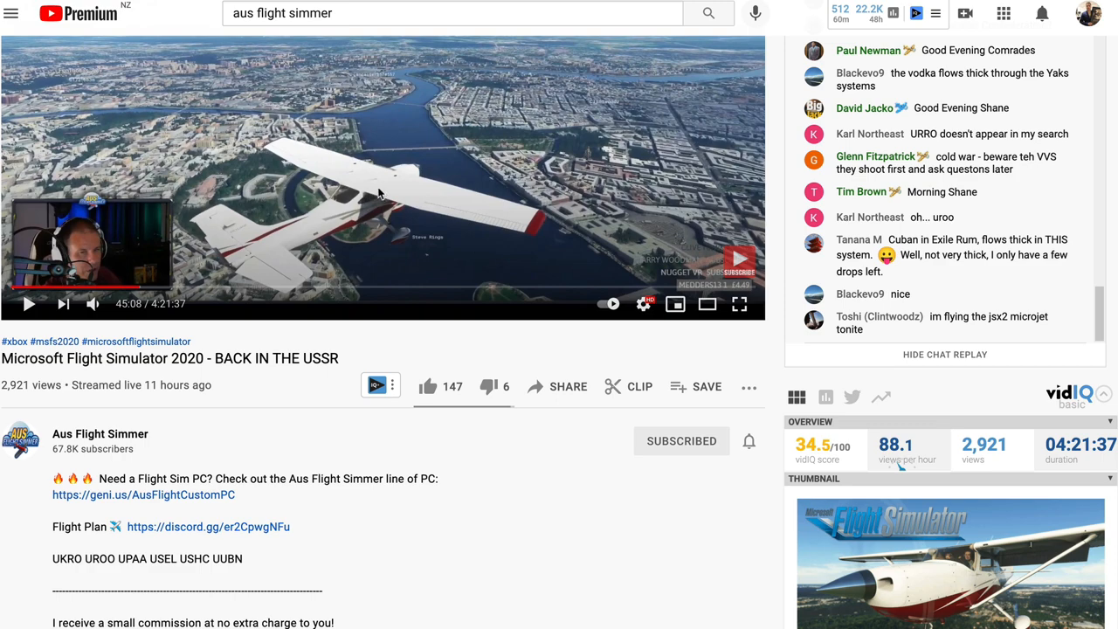
{"action": "mouse_move", "coordinate": [410, 252]}
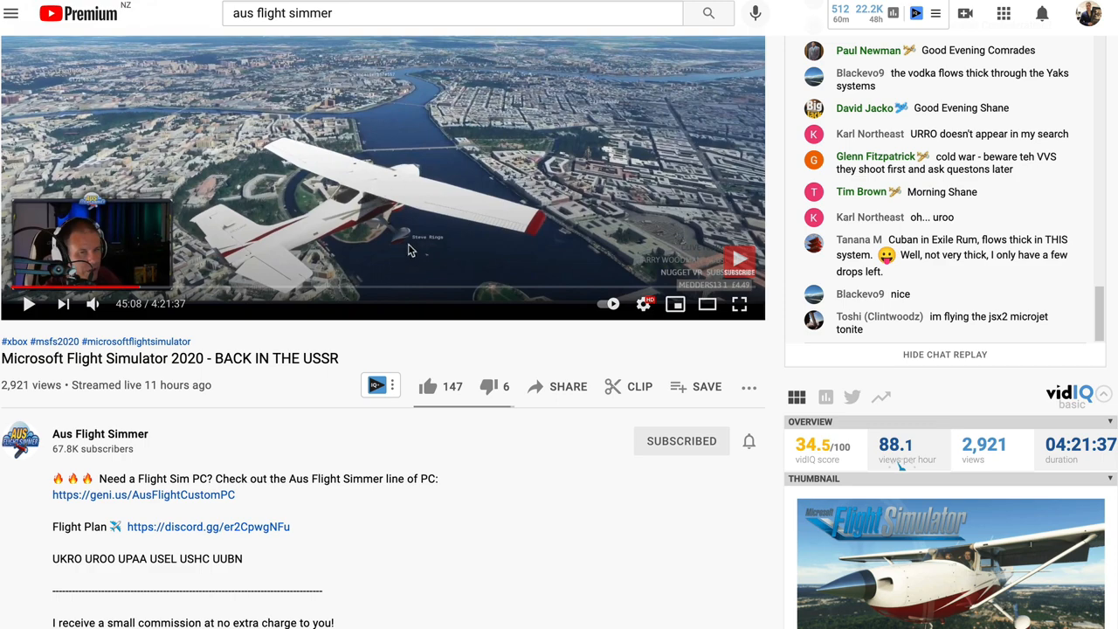
Scroll Discover a Hobby down to the Food & Drinks category listing Bartending and Beer Tasting.
{"action": "scroll", "scroll_direction": "down", "scroll_amount": 3}
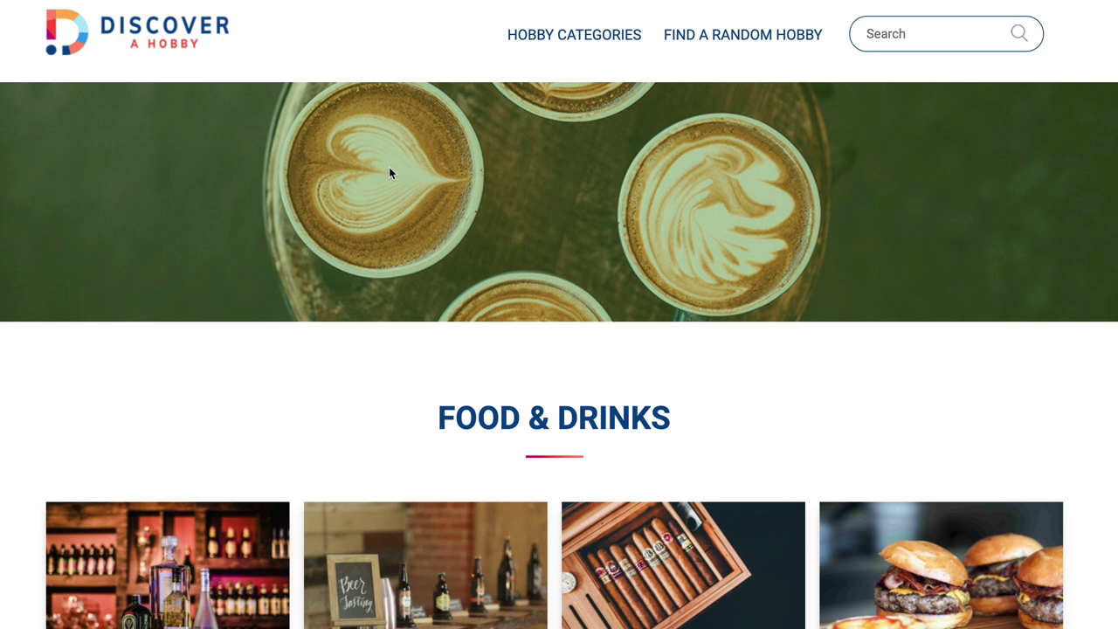
{"action": "scroll", "scroll_direction": "down", "scroll_amount": 3}
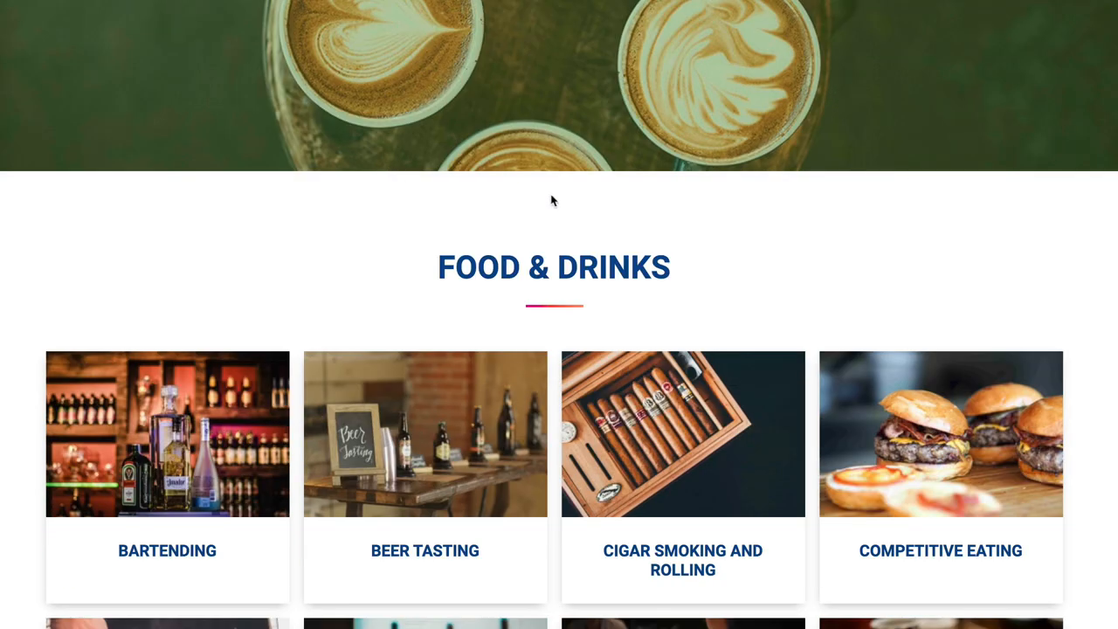
{"action": "scroll", "scroll_direction": "down", "scroll_amount": 3}
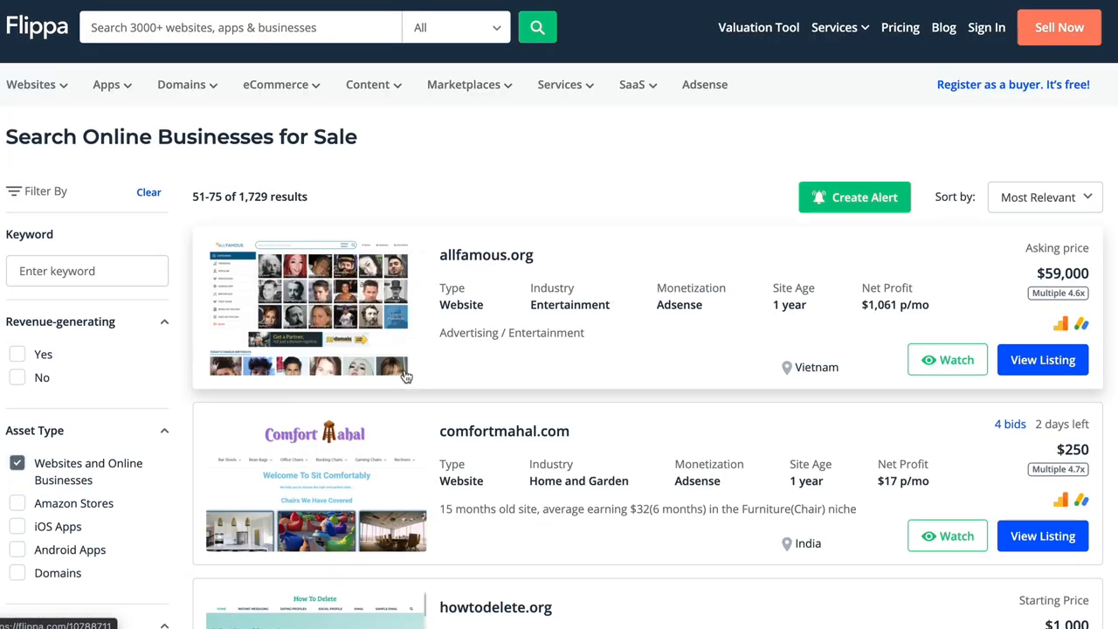
{"action": "mouse_move", "coordinate": [561, 307]}
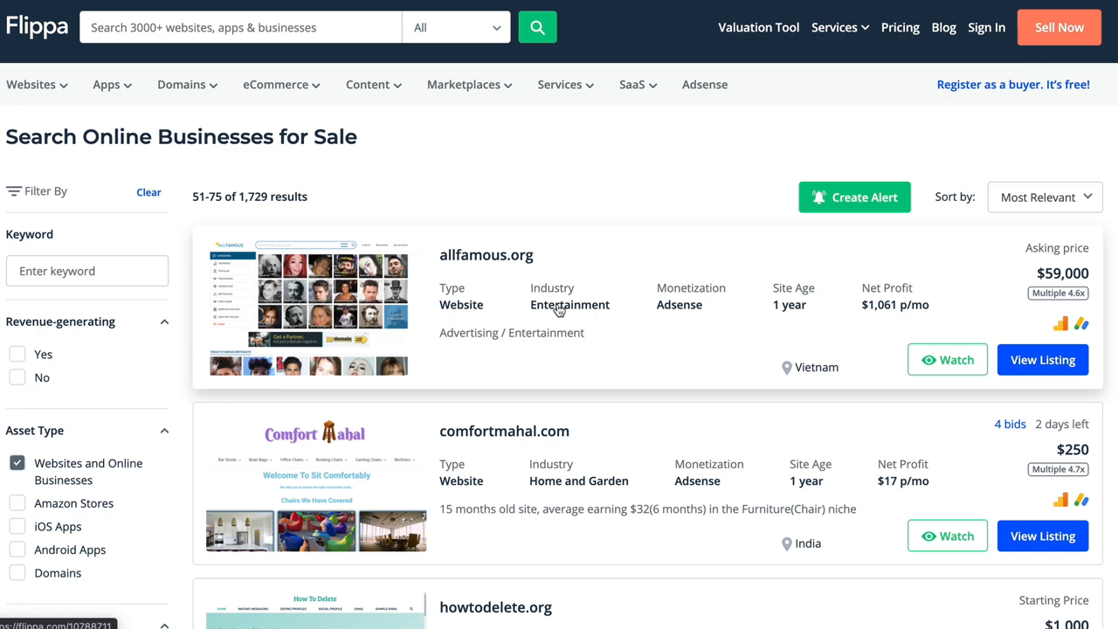
{"action": "mouse_move", "coordinate": [601, 246]}
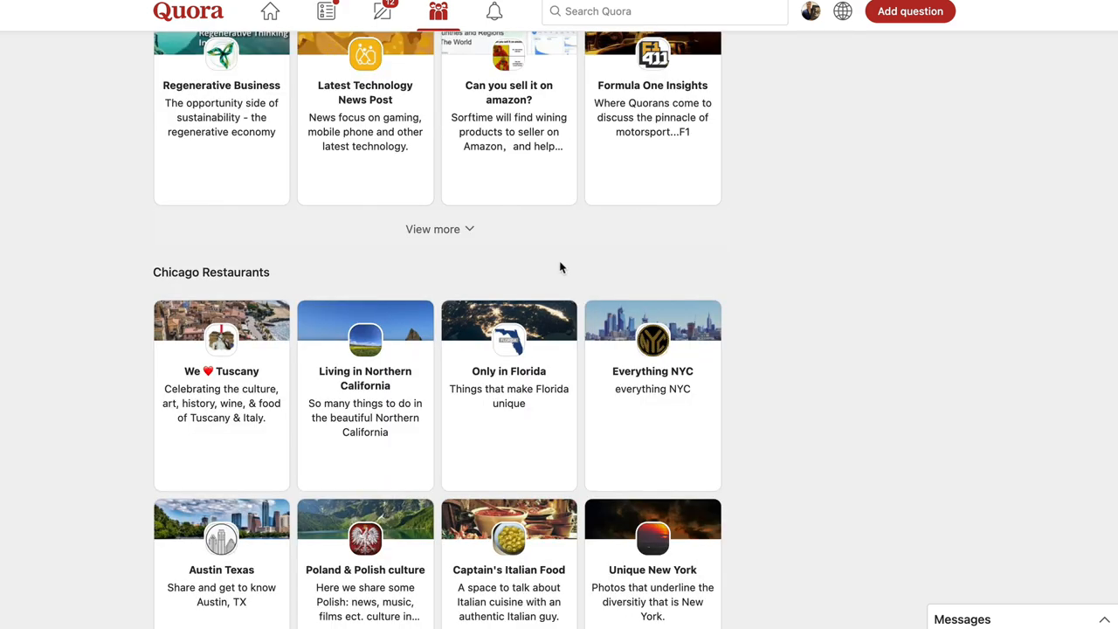
{"action": "scroll", "scroll_direction": "down", "scroll_amount": 3}
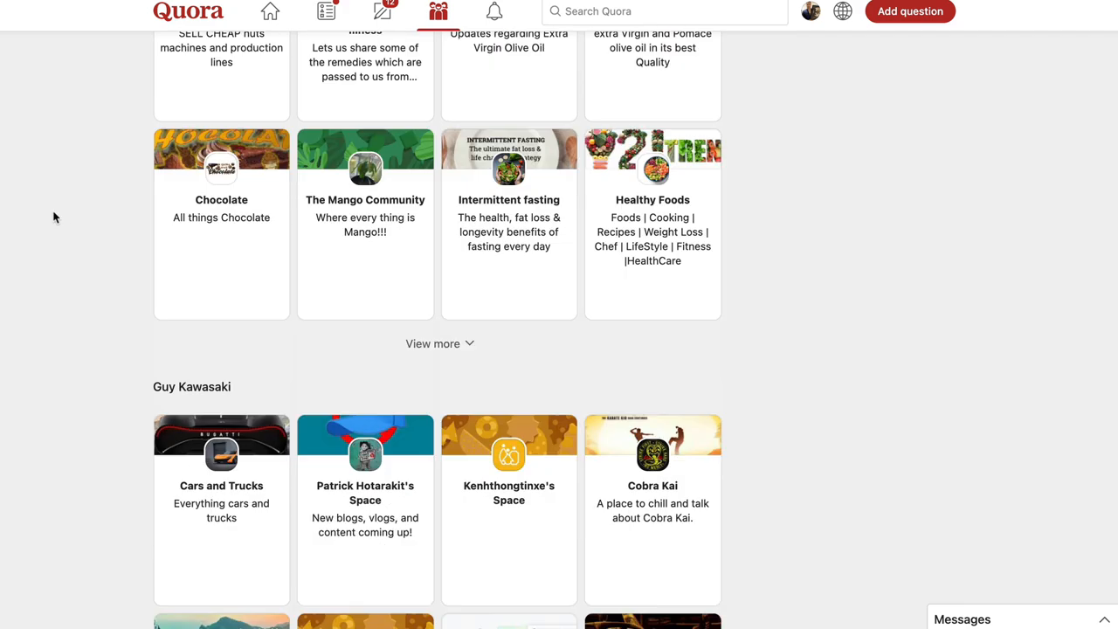
{"action": "scroll", "scroll_direction": "down", "scroll_amount": 3}
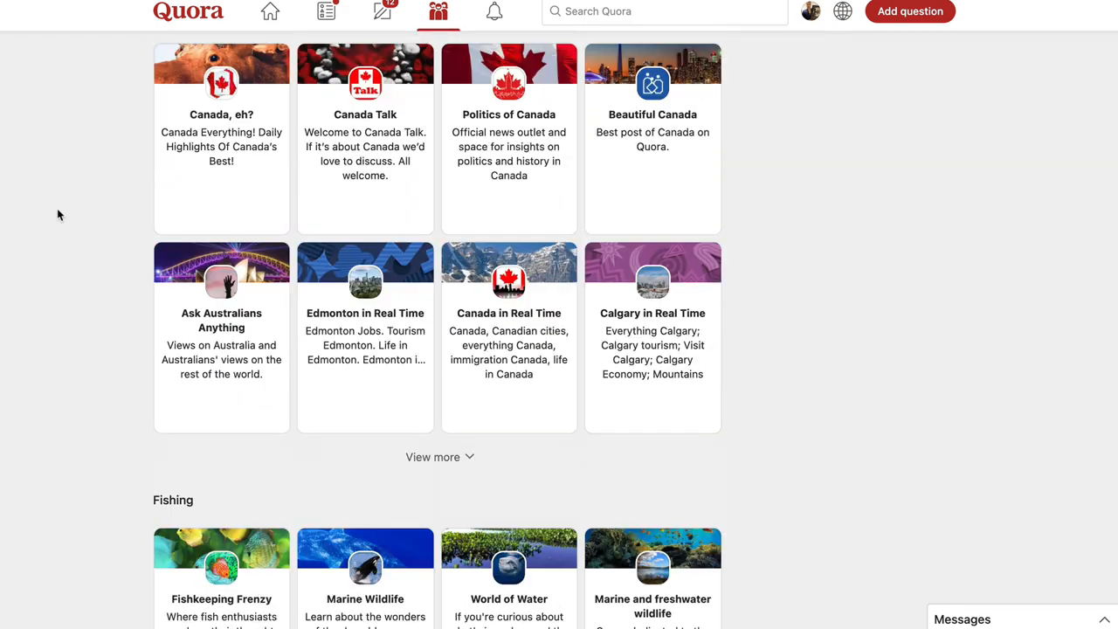
{"action": "scroll", "scroll_direction": "down", "scroll_amount": 3}
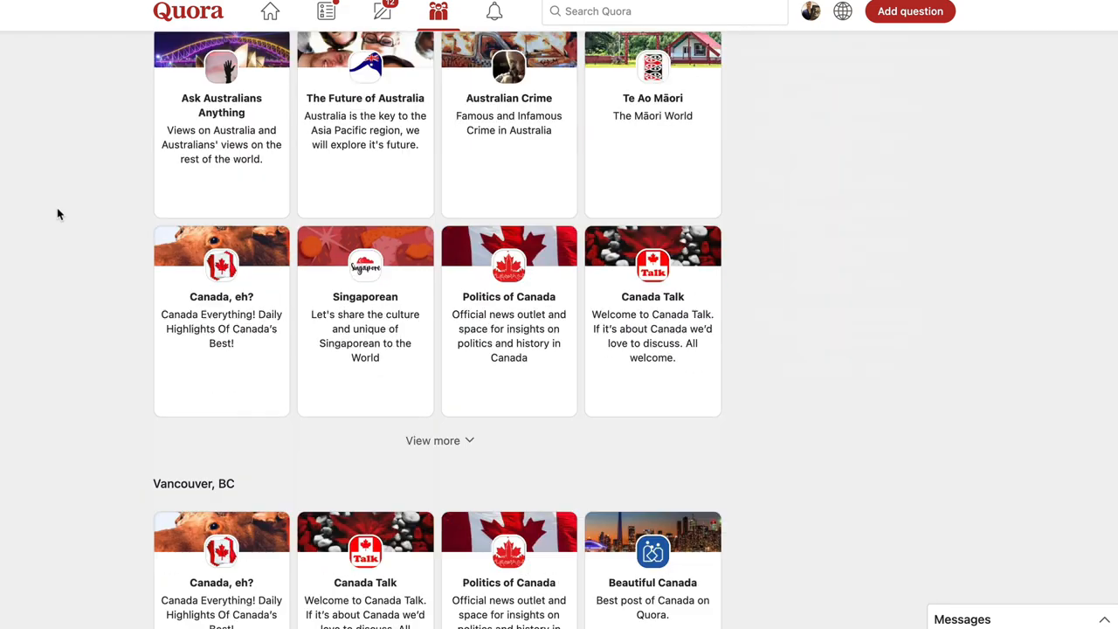
{"action": "scroll", "scroll_direction": "down", "scroll_amount": 3}
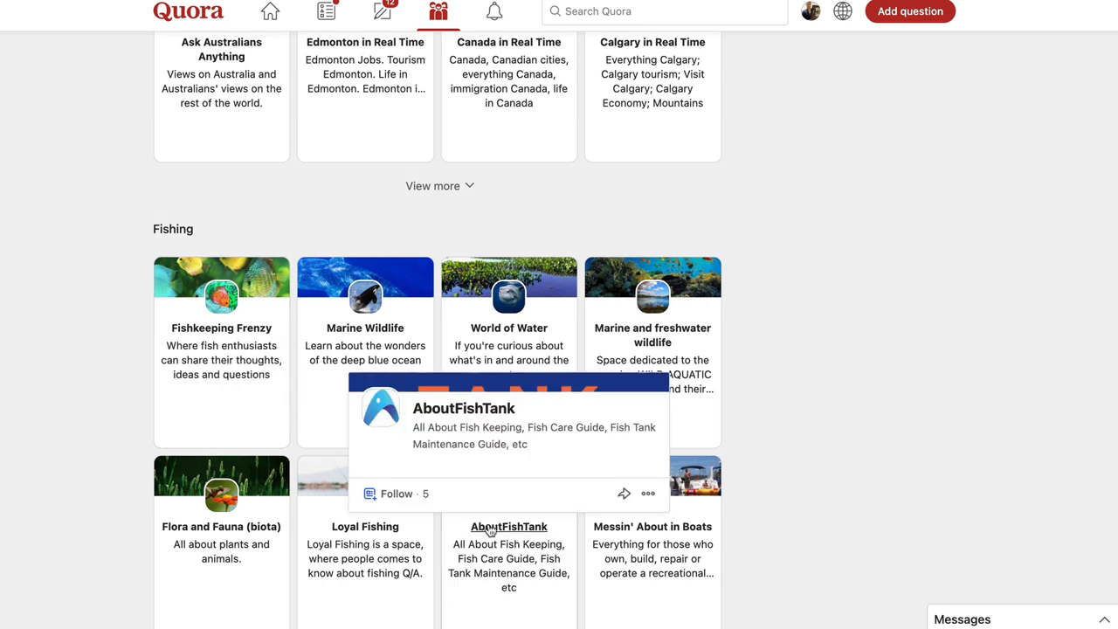
{"action": "mouse_move", "coordinate": [585, 407]}
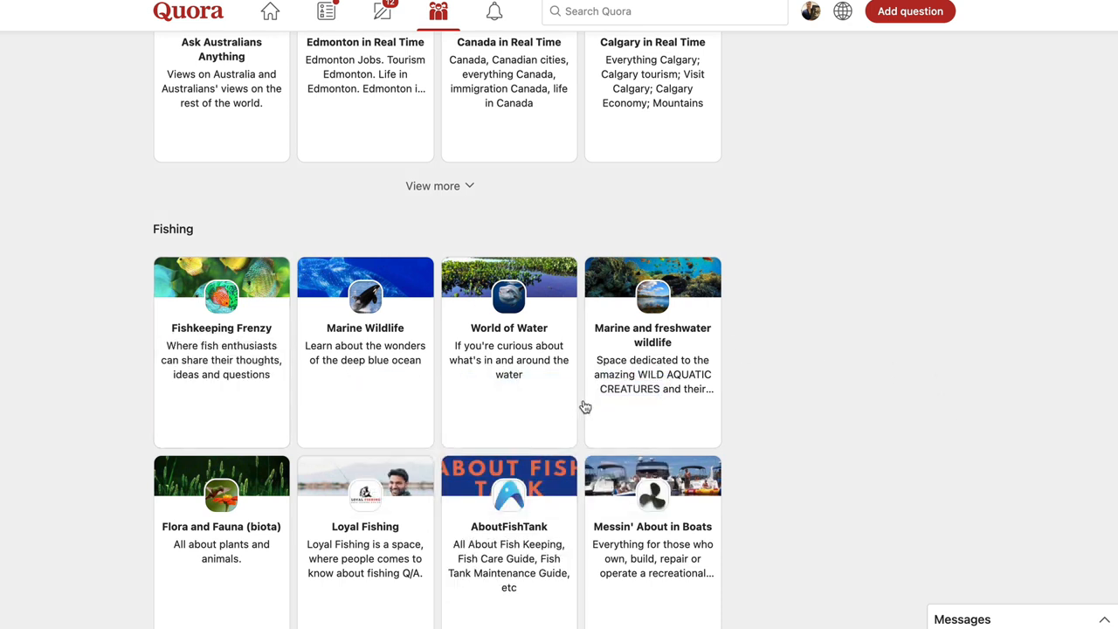